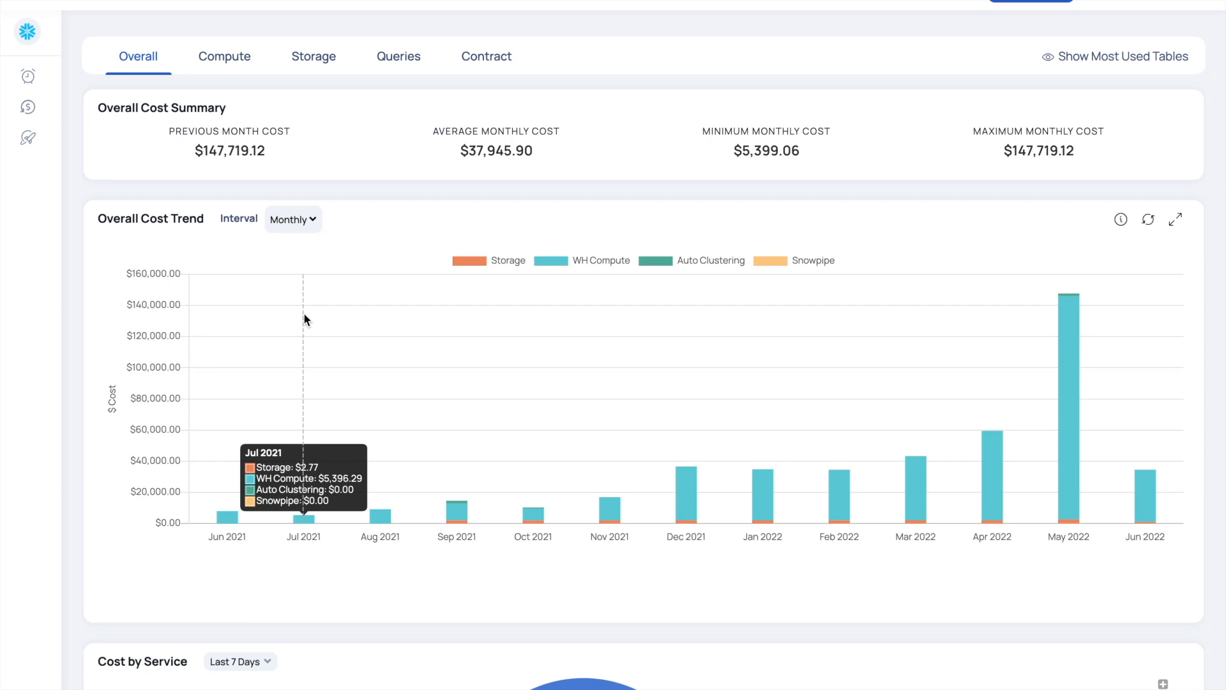
pyautogui.moveTo(741, 391)
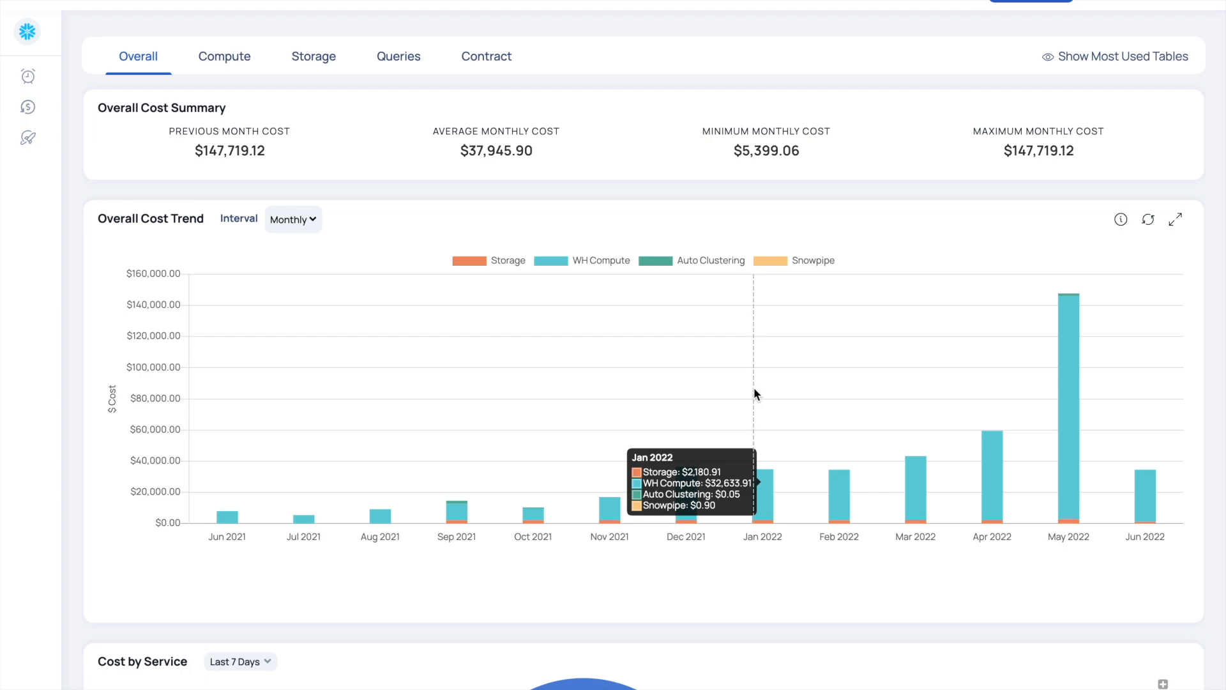
# Show the Compute cost breakdown with compute cost summary and cost per warehouse charts.
pyautogui.scroll(-3)
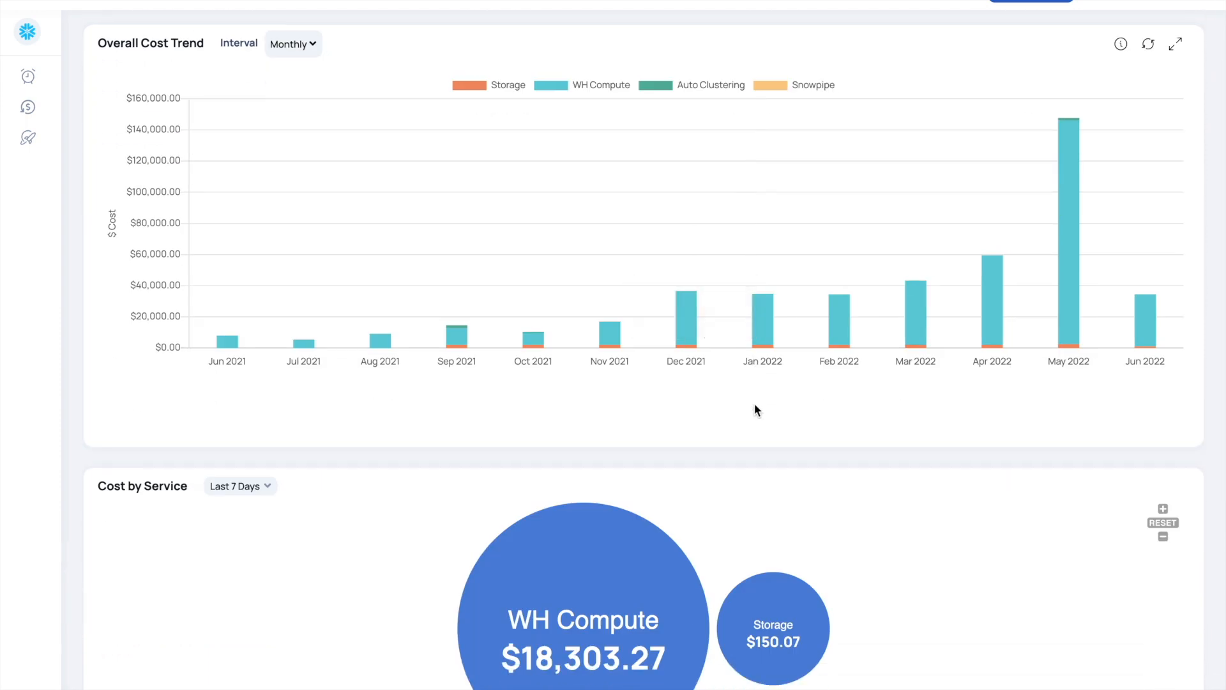
pyautogui.click(223, 56)
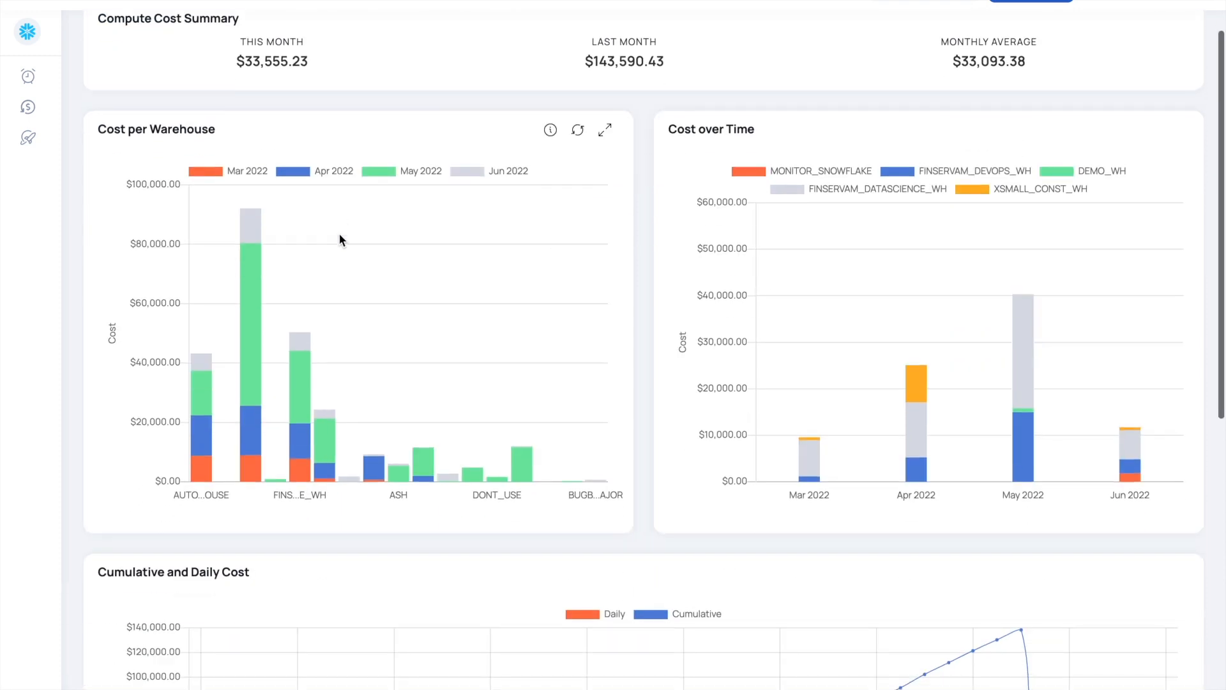
pyautogui.scroll(-3)
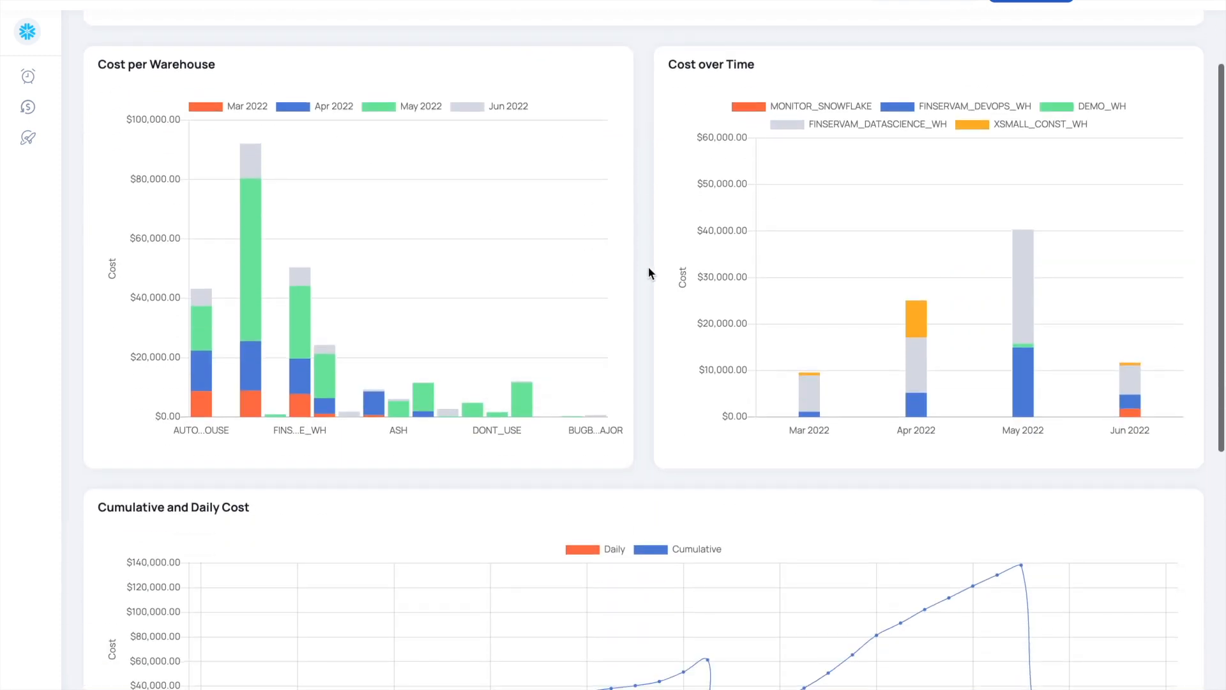
pyautogui.scroll(-3)
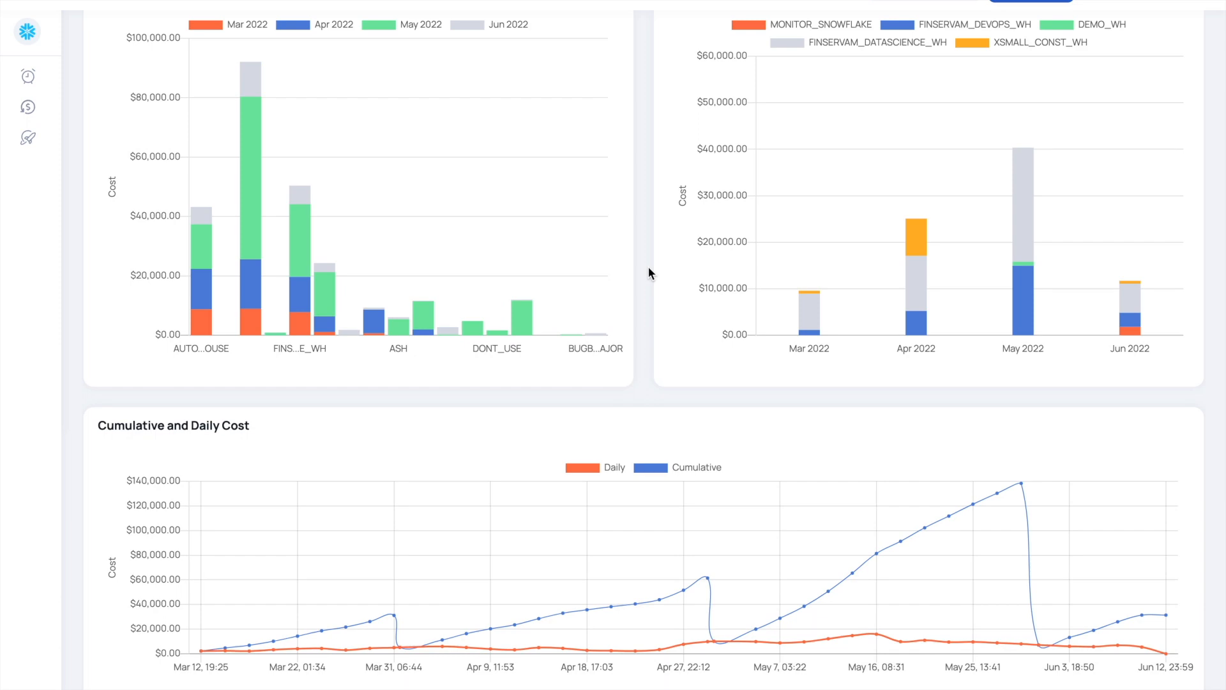
pyautogui.scroll(-3)
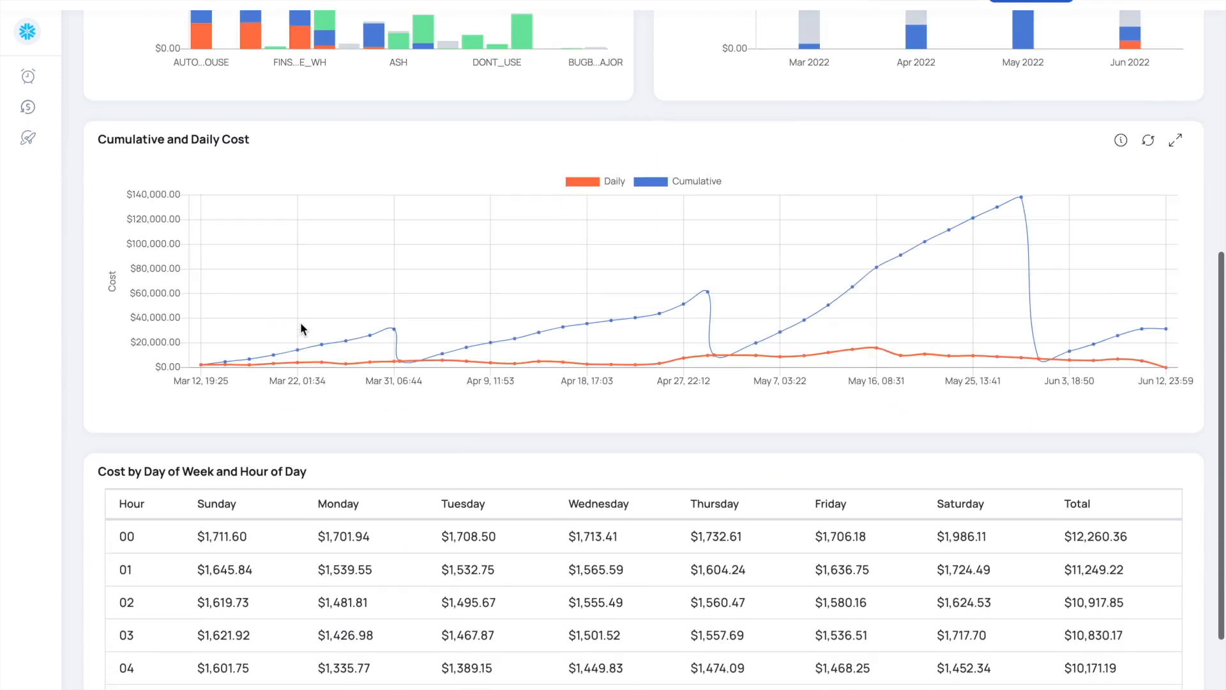
# Review cost over time and the cumulative and daily cost chart for March 2022.
pyautogui.scroll(-3)
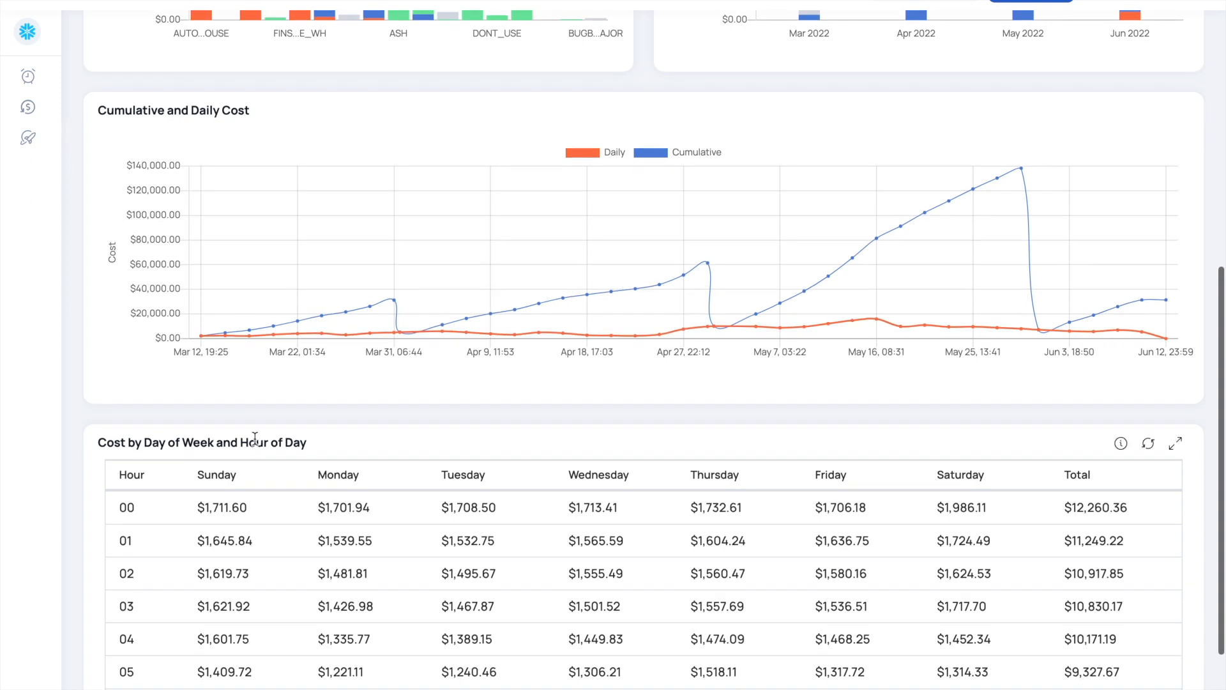
pyautogui.scroll(-3)
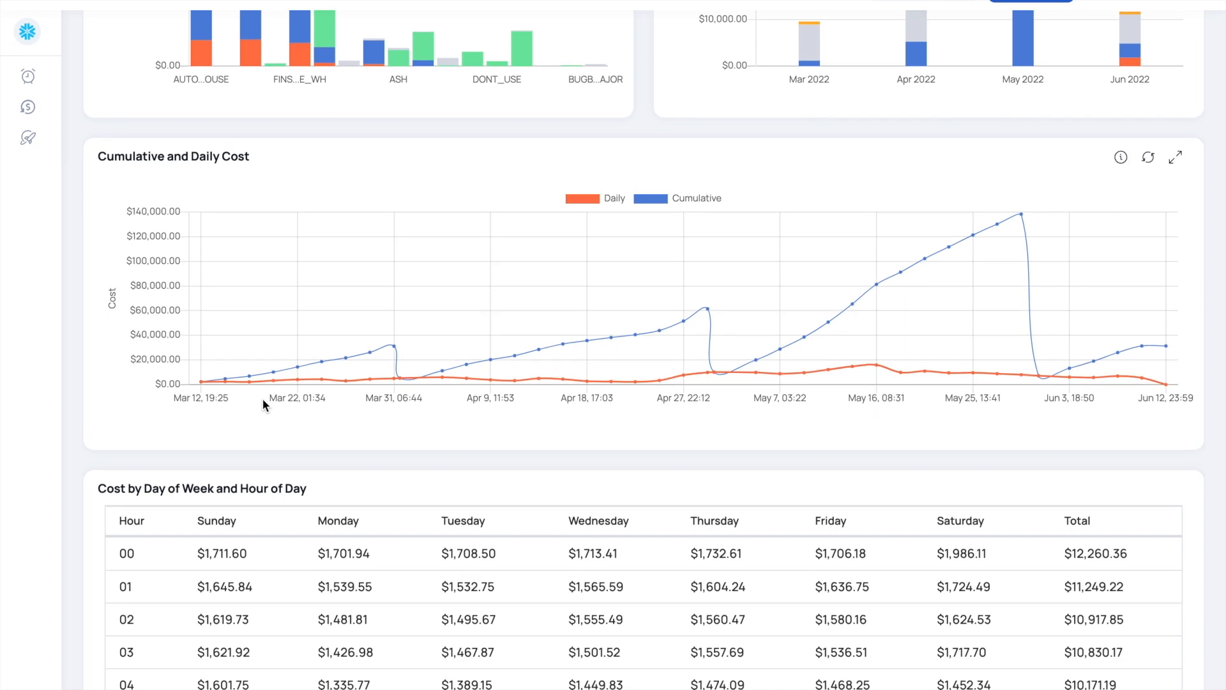
pyautogui.moveTo(294, 266)
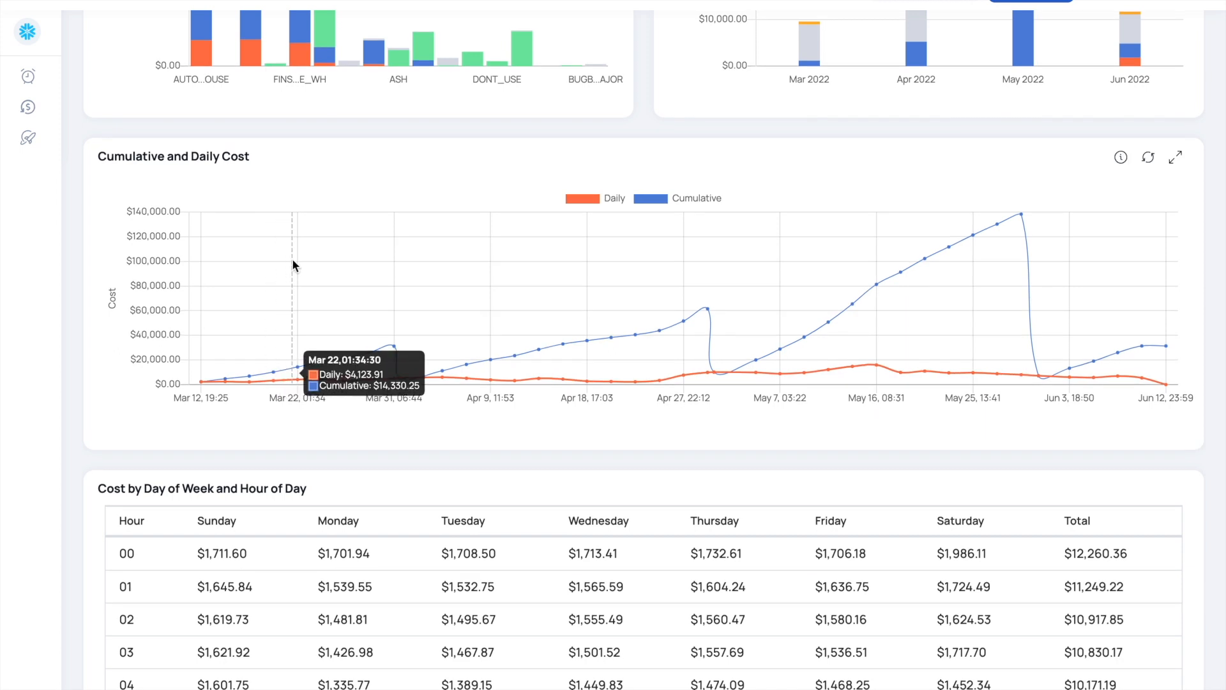
pyautogui.scroll(-3)
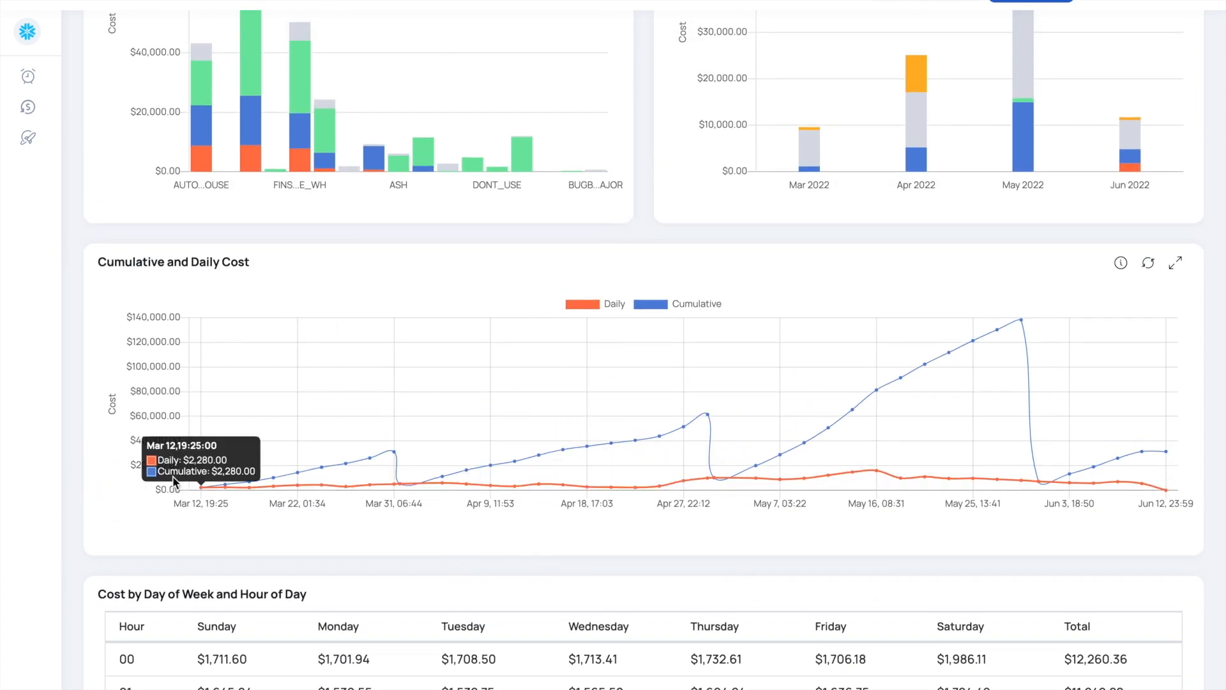
pyautogui.moveTo(710, 437)
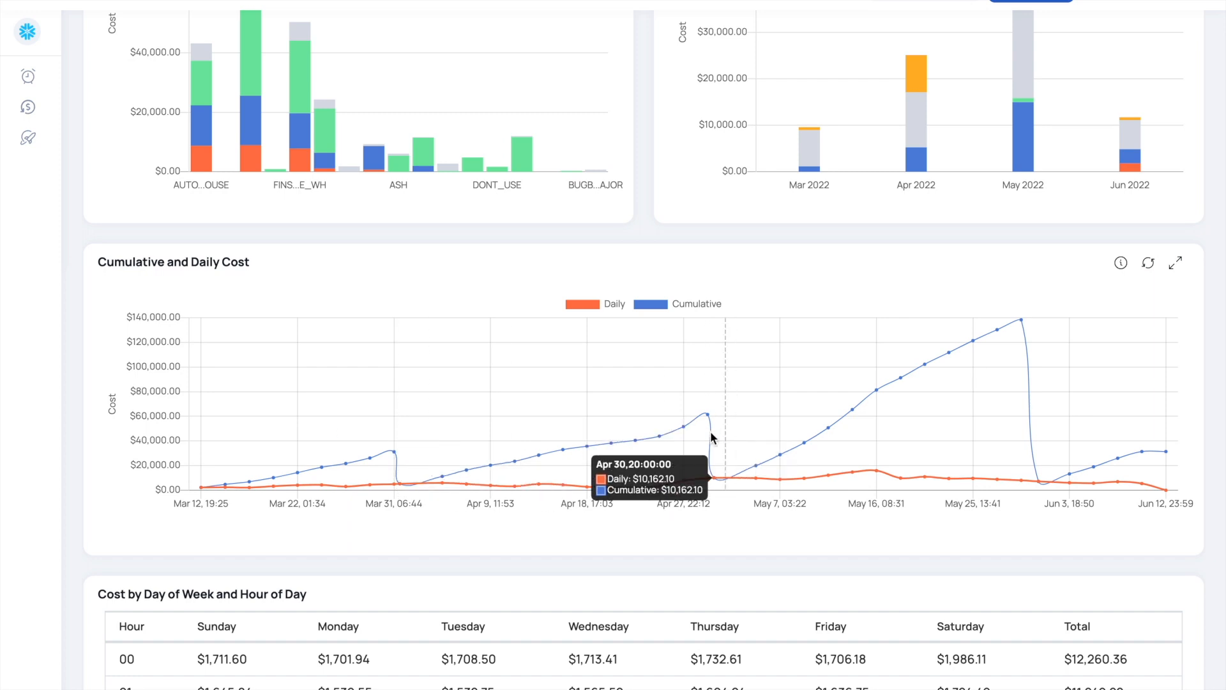
pyautogui.moveTo(763, 381)
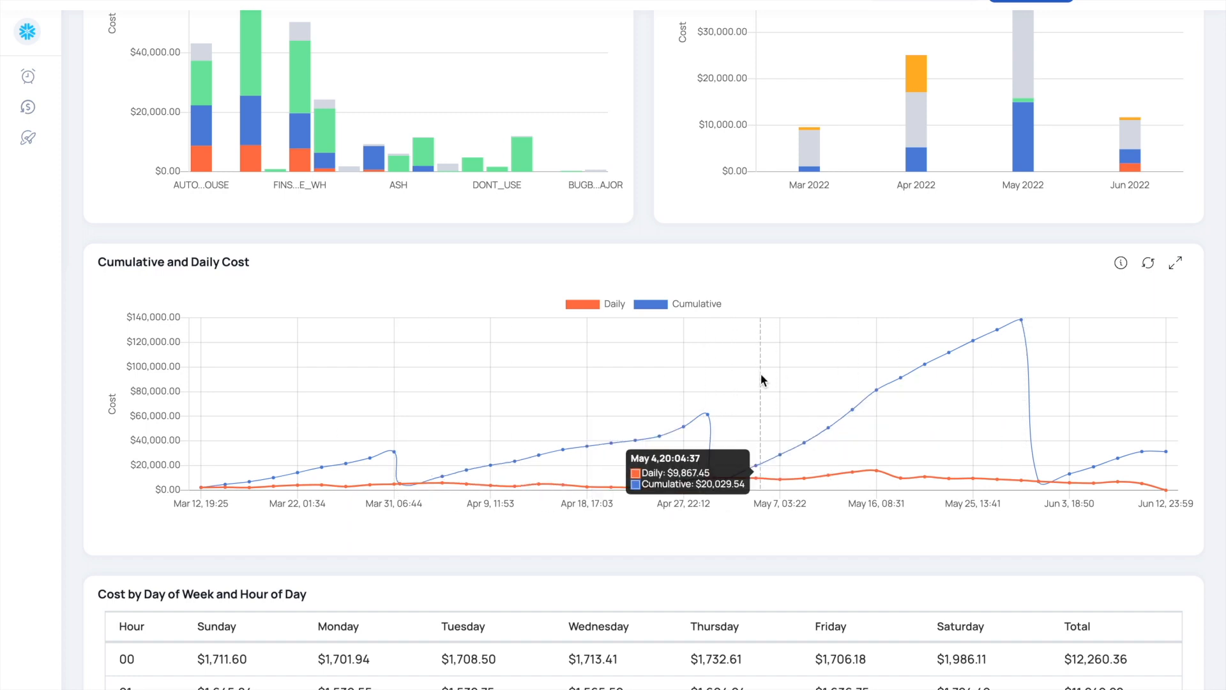
pyautogui.moveTo(845, 399)
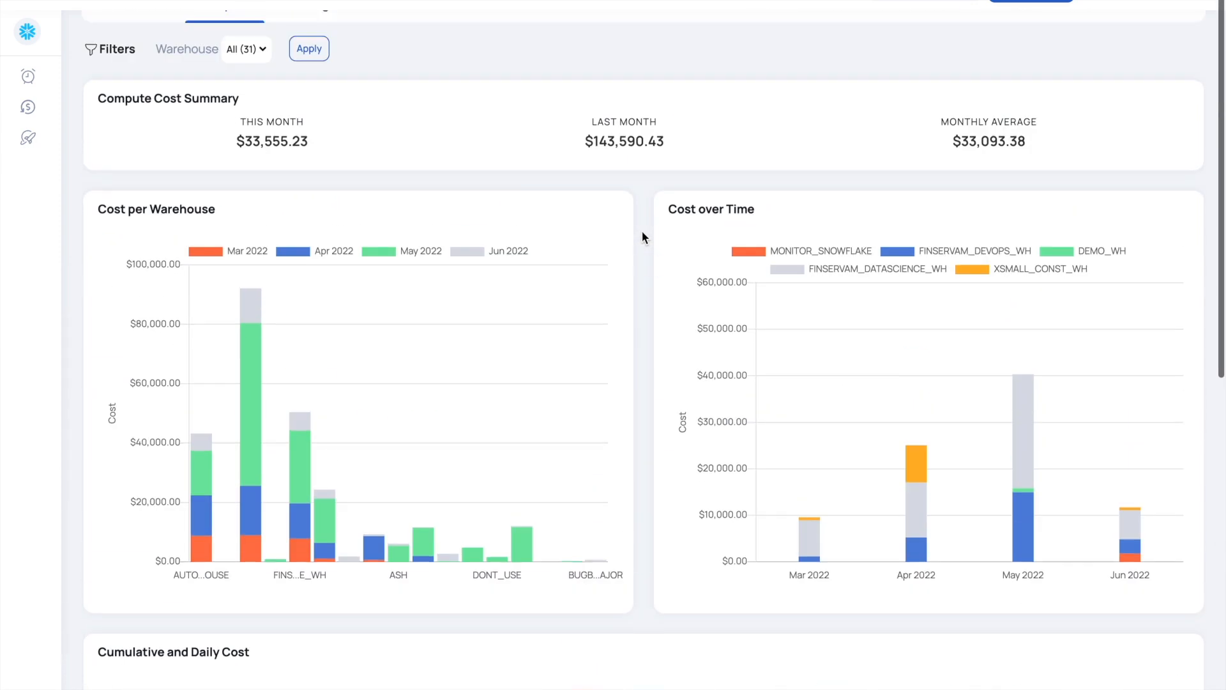
# Show the Contract view with contract summary, capacity used and consumption predictions through November 2022.
pyautogui.click(485, 56)
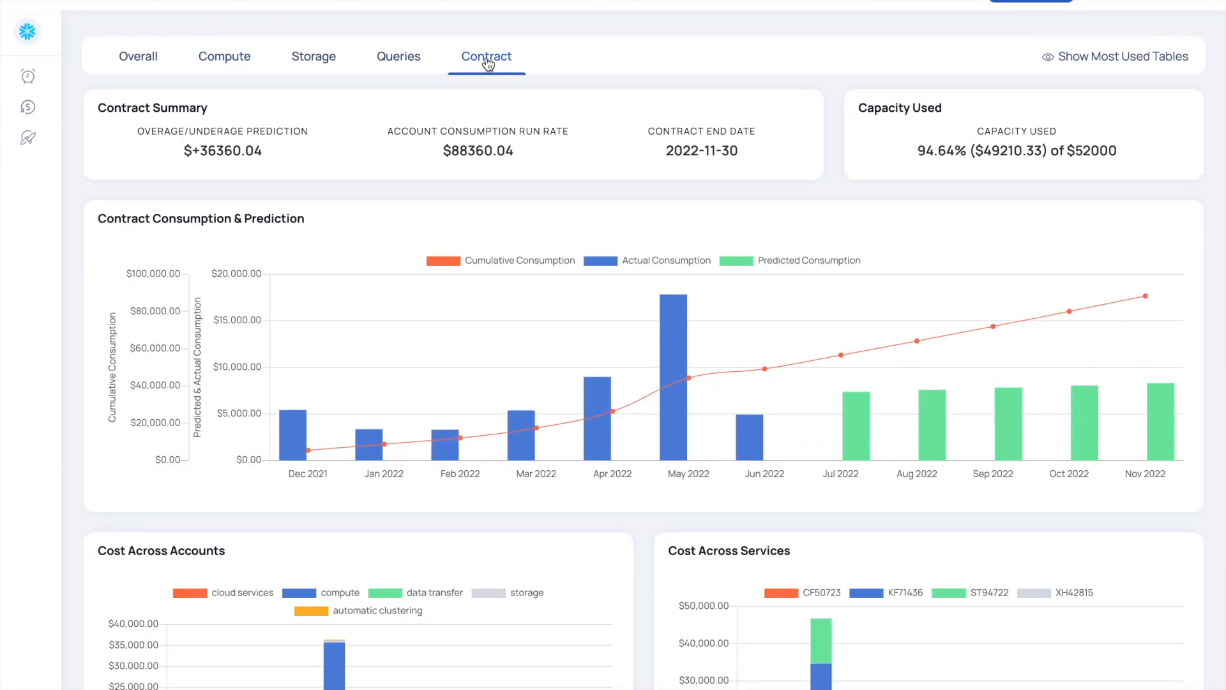
pyautogui.moveTo(640, 84)
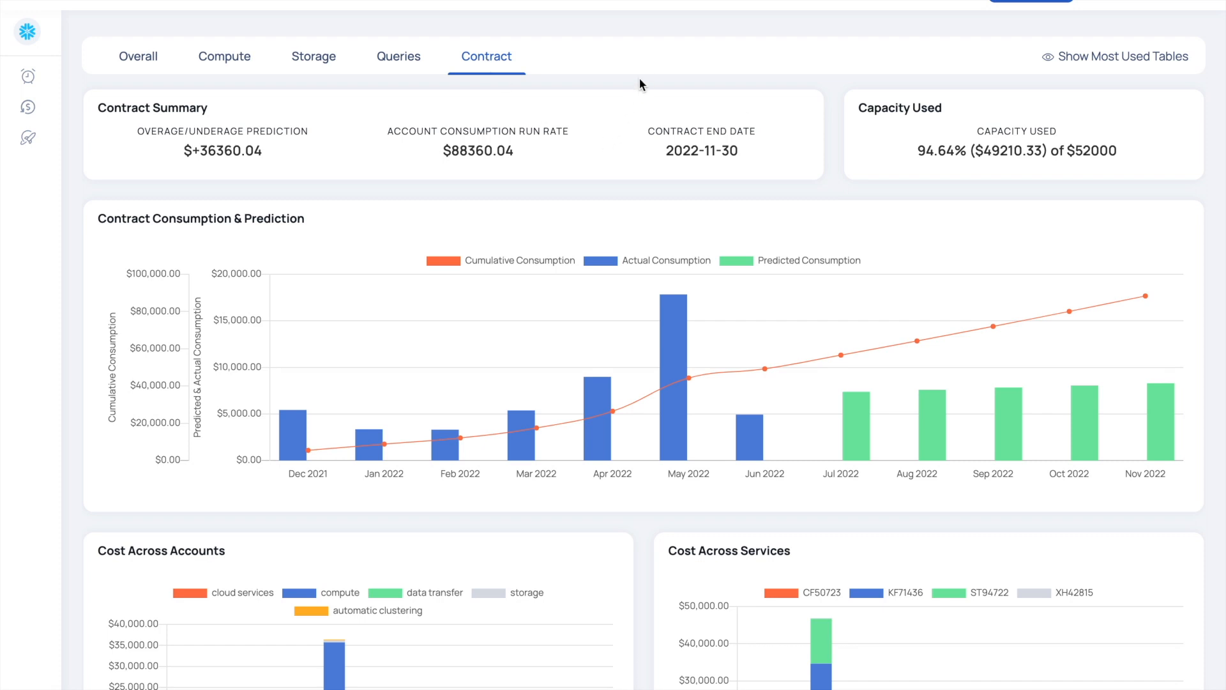
pyautogui.moveTo(940, 193)
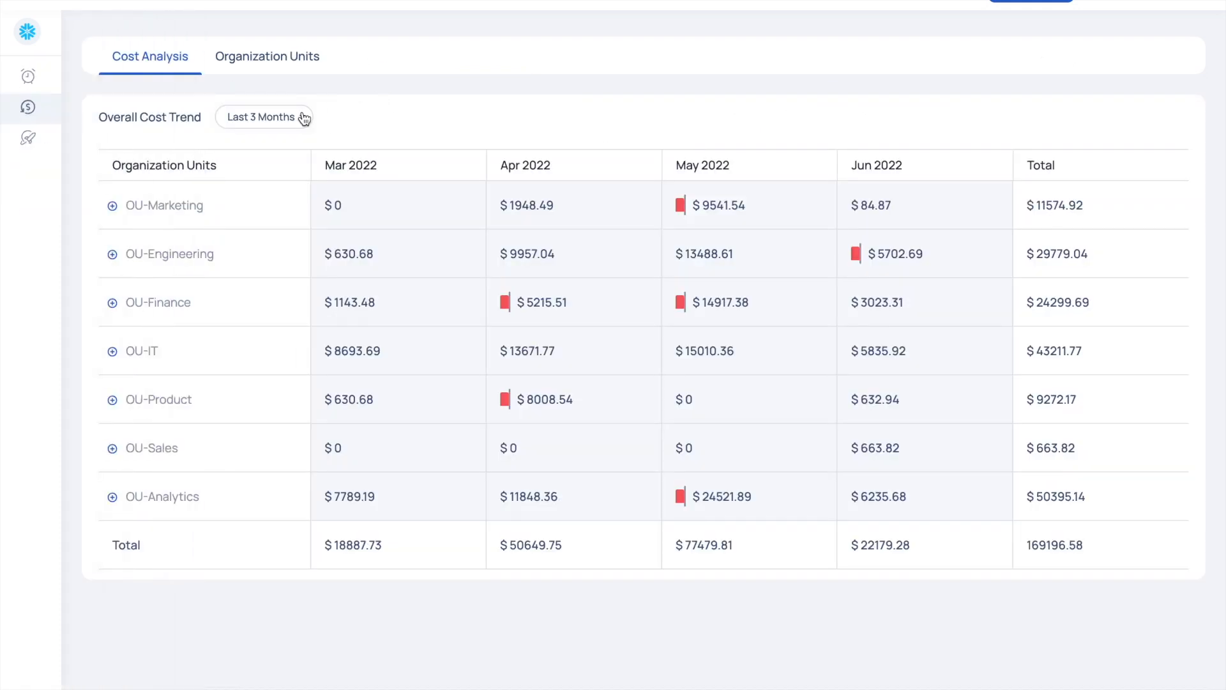
# Extend the organization unit cost table to the last six months, December 2021 through June 2022.
pyautogui.click(263, 116)
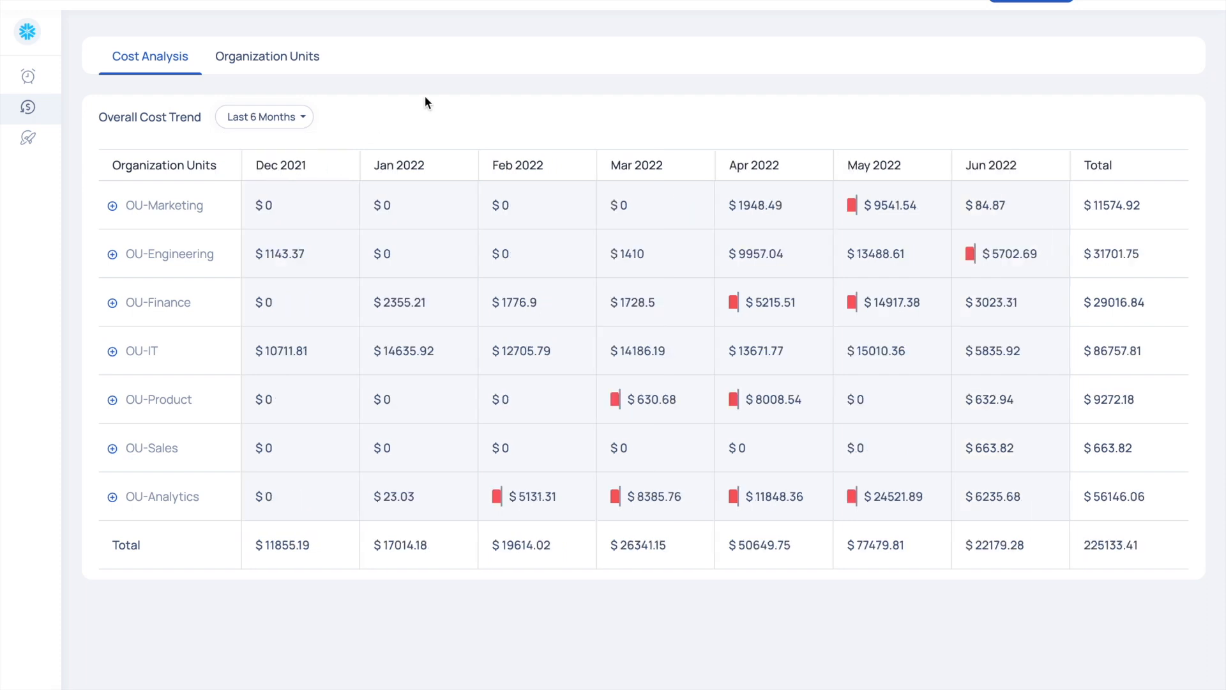
pyautogui.moveTo(434, 104)
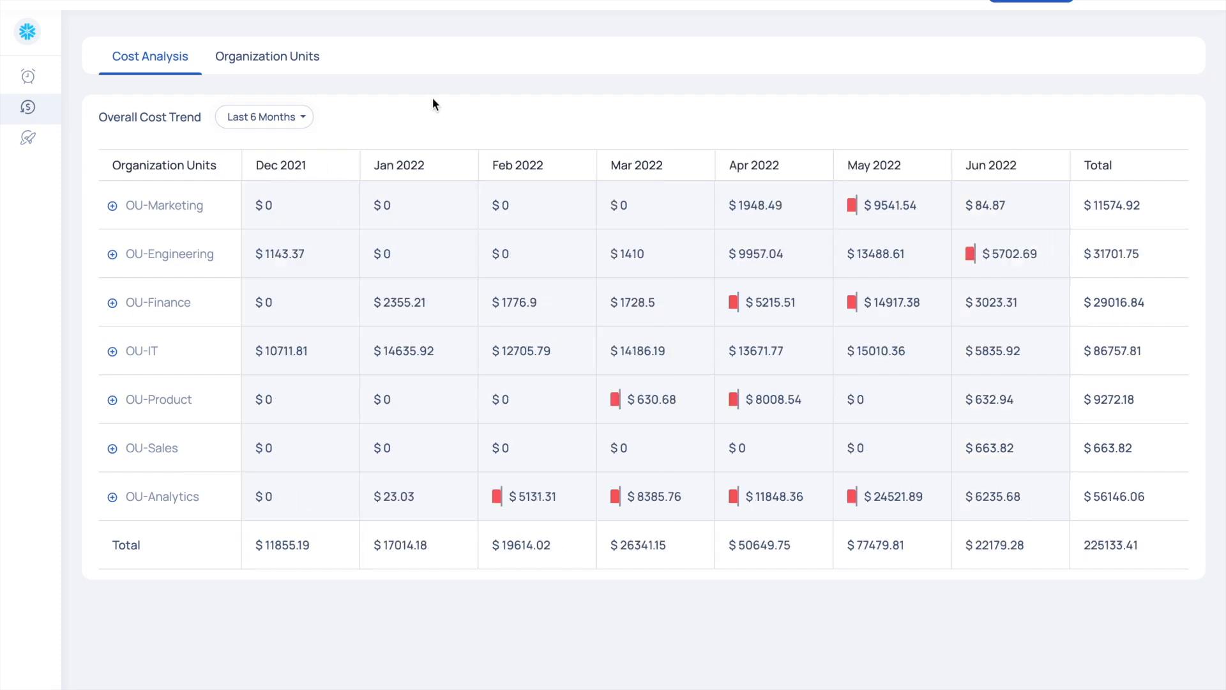
pyautogui.moveTo(336, 638)
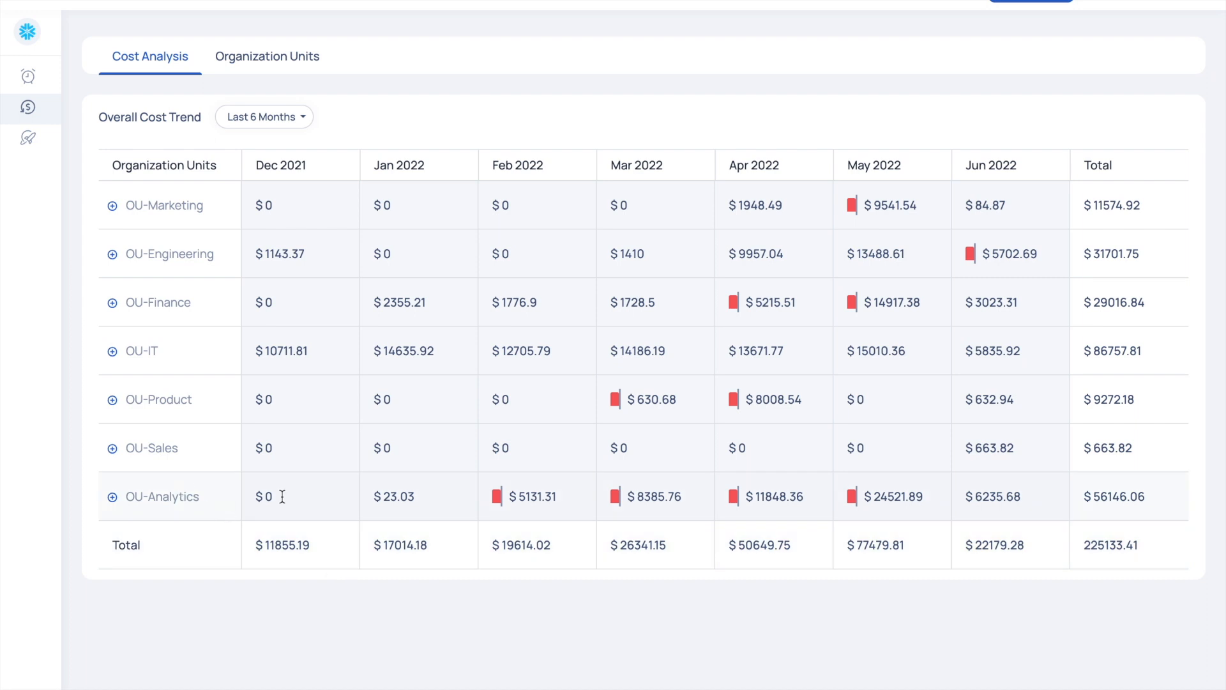
pyautogui.moveTo(382, 467)
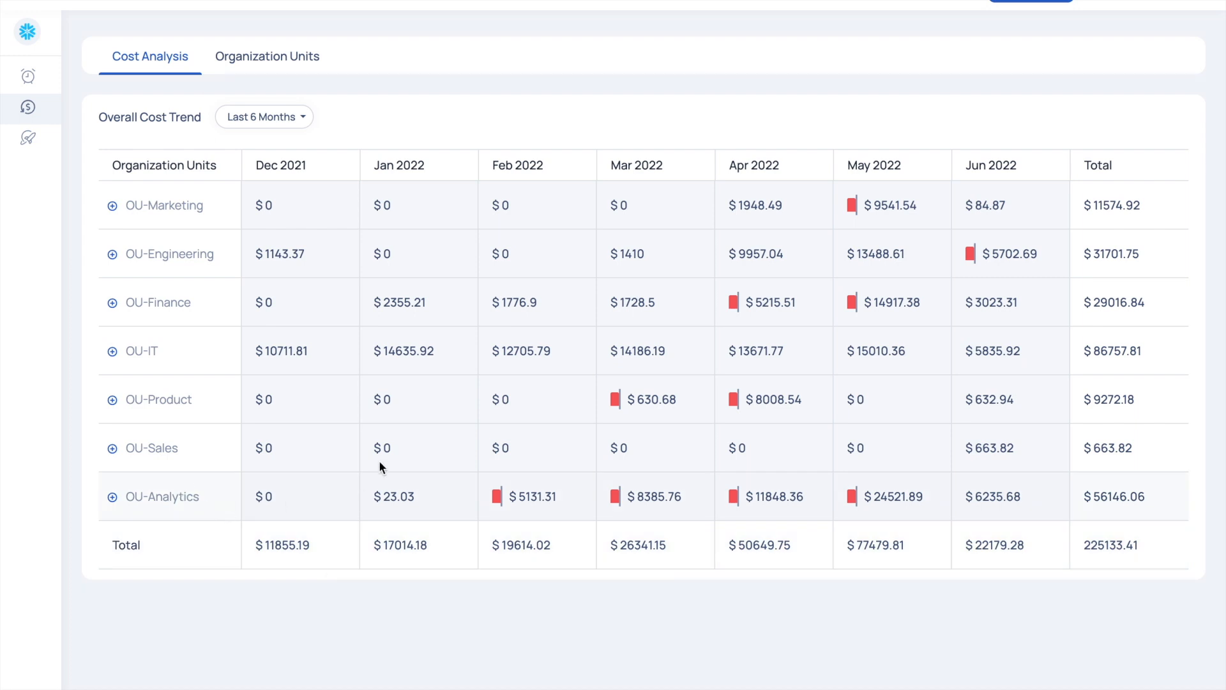
pyautogui.moveTo(449, 487)
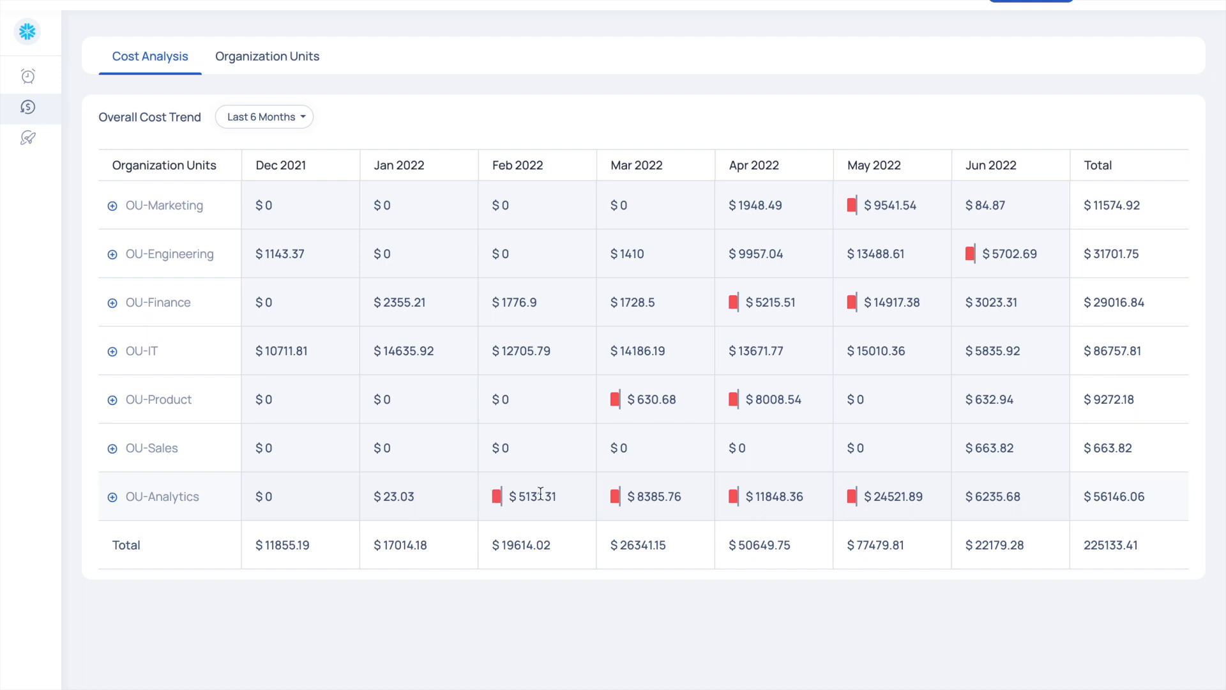
pyautogui.moveTo(588, 481)
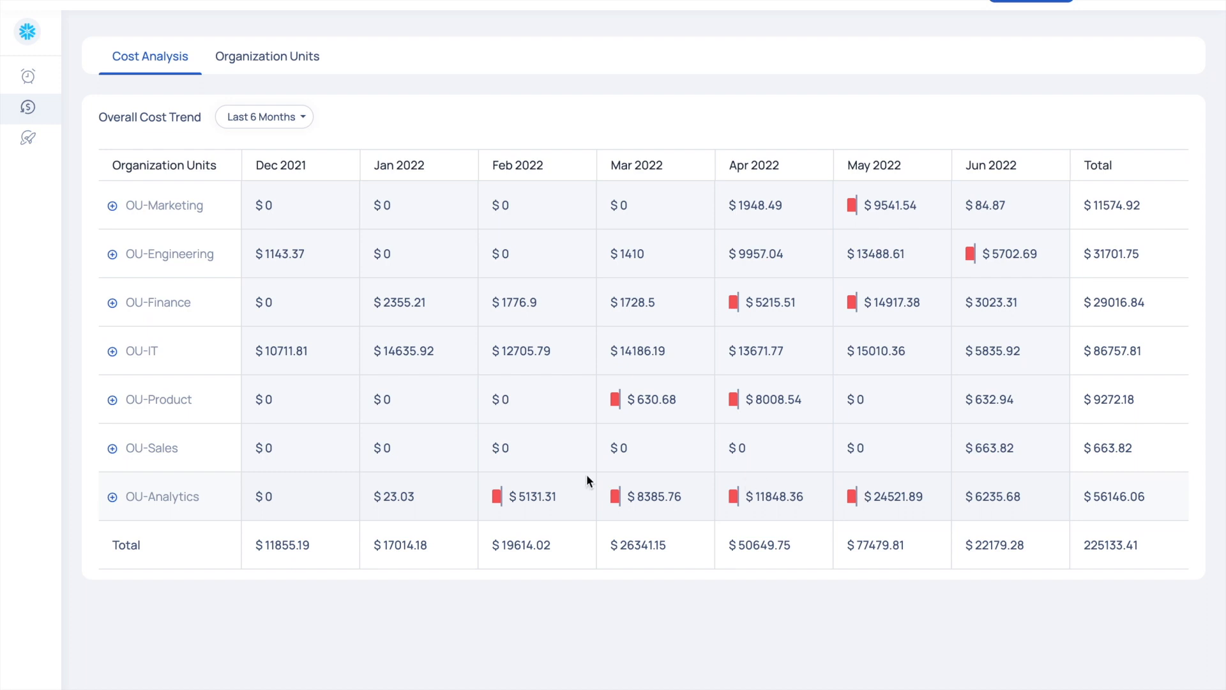
pyautogui.moveTo(851, 509)
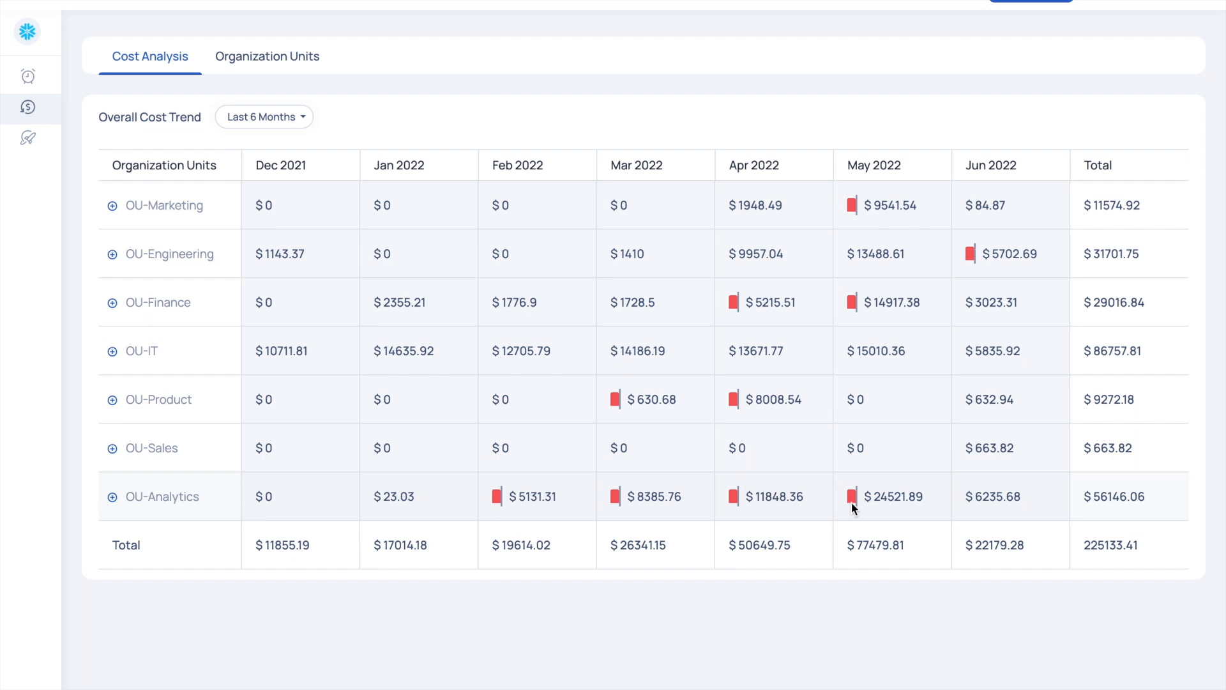
pyautogui.moveTo(792, 529)
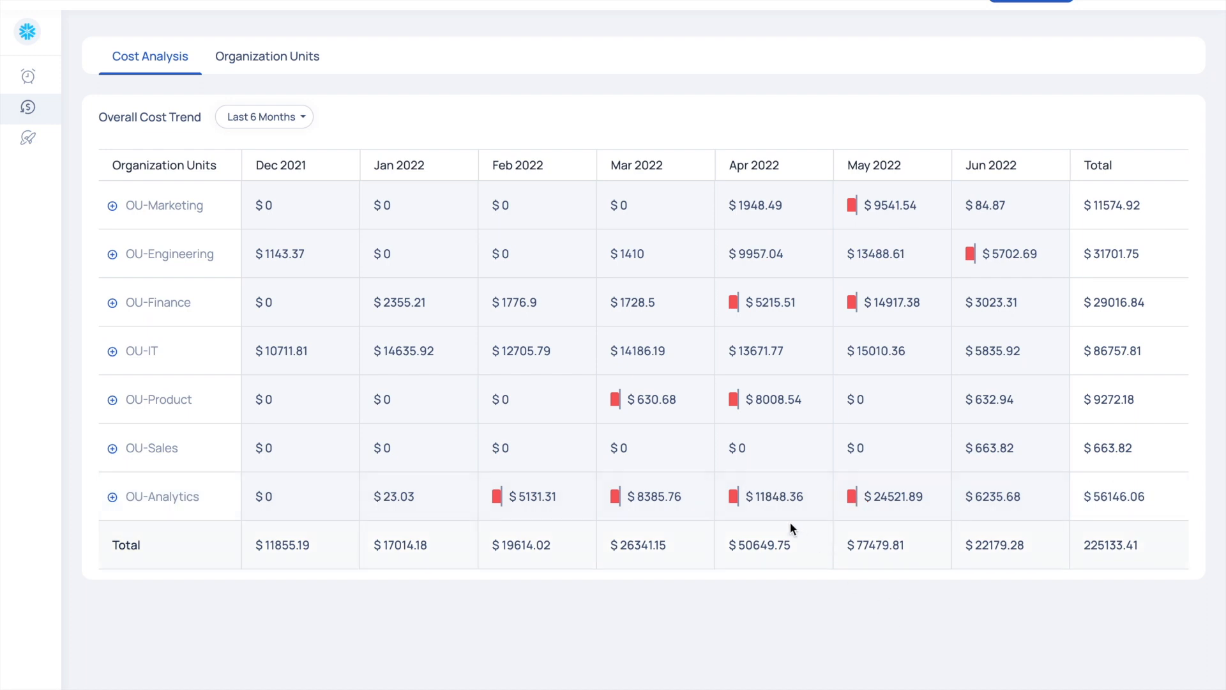
pyautogui.moveTo(977, 423)
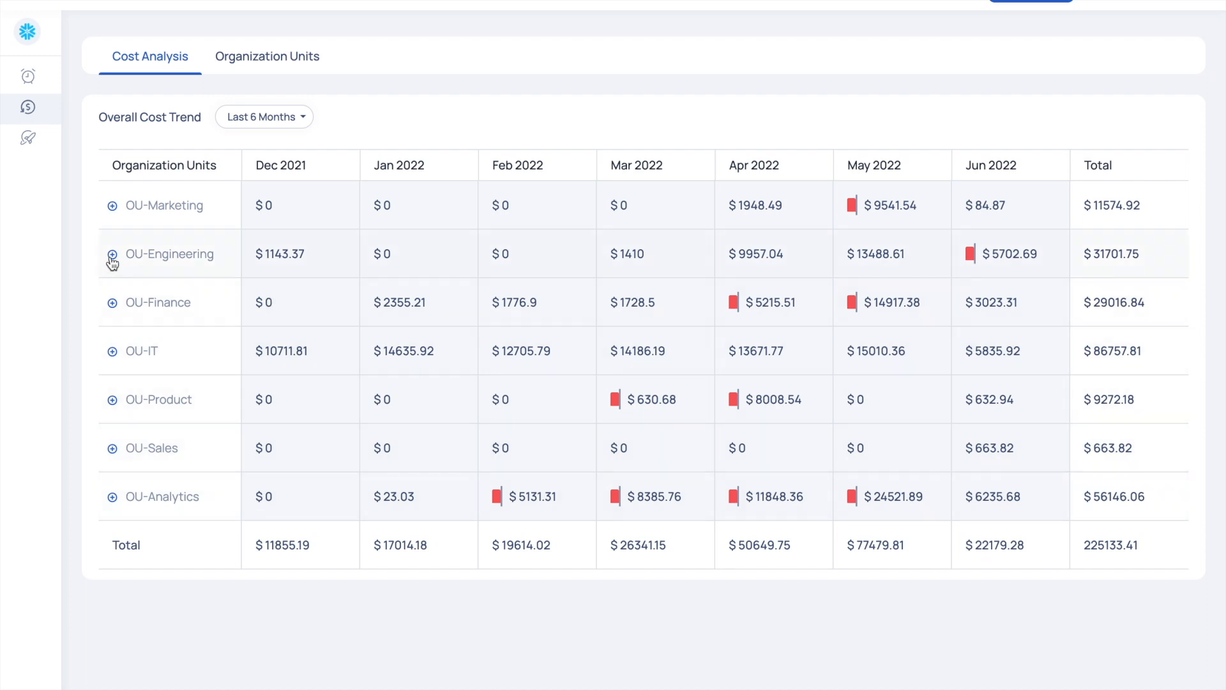
# Break OU-Engineering into FrontEnd, BackEnd and CloudOps sub-units, then bring up the Snowflake account pages list.
pyautogui.click(113, 253)
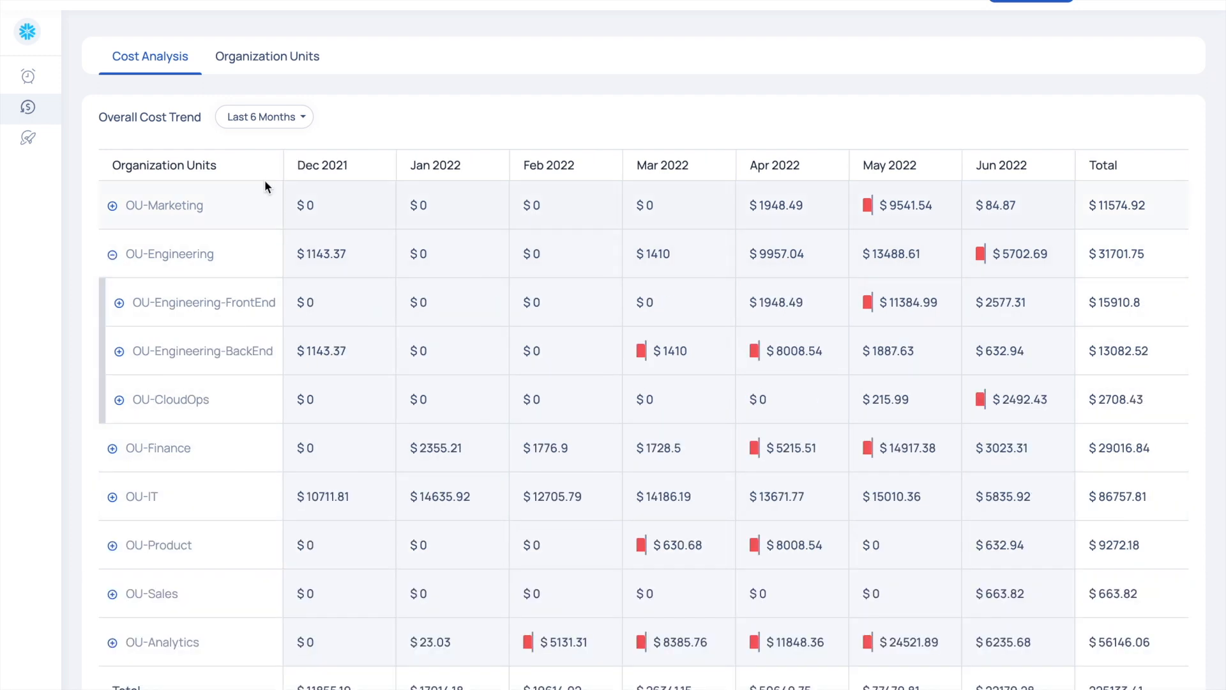
pyautogui.moveTo(454, 102)
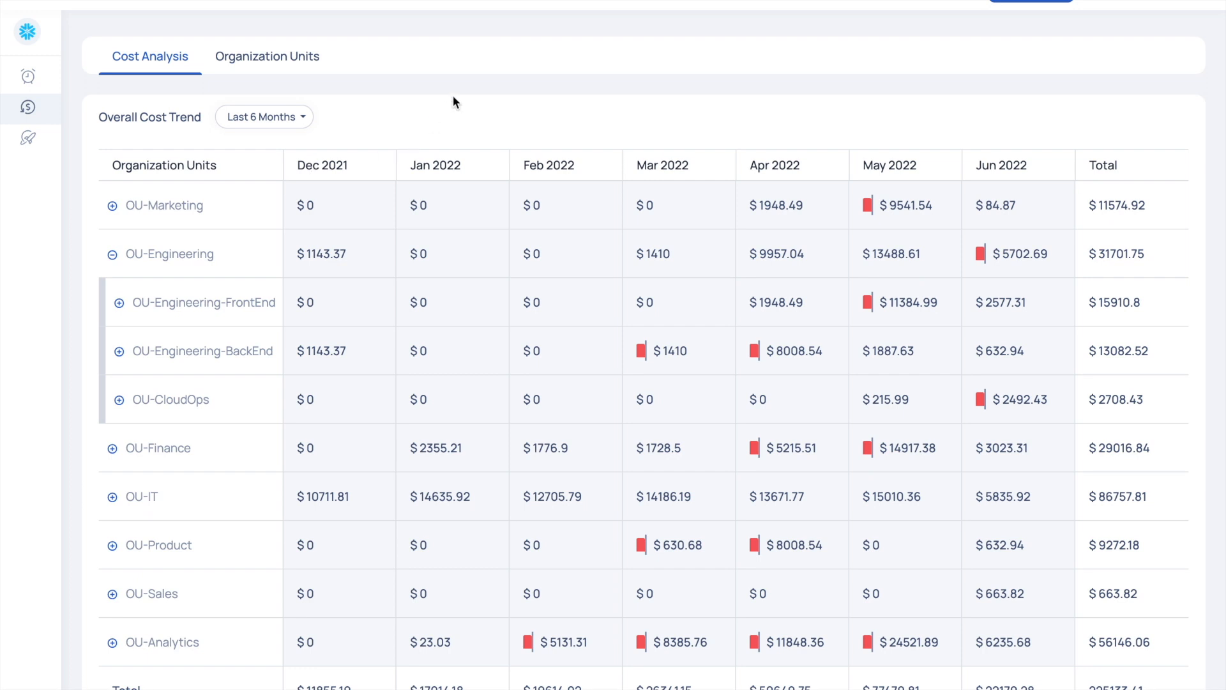
pyautogui.moveTo(203, 415)
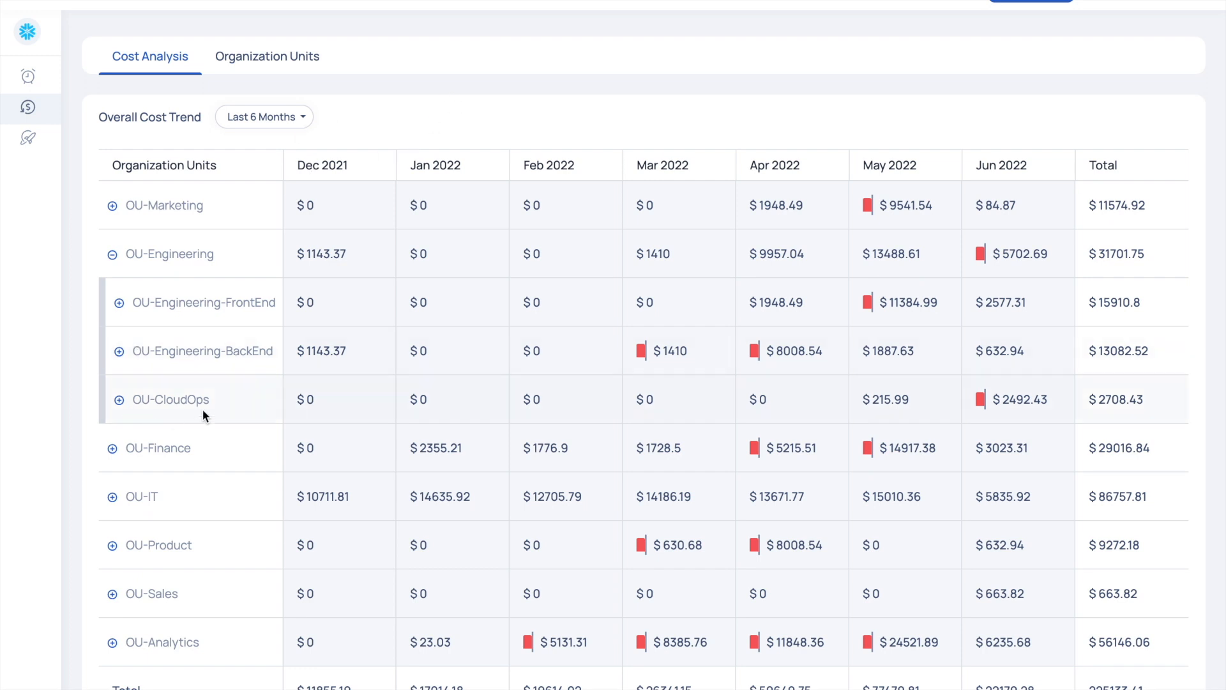
pyautogui.moveTo(977, 410)
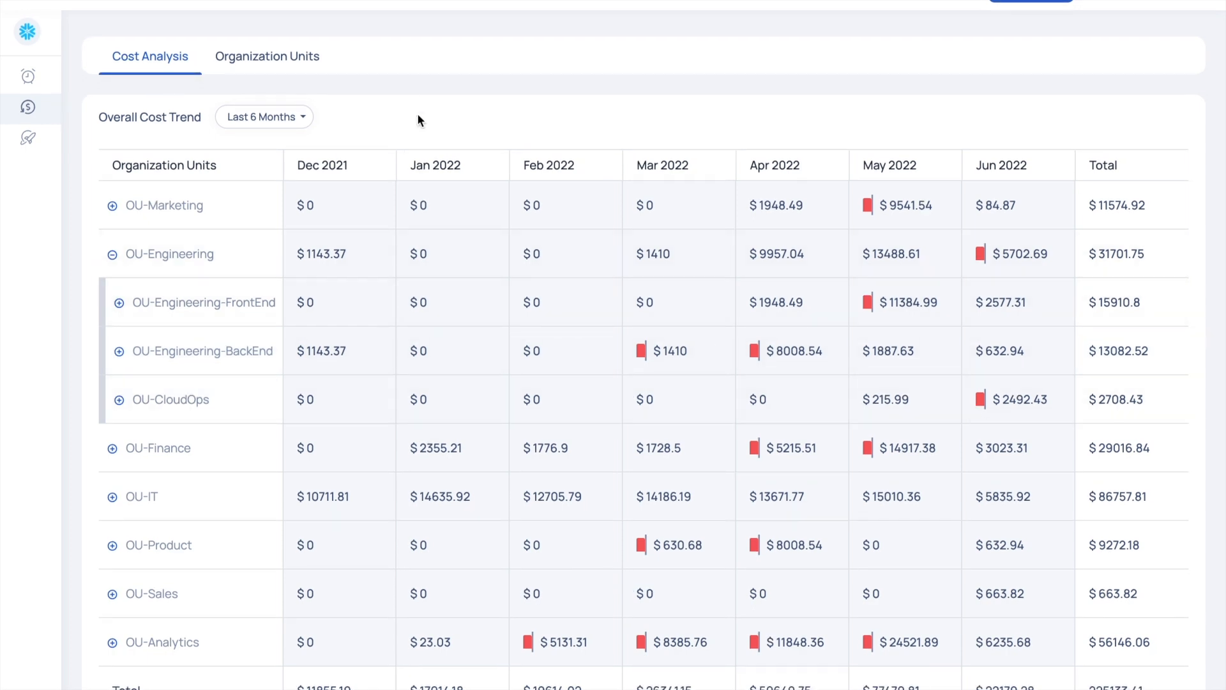
pyautogui.moveTo(405, 102)
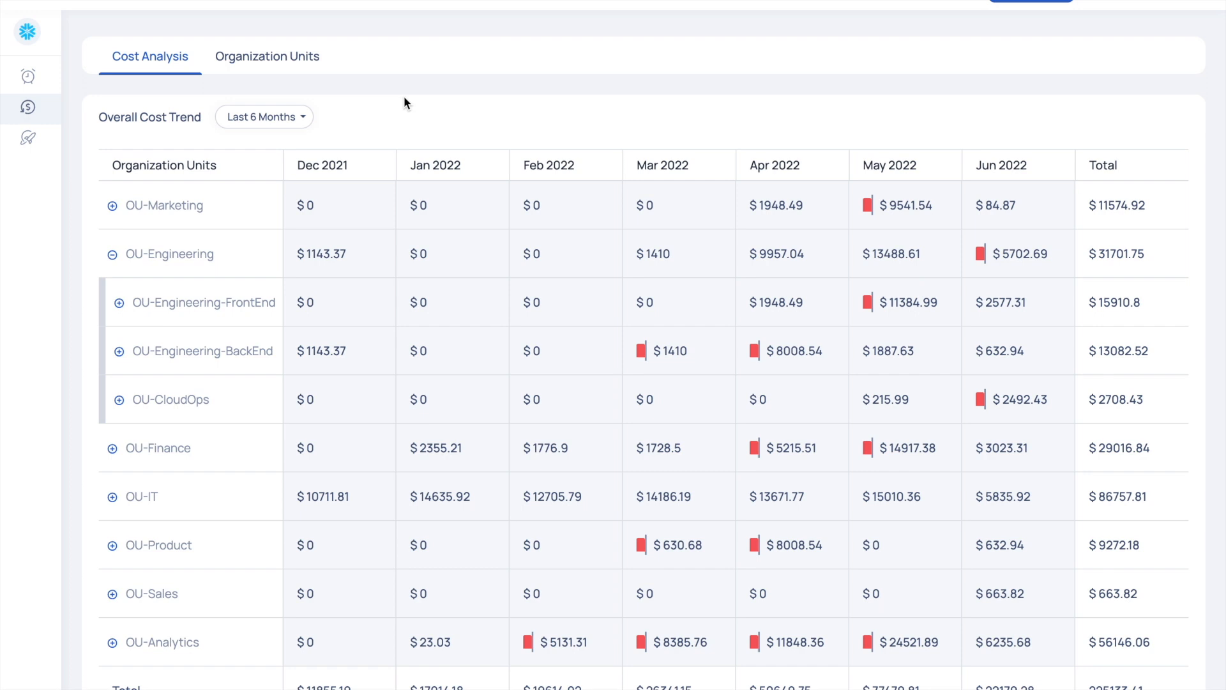
pyautogui.click(26, 31)
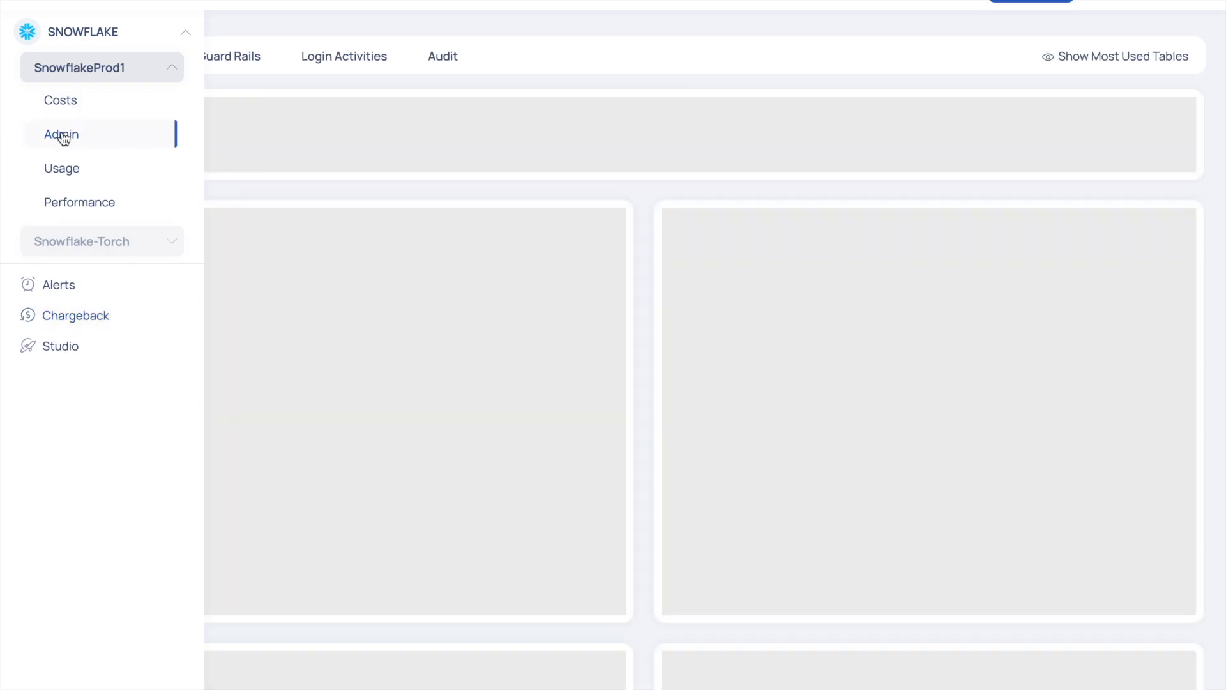
# Show the SnowflakeProd1 Admin page with account info and role count charts.
pyautogui.click(61, 134)
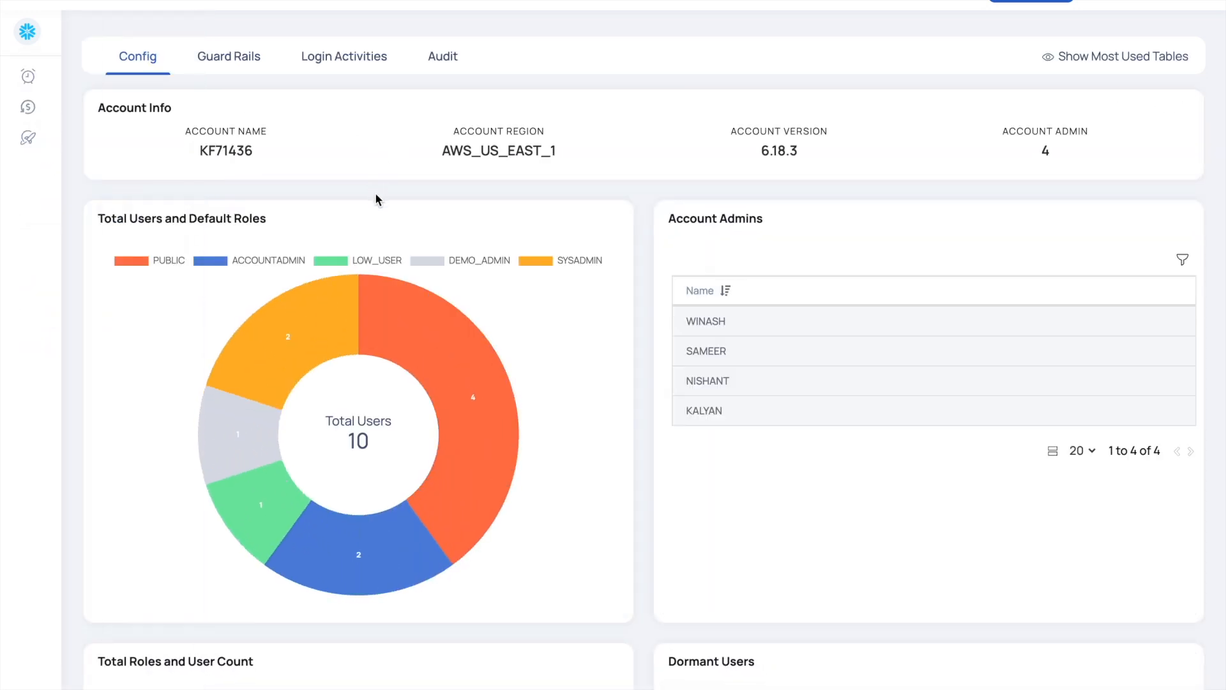
pyautogui.moveTo(645, 329)
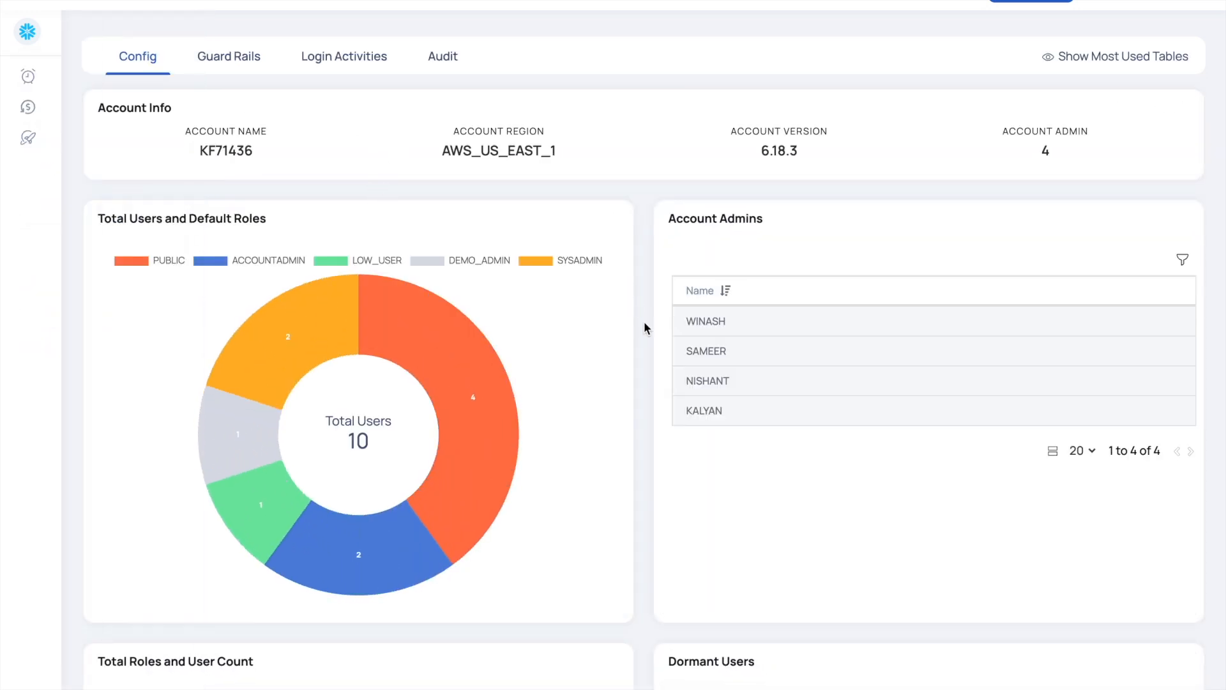
pyautogui.scroll(-3)
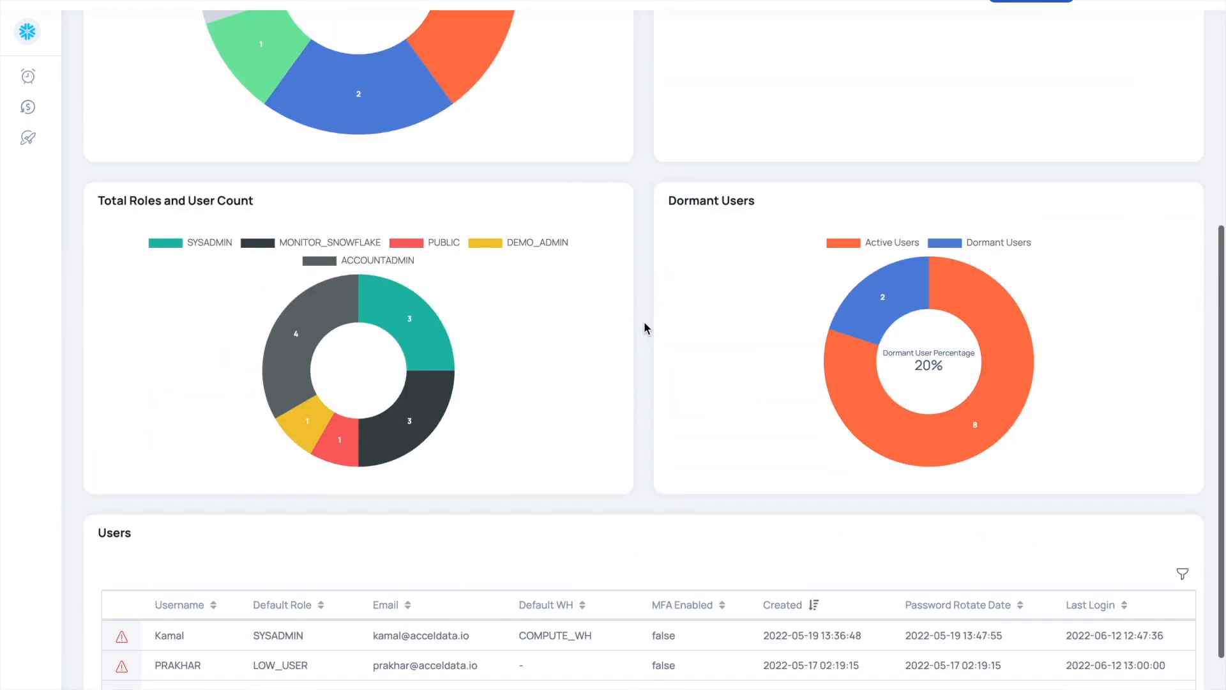
pyautogui.scroll(-3)
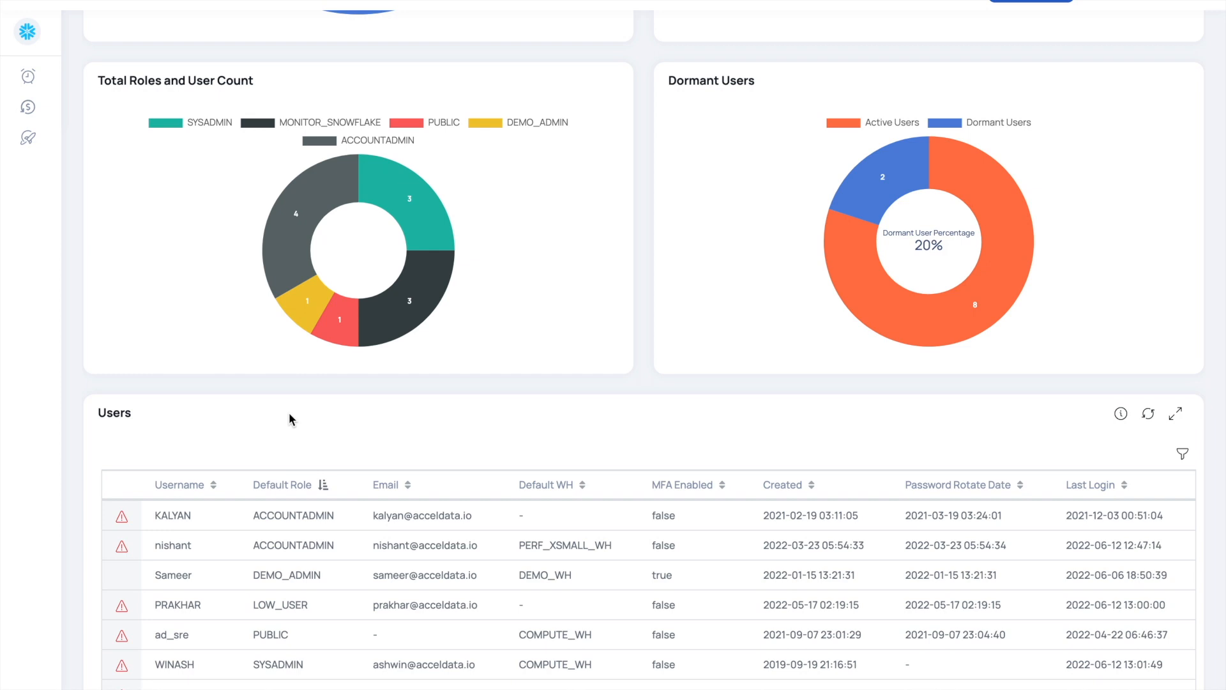
pyautogui.scroll(-3)
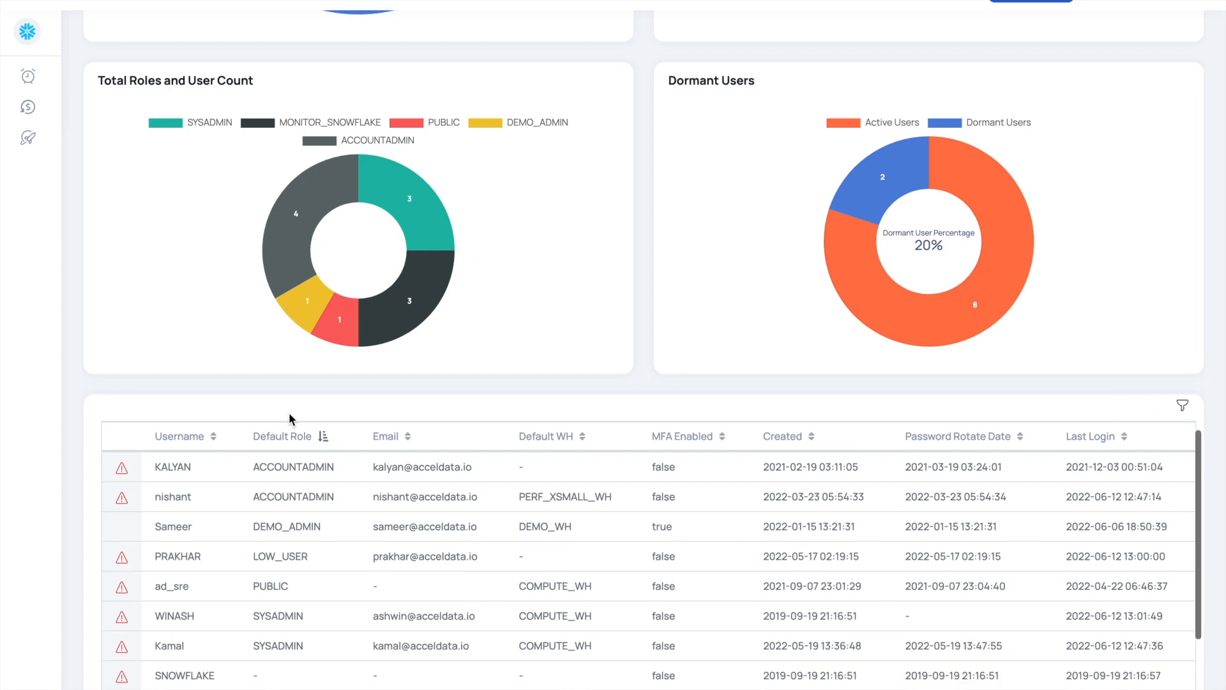
pyautogui.scroll(-3)
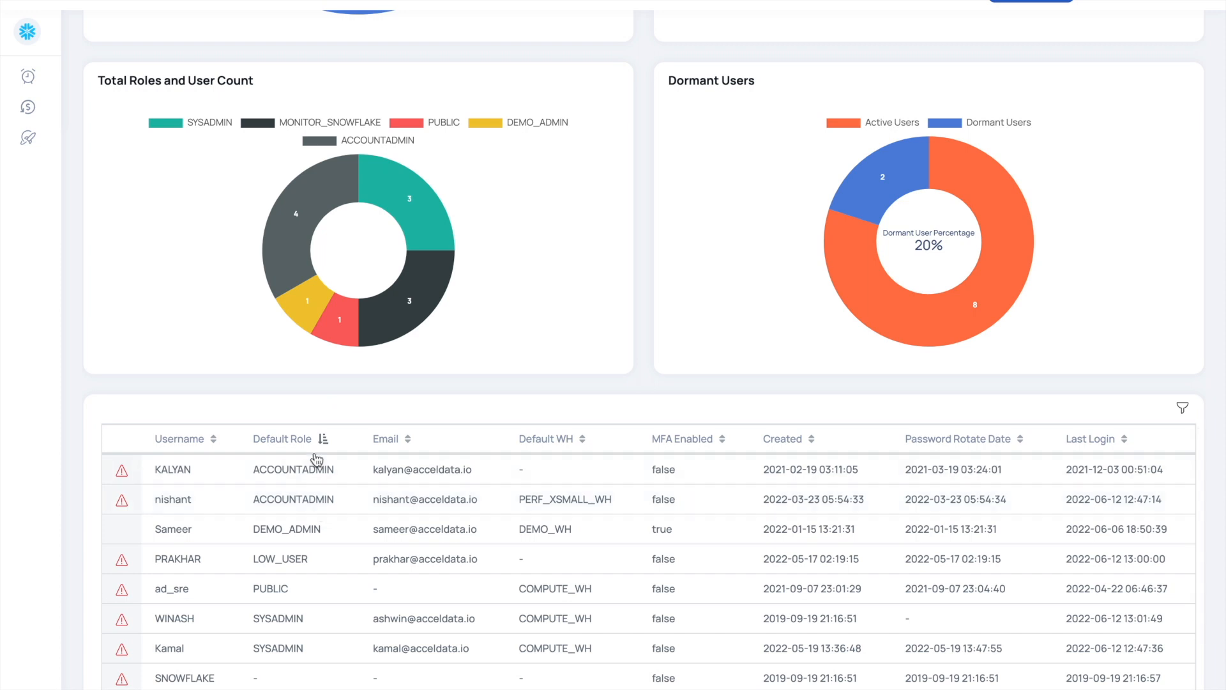
pyautogui.moveTo(577, 394)
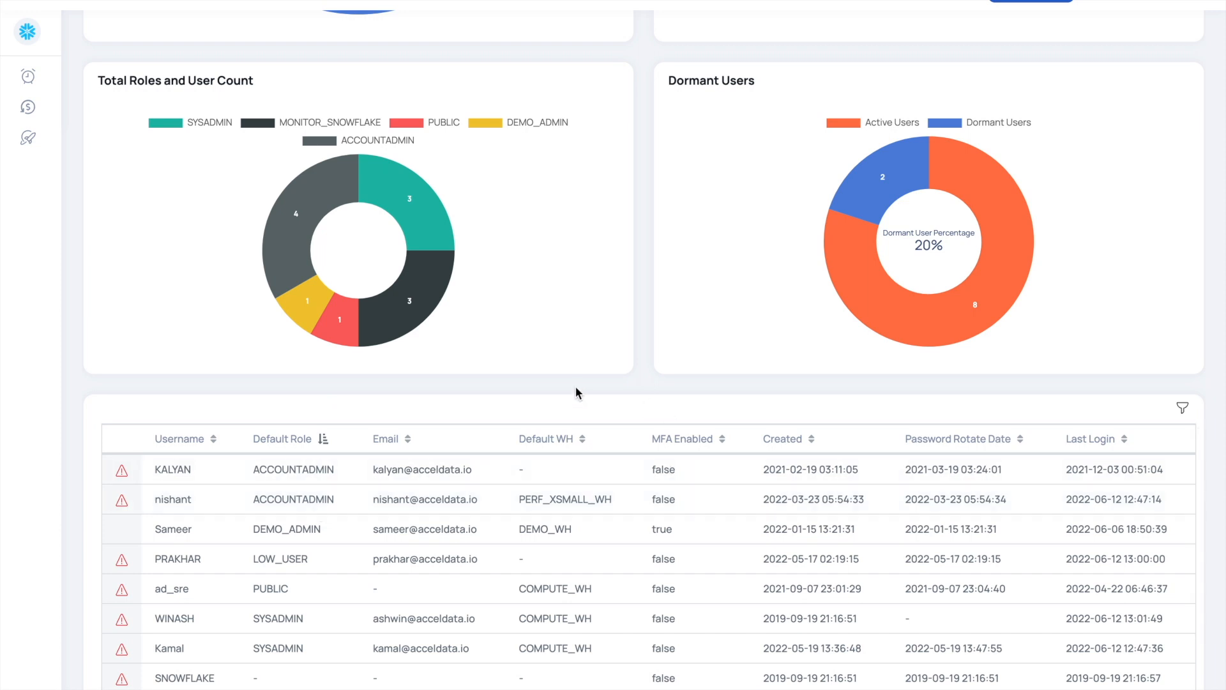
pyautogui.moveTo(679, 453)
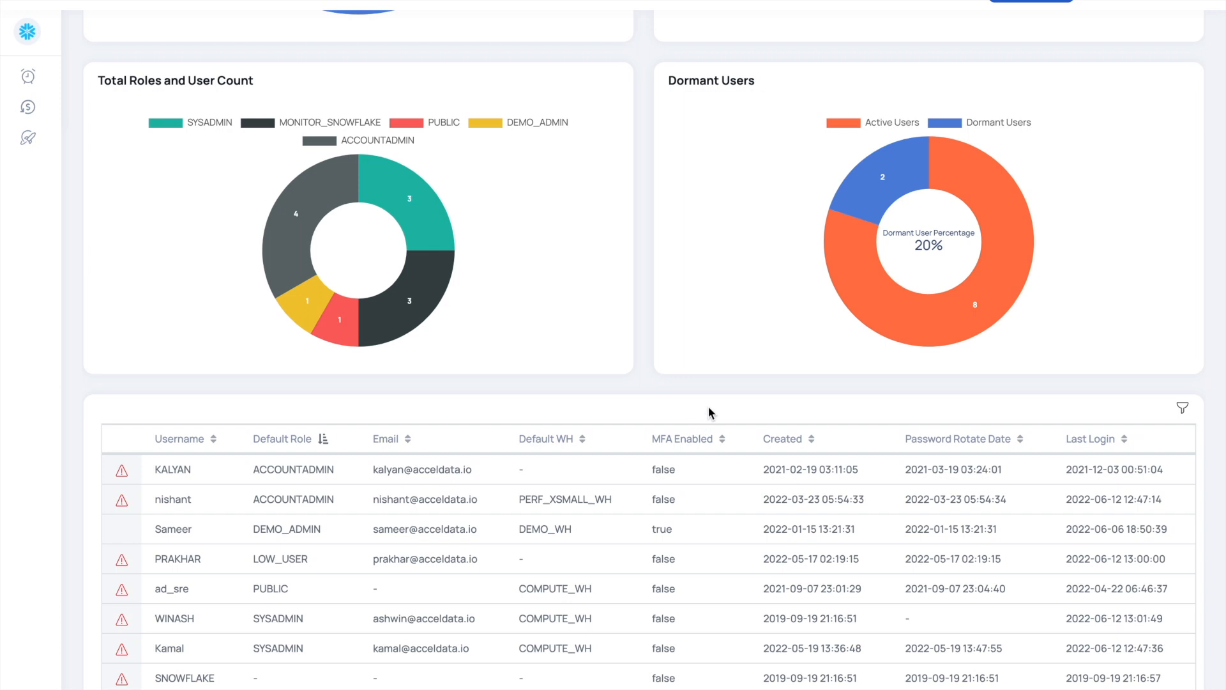
# Review the dormant users and users table on the Admin page.
pyautogui.scroll(-3)
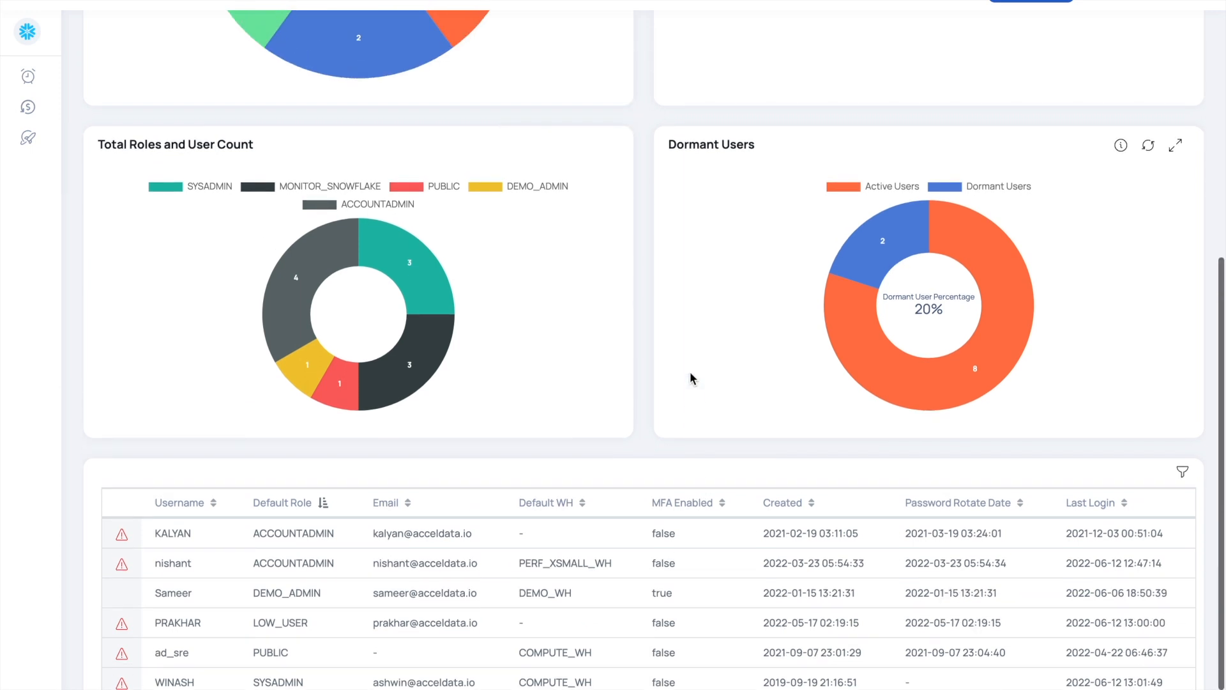
pyautogui.scroll(-3)
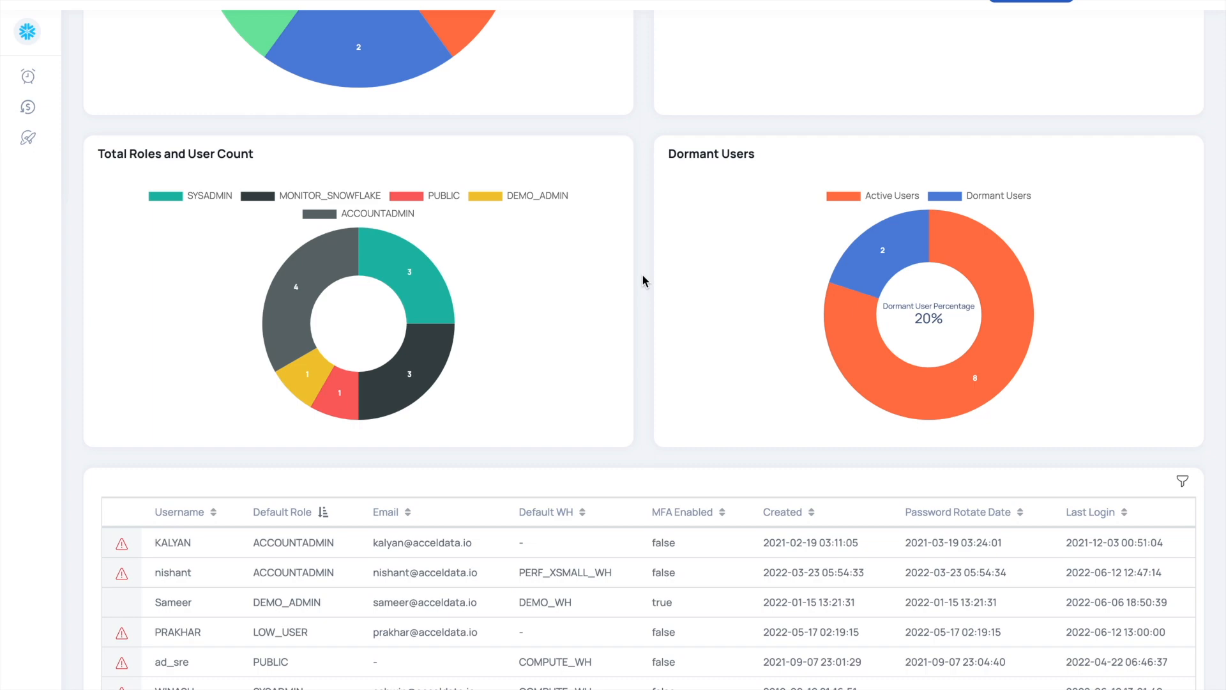
pyautogui.scroll(3)
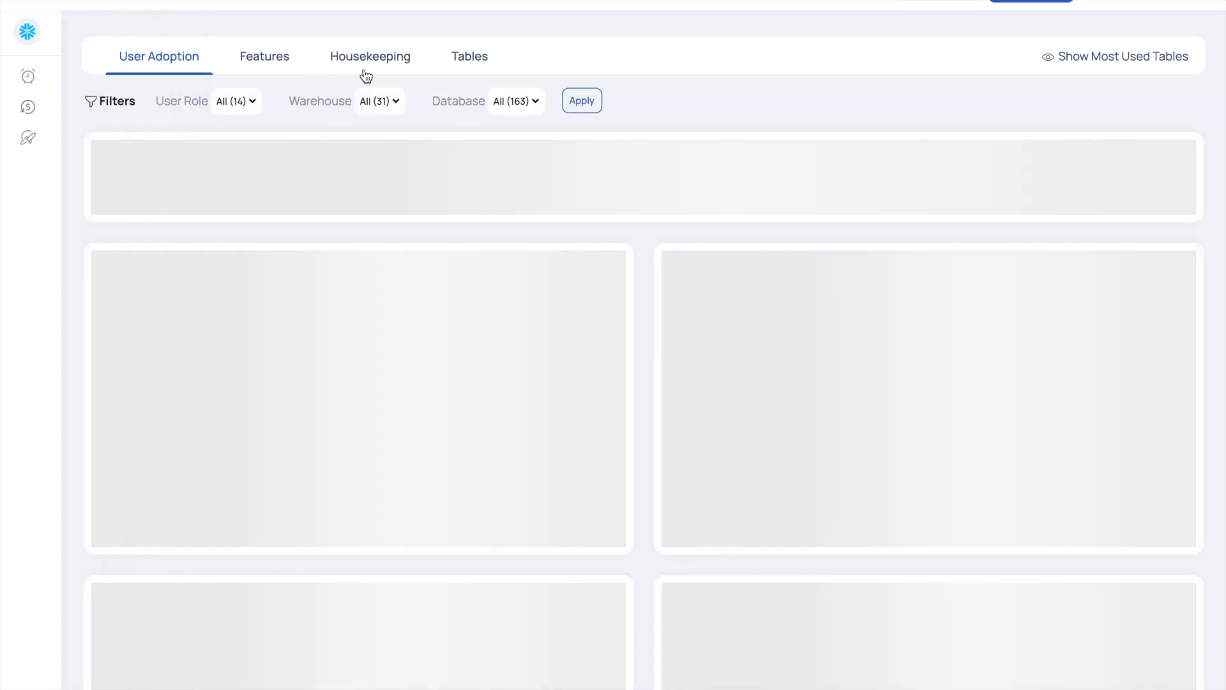
# Show the Housekeeping view listing dormant users, unused roles, unused tables and unused views under 90-day criteria.
pyautogui.click(370, 56)
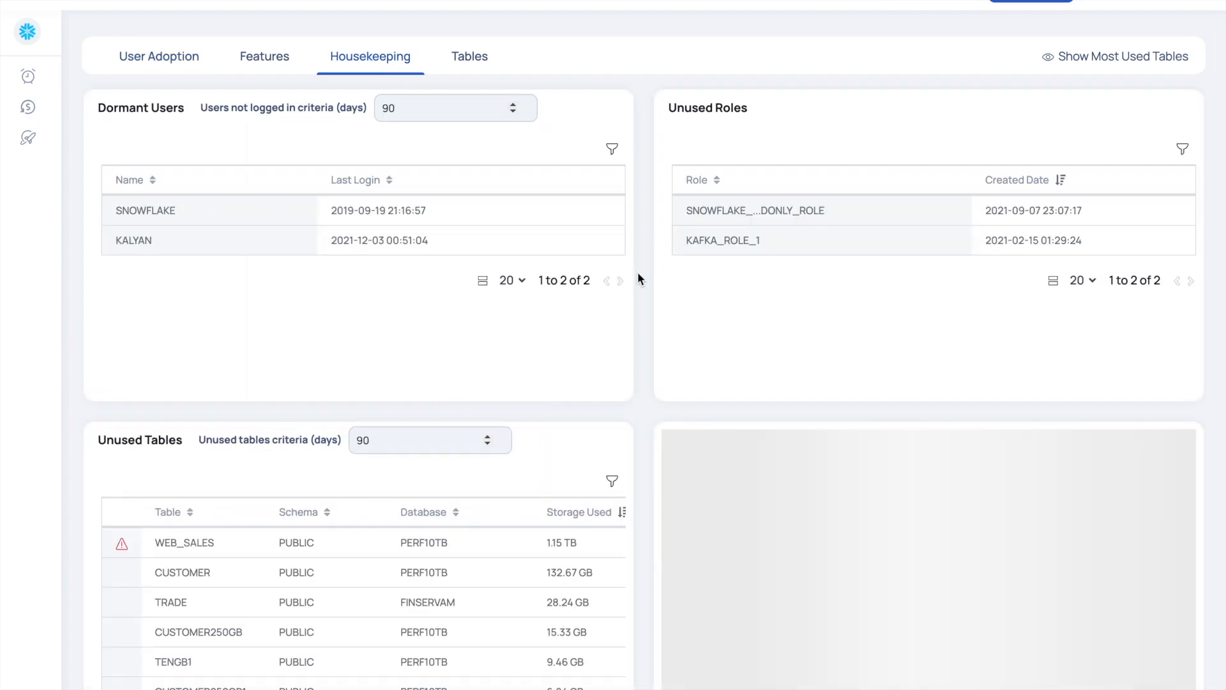
pyautogui.scroll(-3)
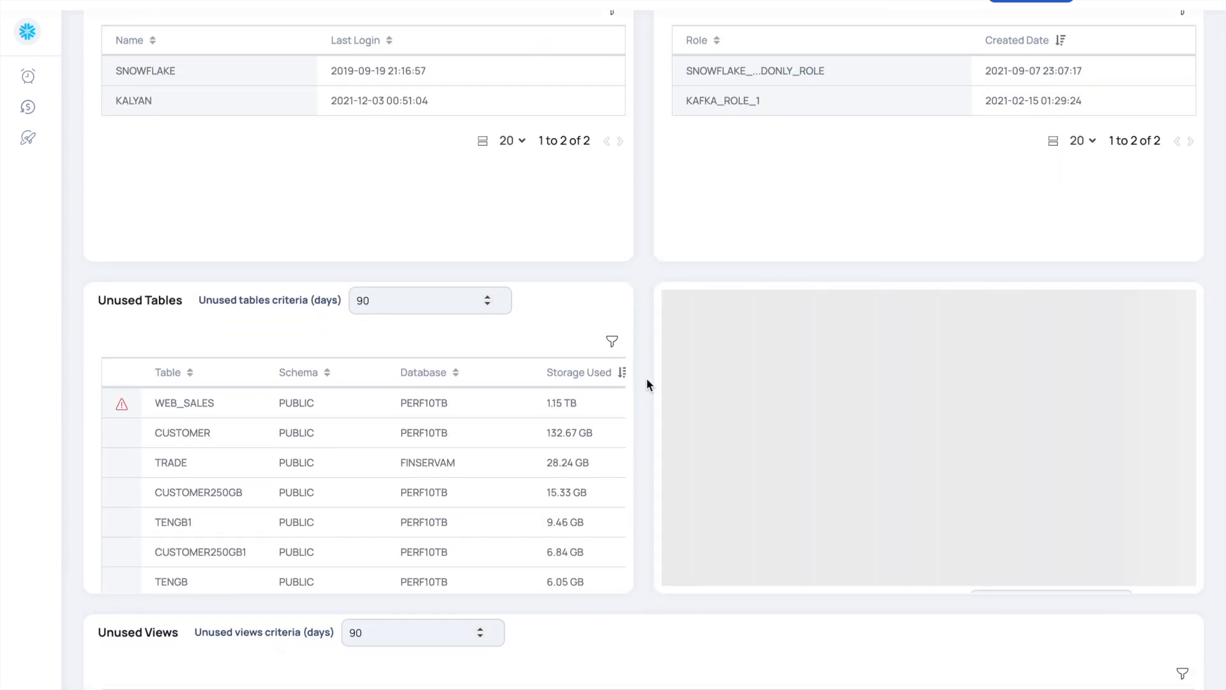
pyautogui.scroll(-3)
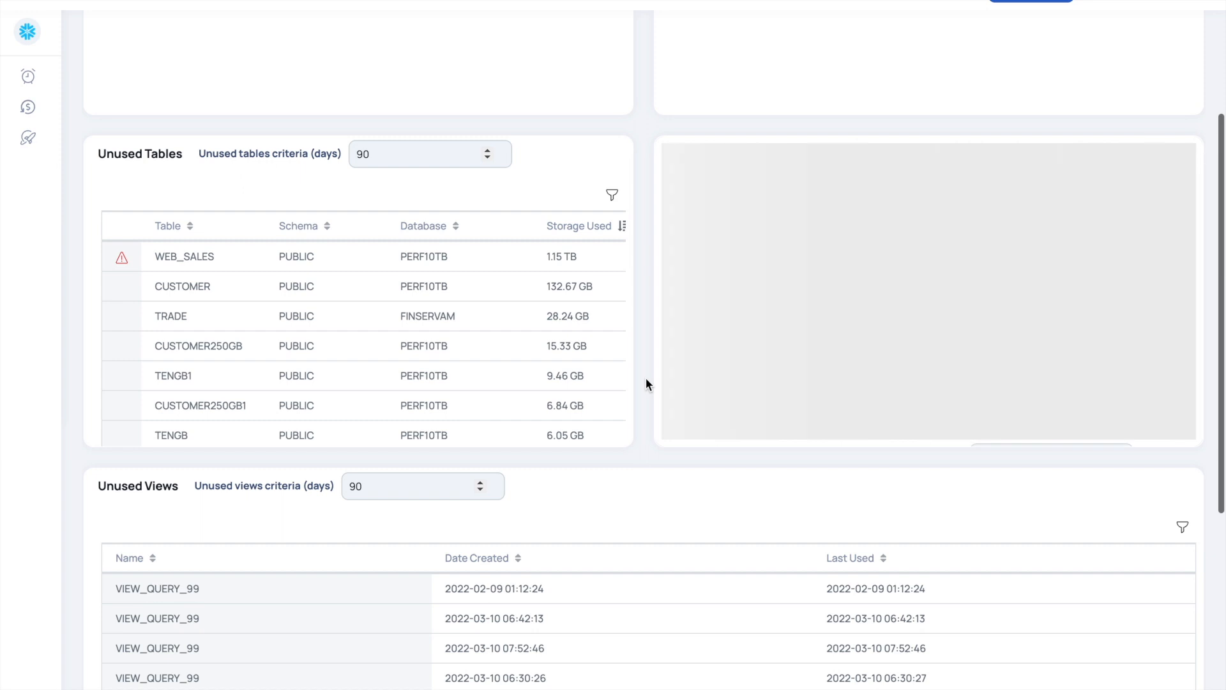
pyautogui.scroll(-3)
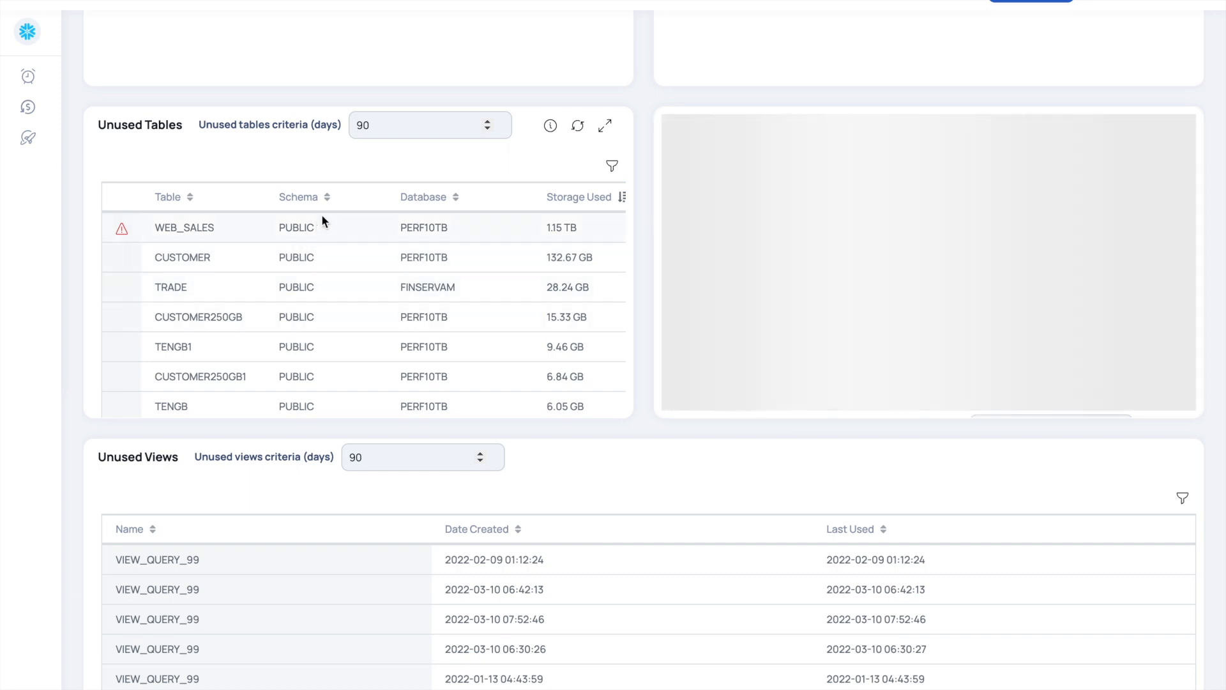
pyautogui.moveTo(77, 231)
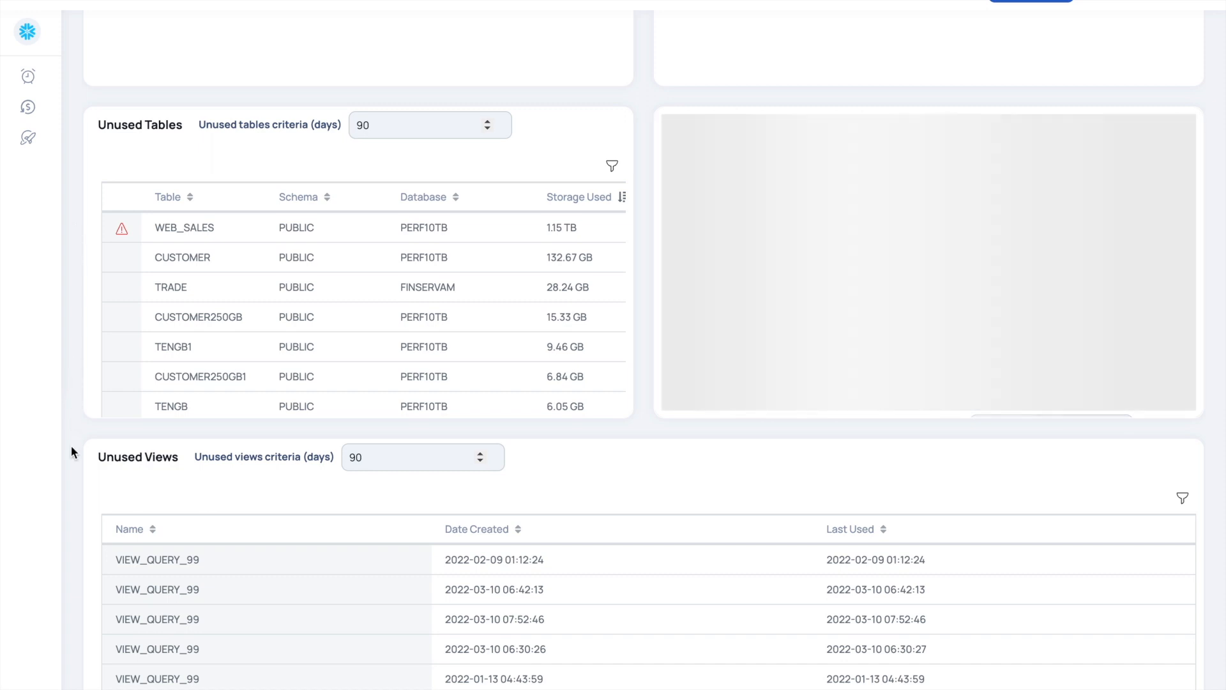
pyautogui.scroll(-3)
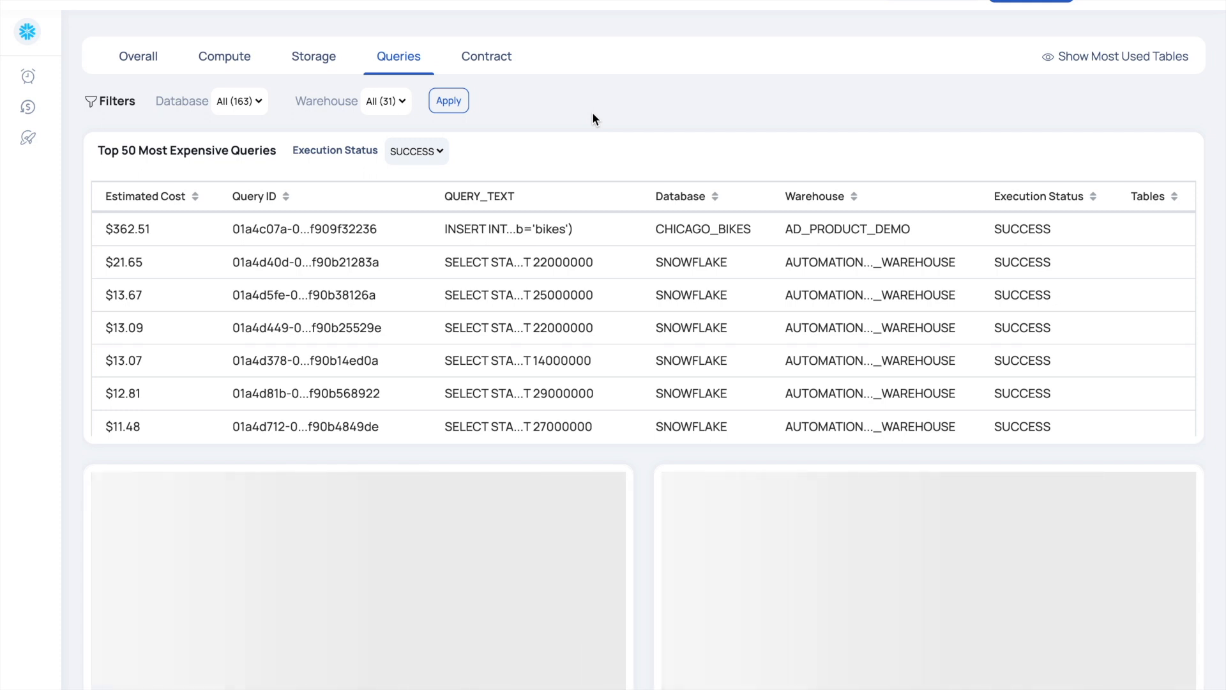
# Sort the Top 50 queries by Estimated Cost so the costliest comes first.
pyautogui.scroll(-3)
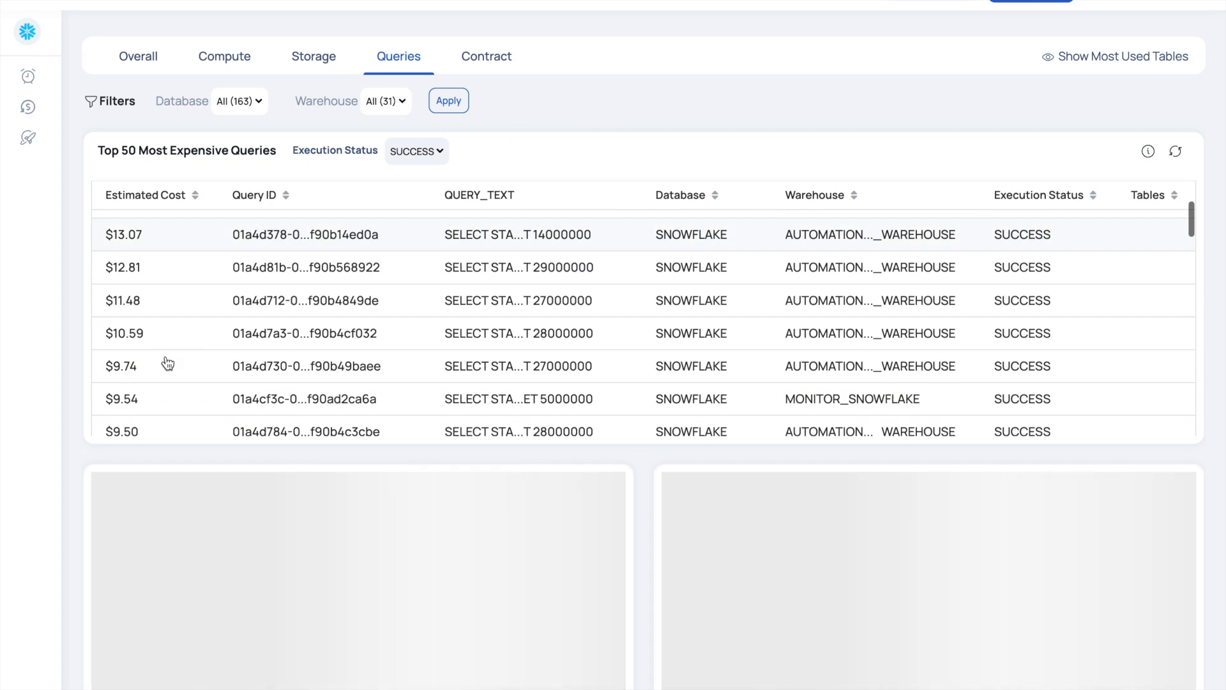
pyautogui.scroll(-3)
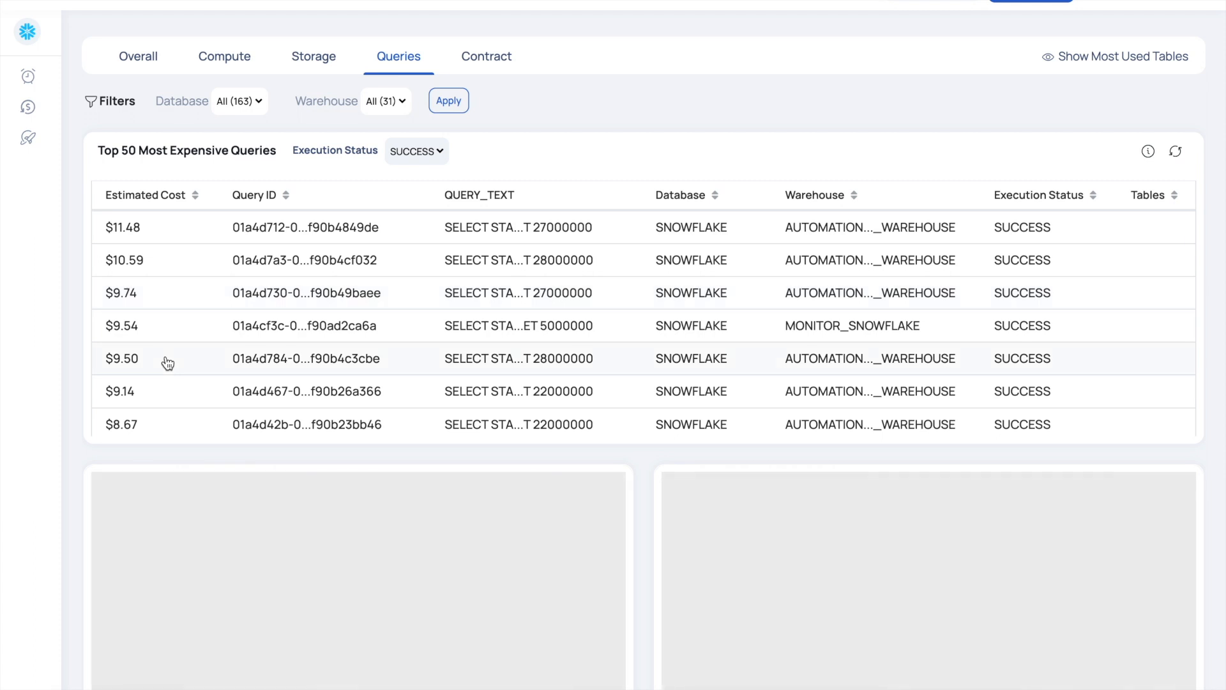
pyautogui.click(145, 194)
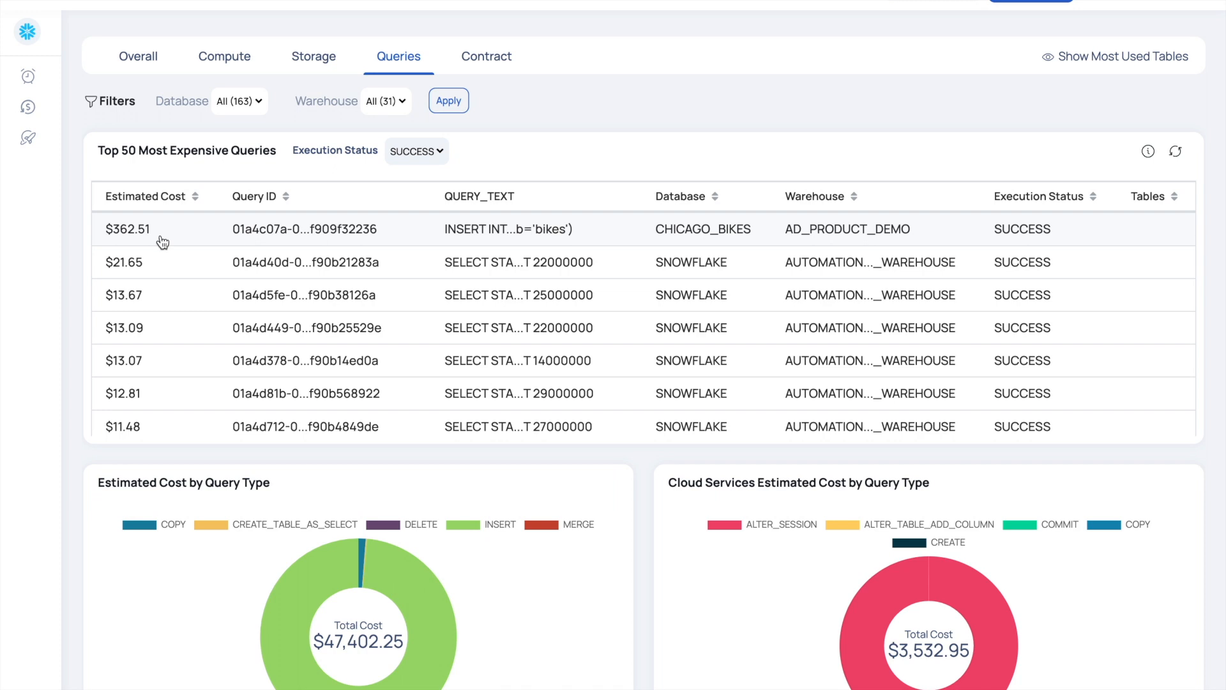
pyautogui.moveTo(396, 284)
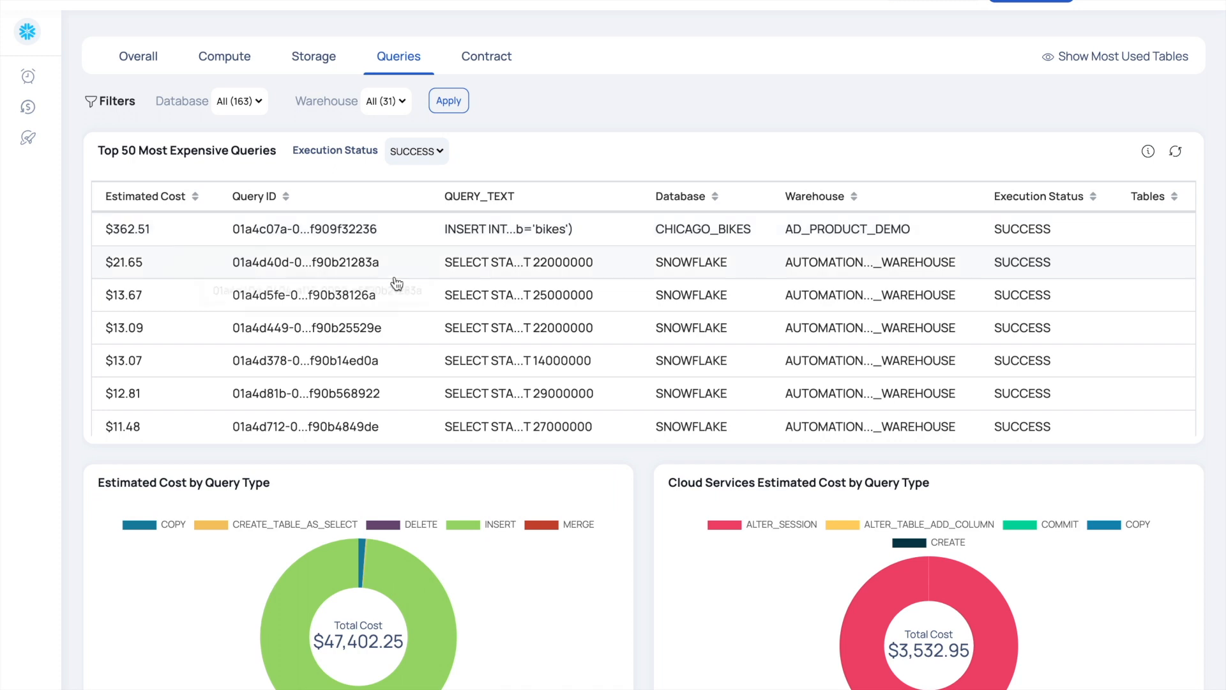
pyautogui.scroll(-3)
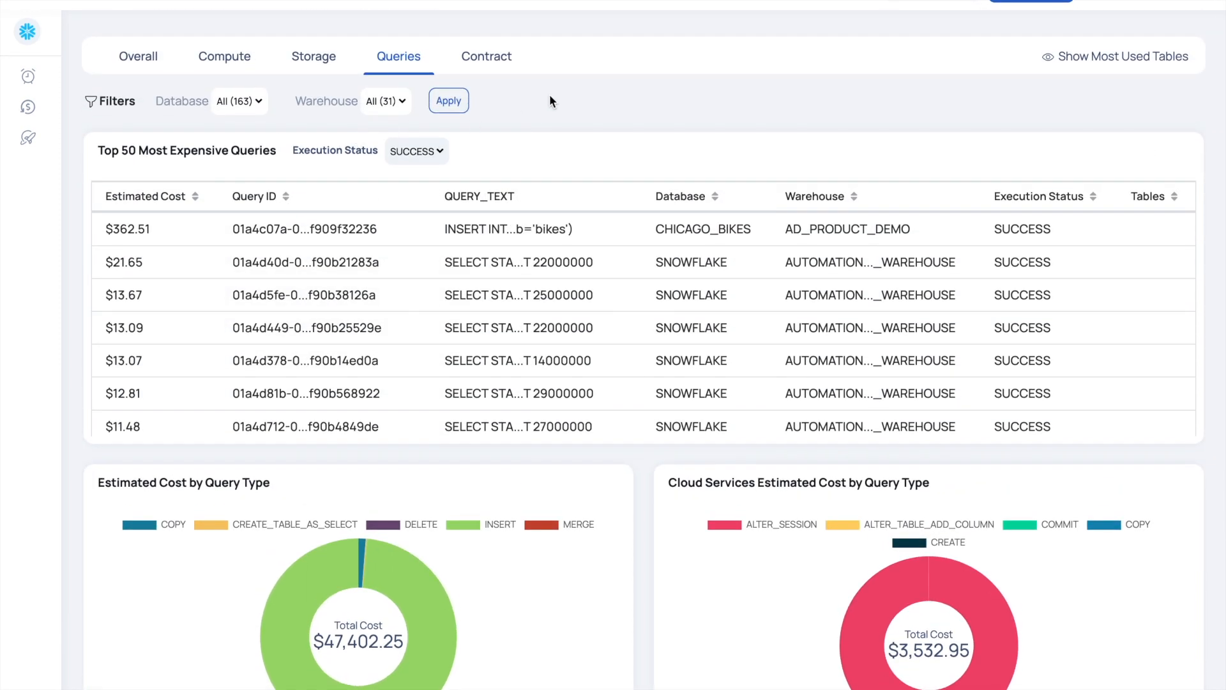
# Show the dashboards available for the SnowflakeProd1 account.
pyautogui.click(27, 31)
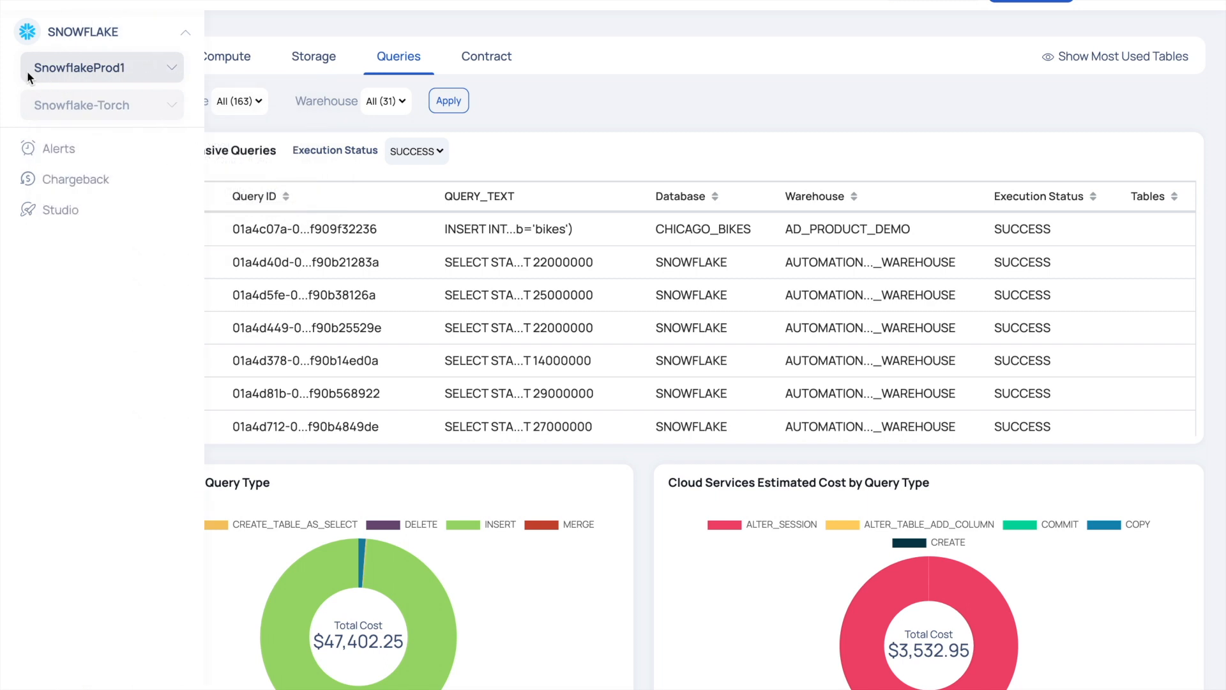
pyautogui.click(102, 67)
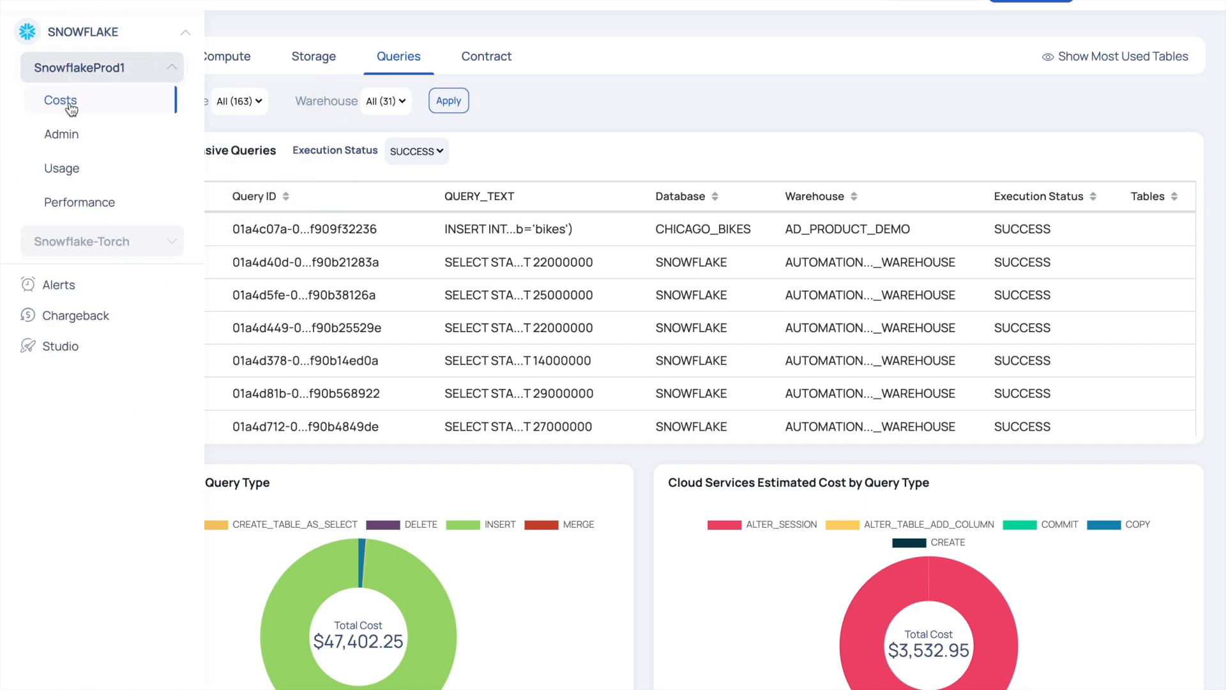
pyautogui.moveTo(462, 64)
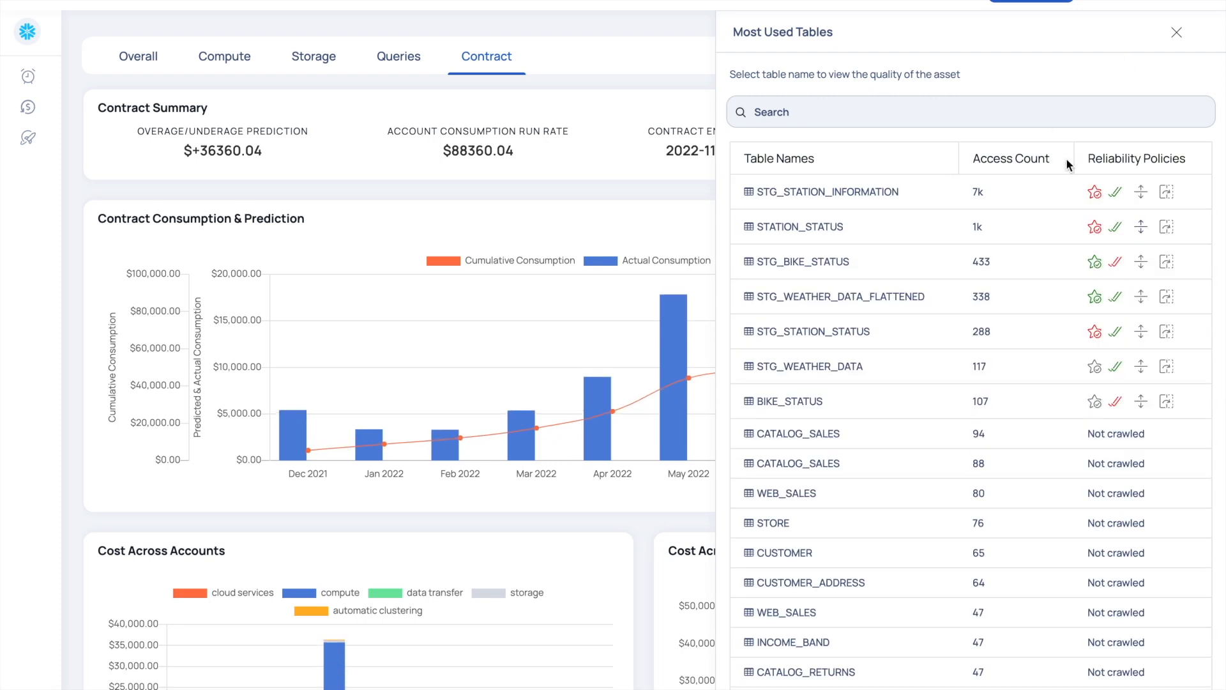
pyautogui.moveTo(1023, 92)
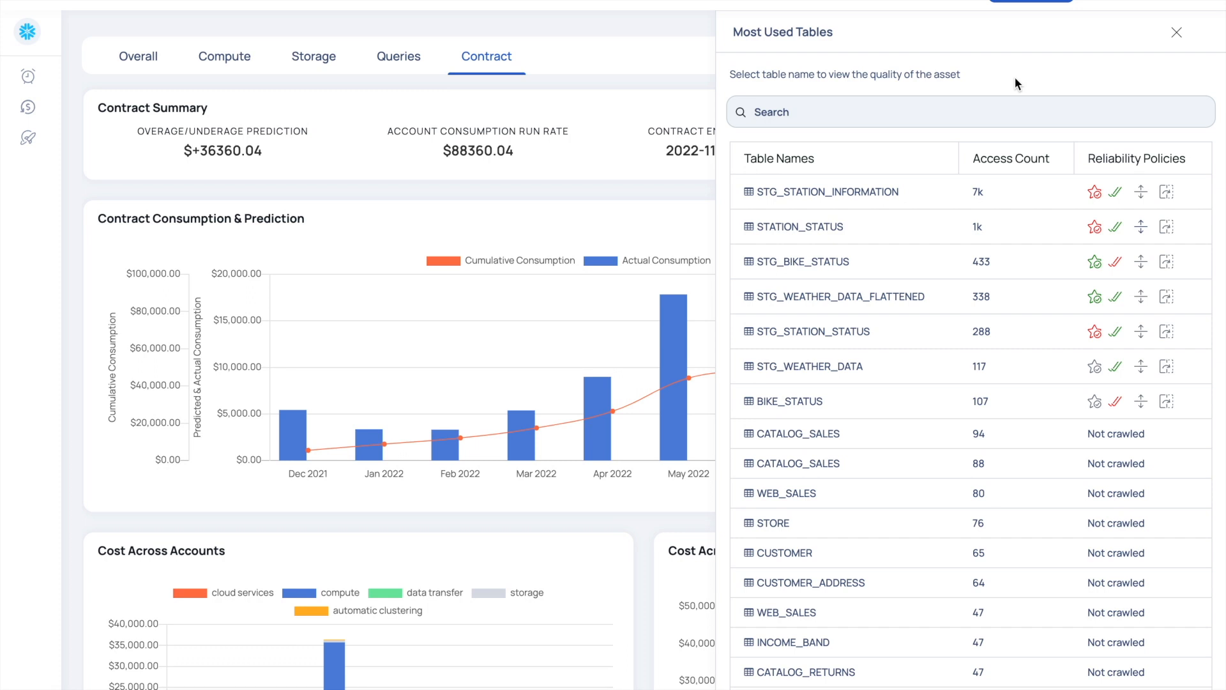
pyautogui.moveTo(982, 227)
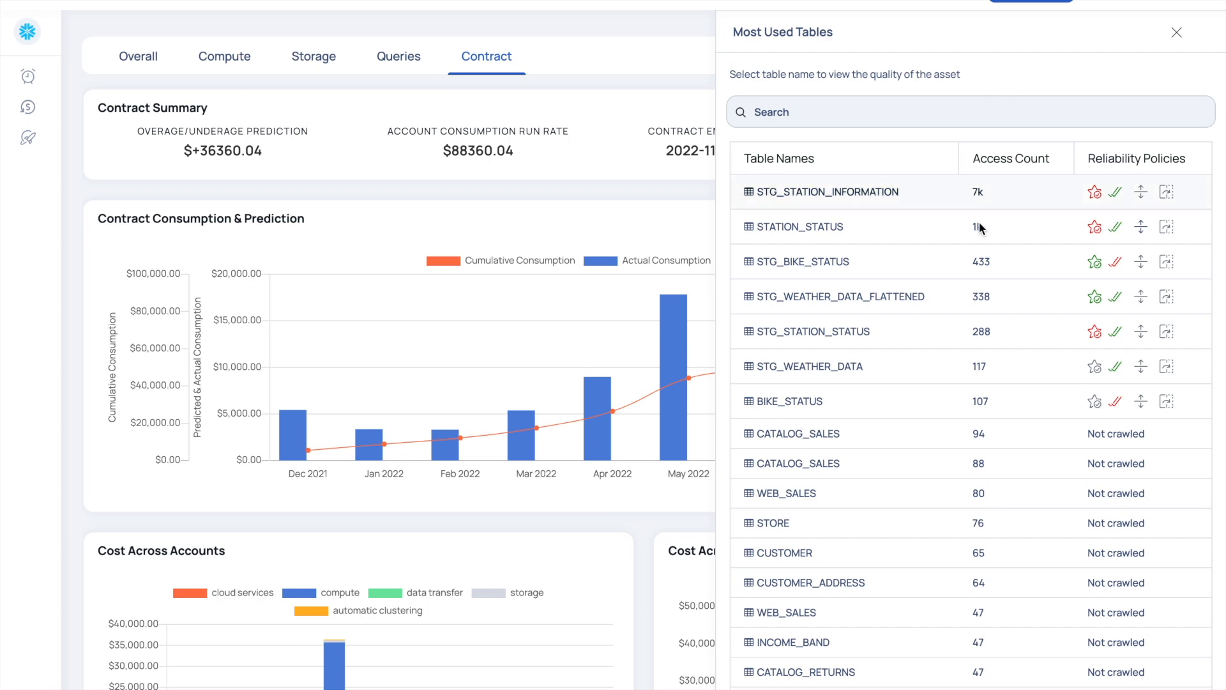
pyautogui.moveTo(1095, 227)
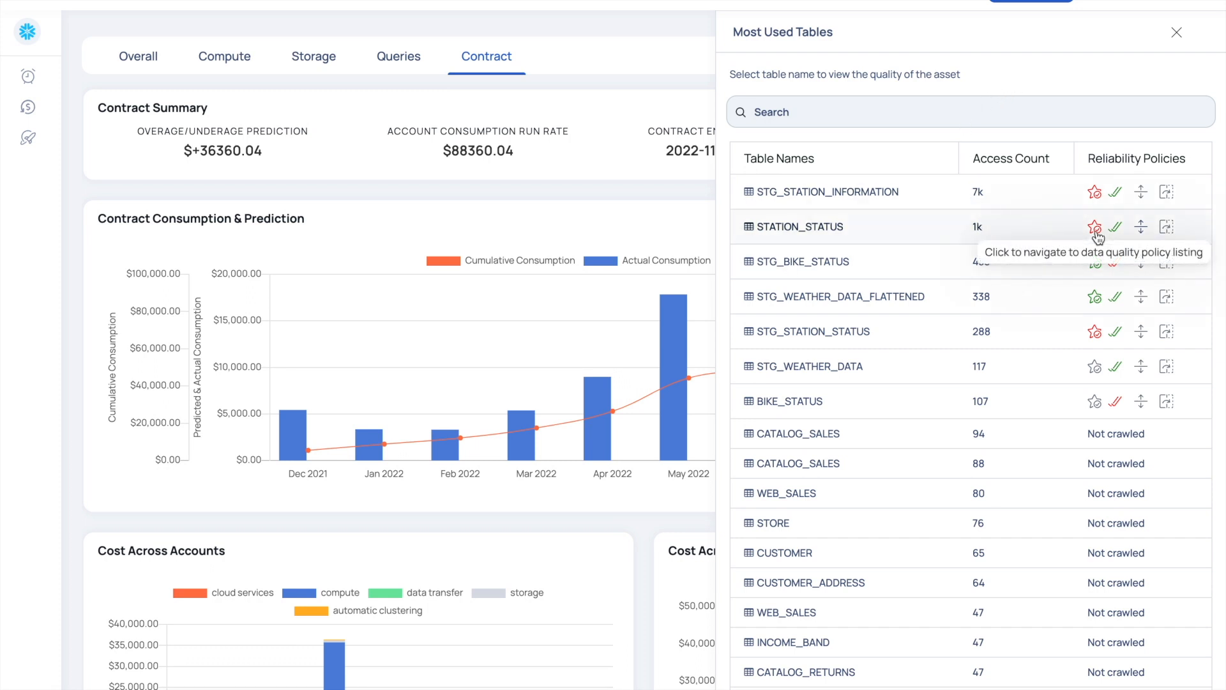
pyautogui.moveTo(1118, 227)
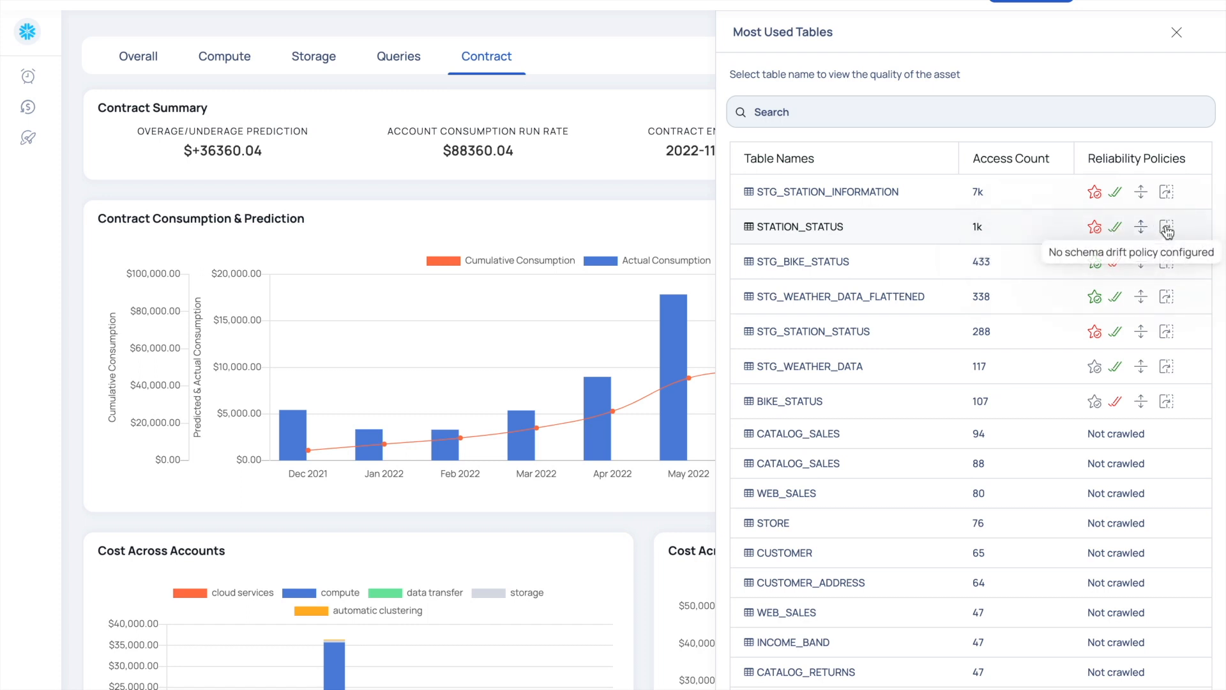
pyautogui.moveTo(979, 358)
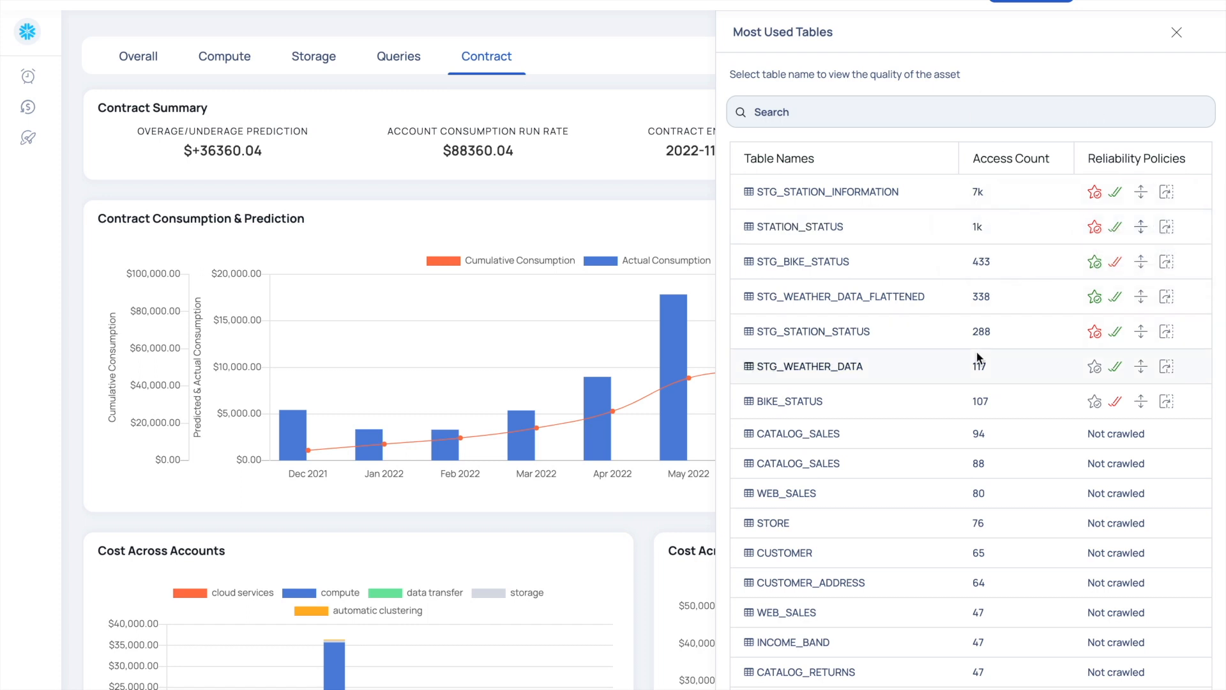
# Show the STATION_STATUS asset profile reporting 388,581 rows profiled and 4 data anomalies.
pyautogui.scroll(-3)
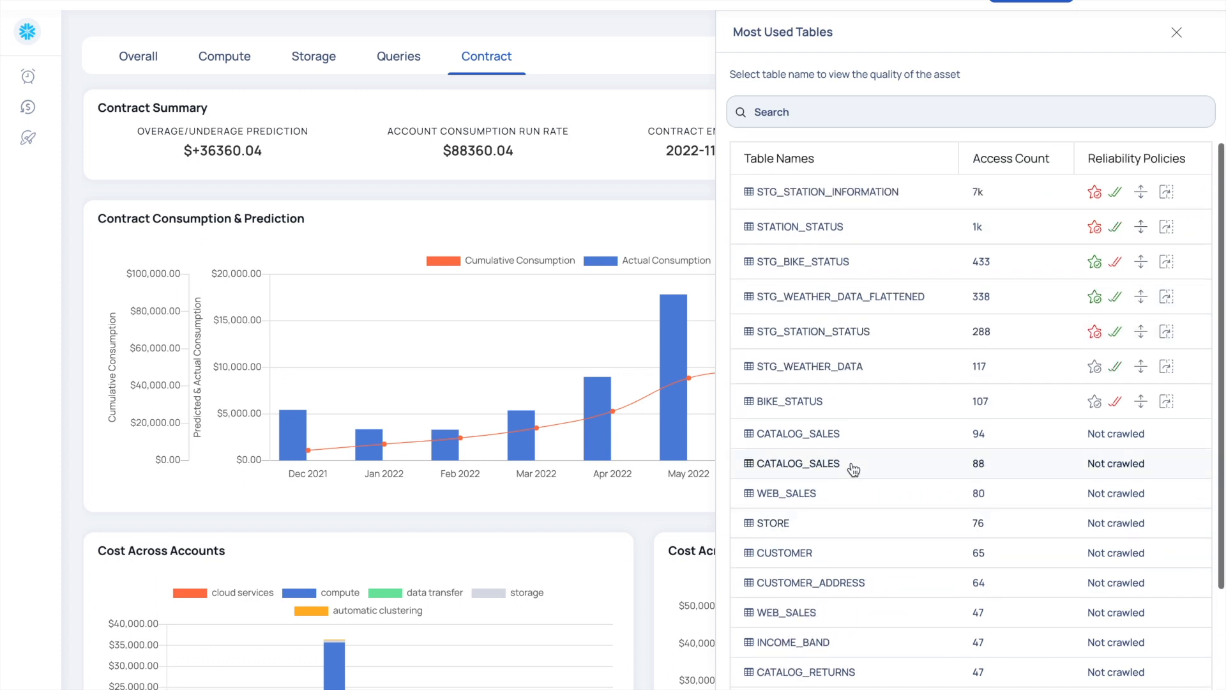
pyautogui.moveTo(894, 277)
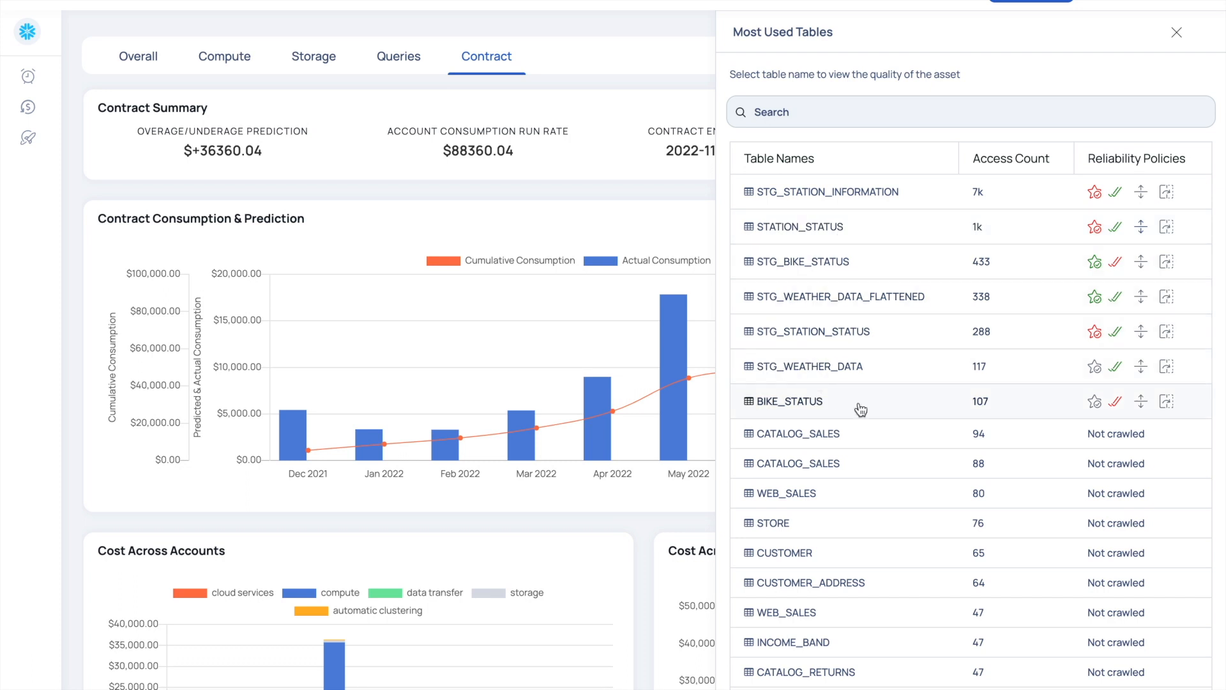
pyautogui.moveTo(810, 239)
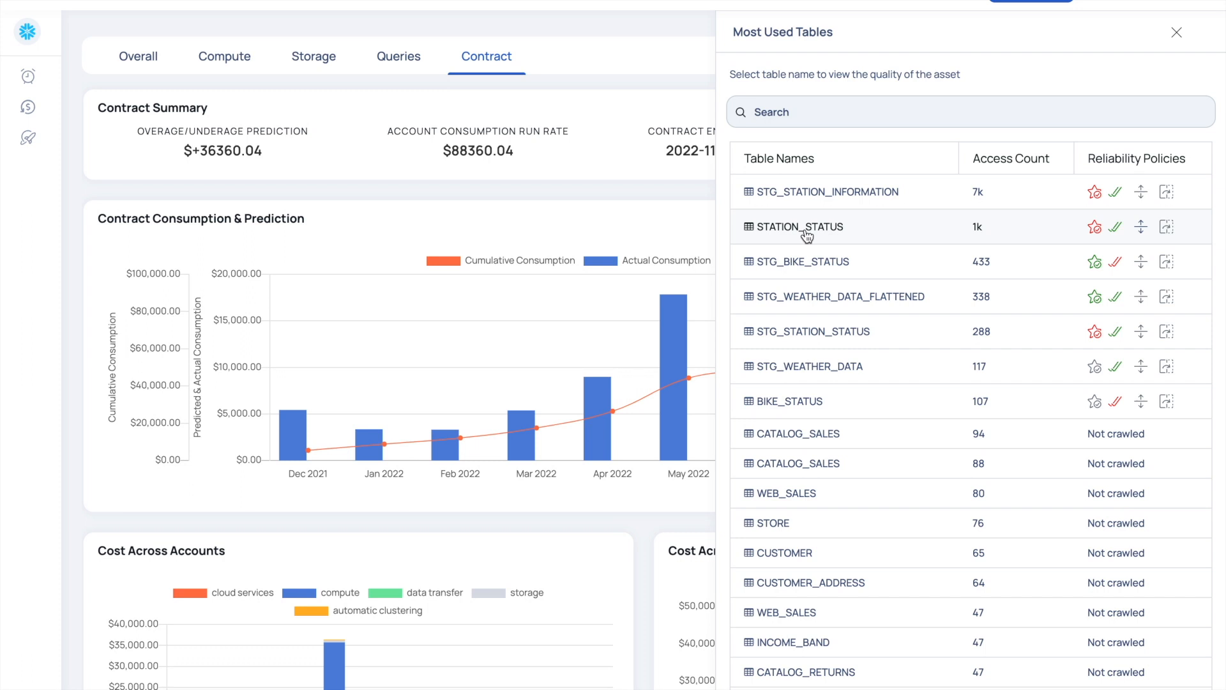
pyautogui.click(798, 227)
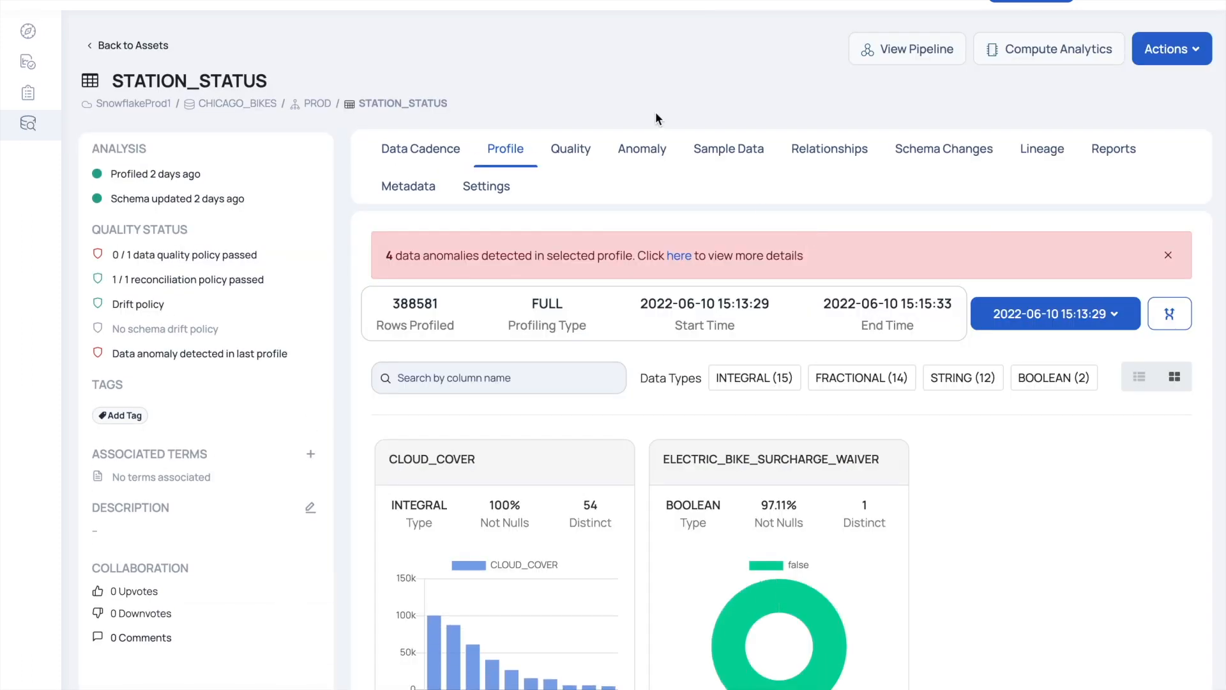
pyautogui.moveTo(96, 267)
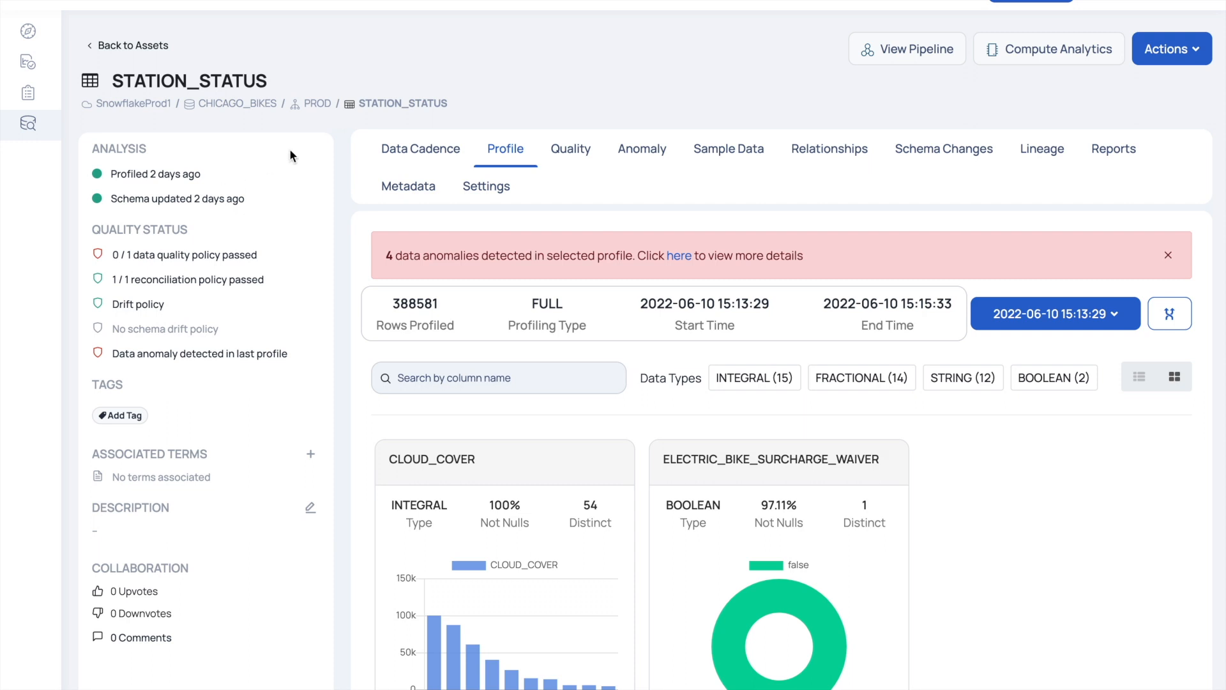
pyautogui.moveTo(266, 173)
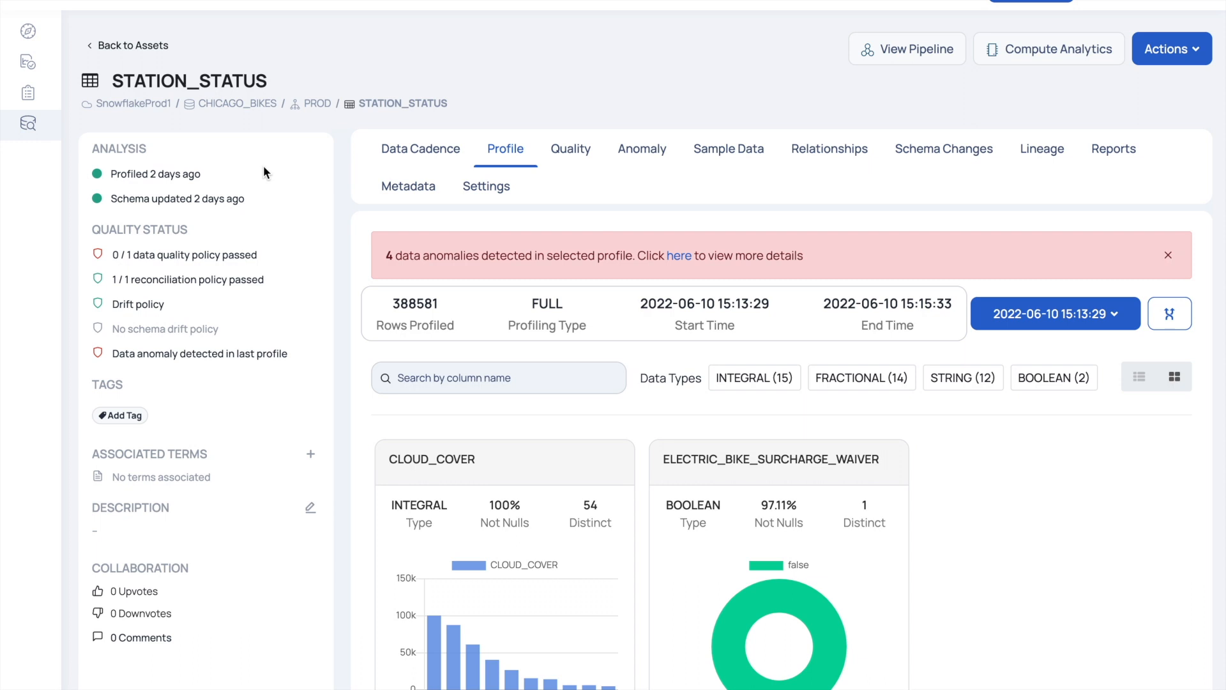
pyautogui.moveTo(304, 225)
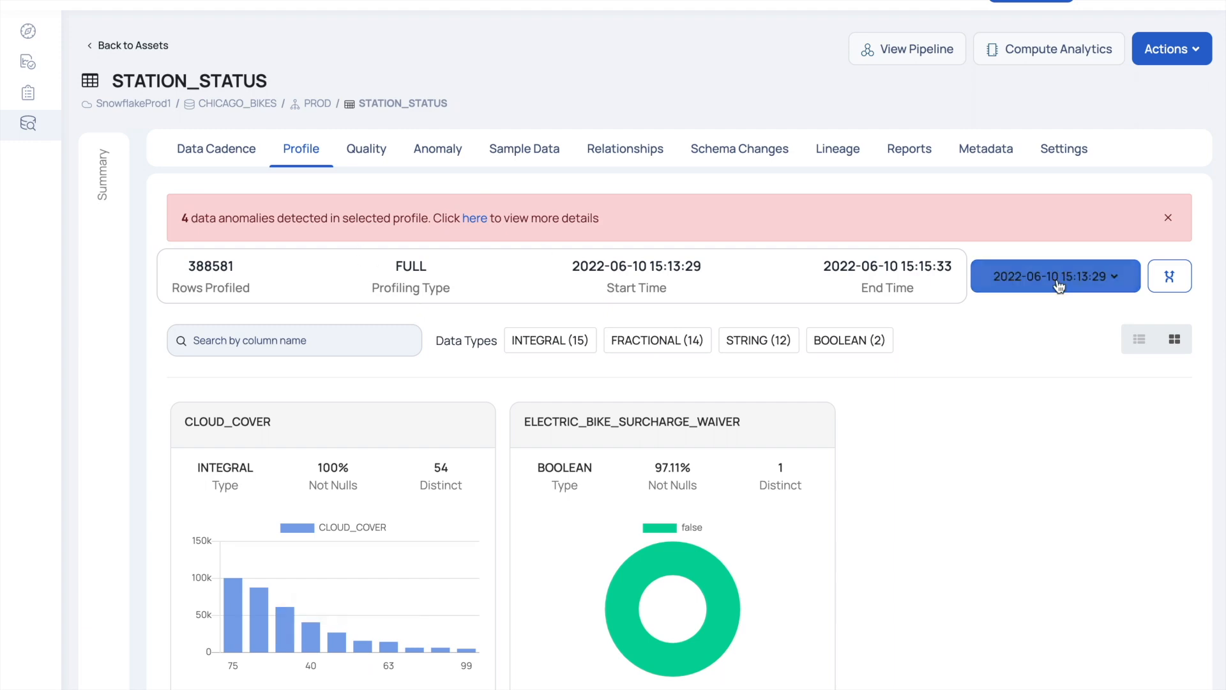
pyautogui.click(1053, 276)
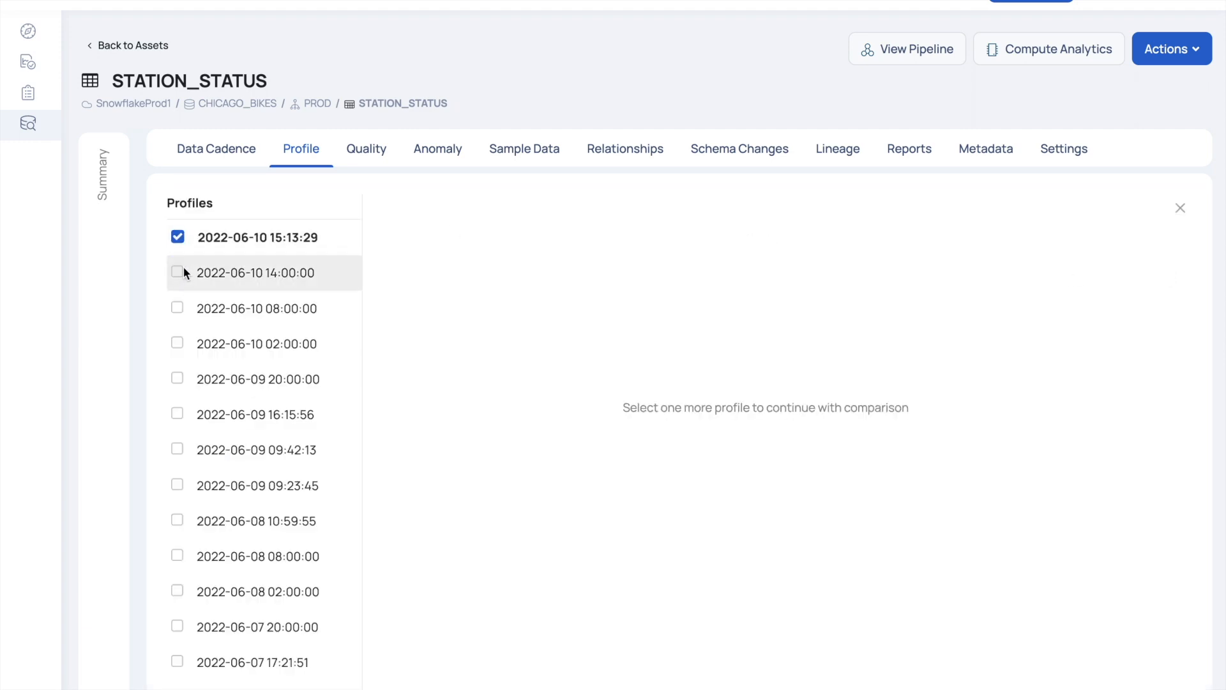
pyautogui.click(178, 272)
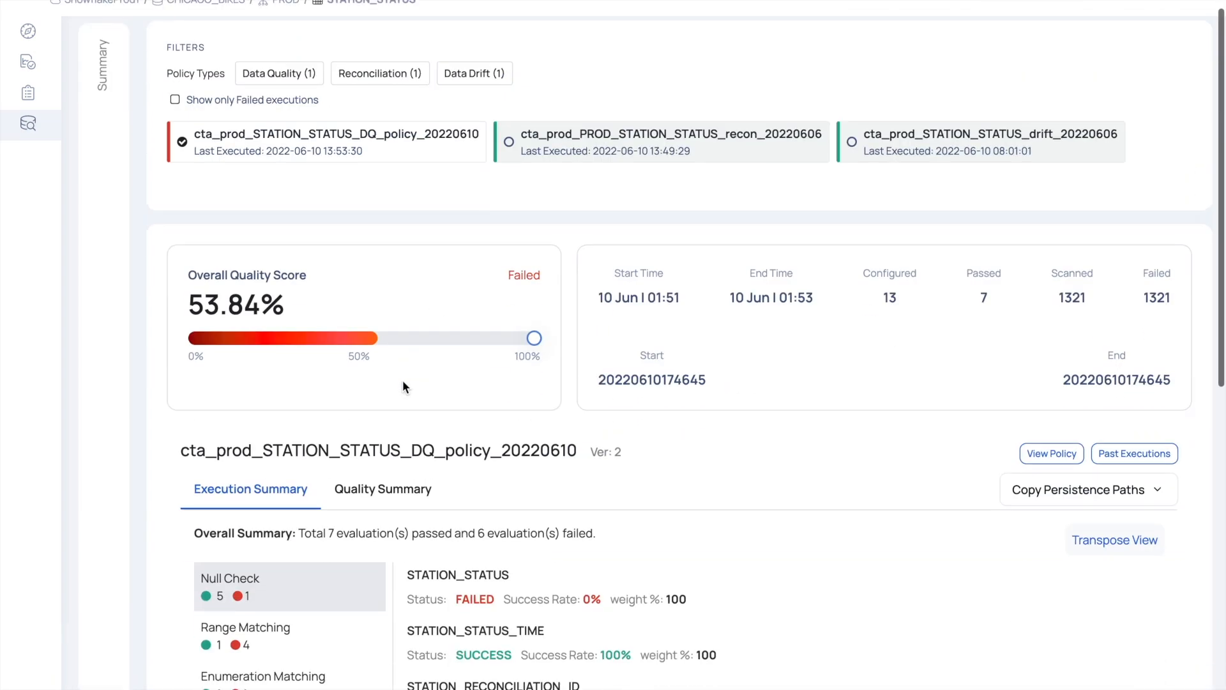
pyautogui.scroll(-3)
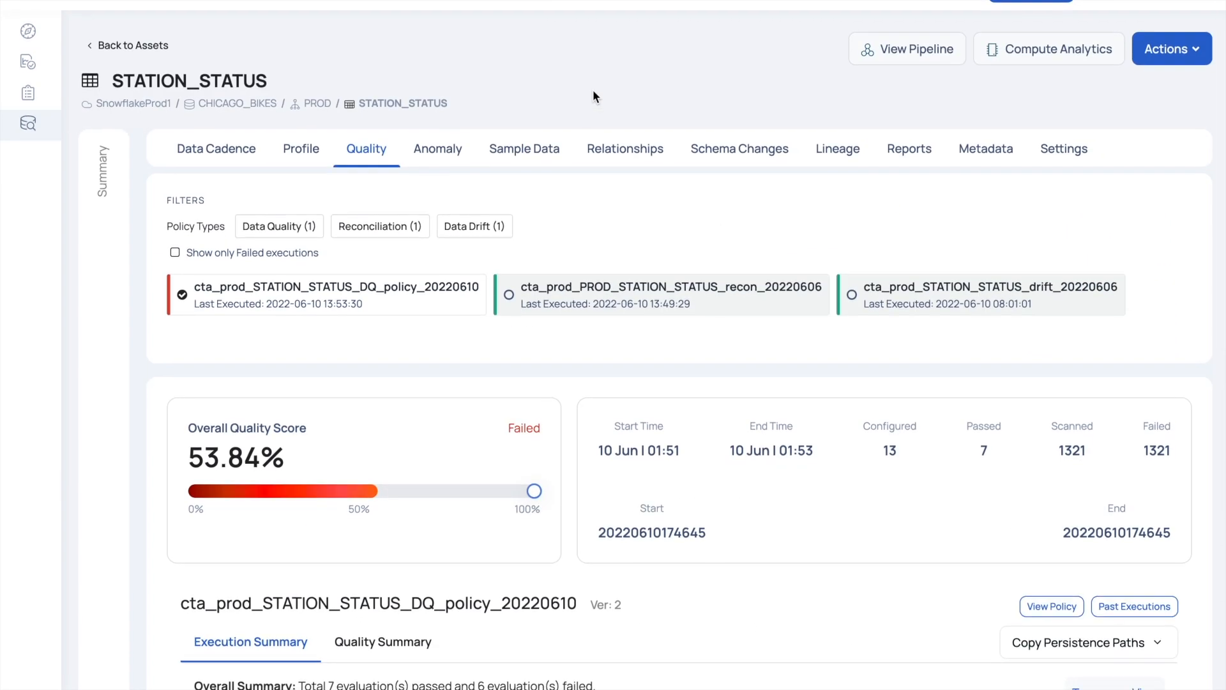
pyautogui.moveTo(602, 89)
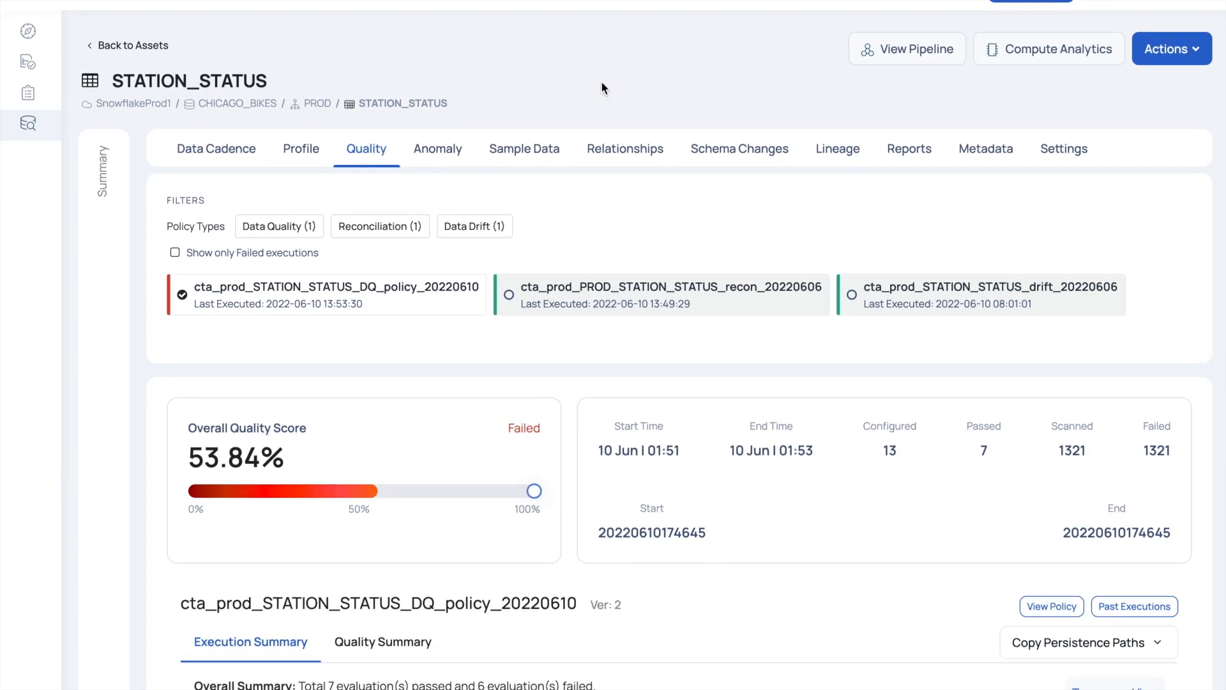
pyautogui.moveTo(907, 49)
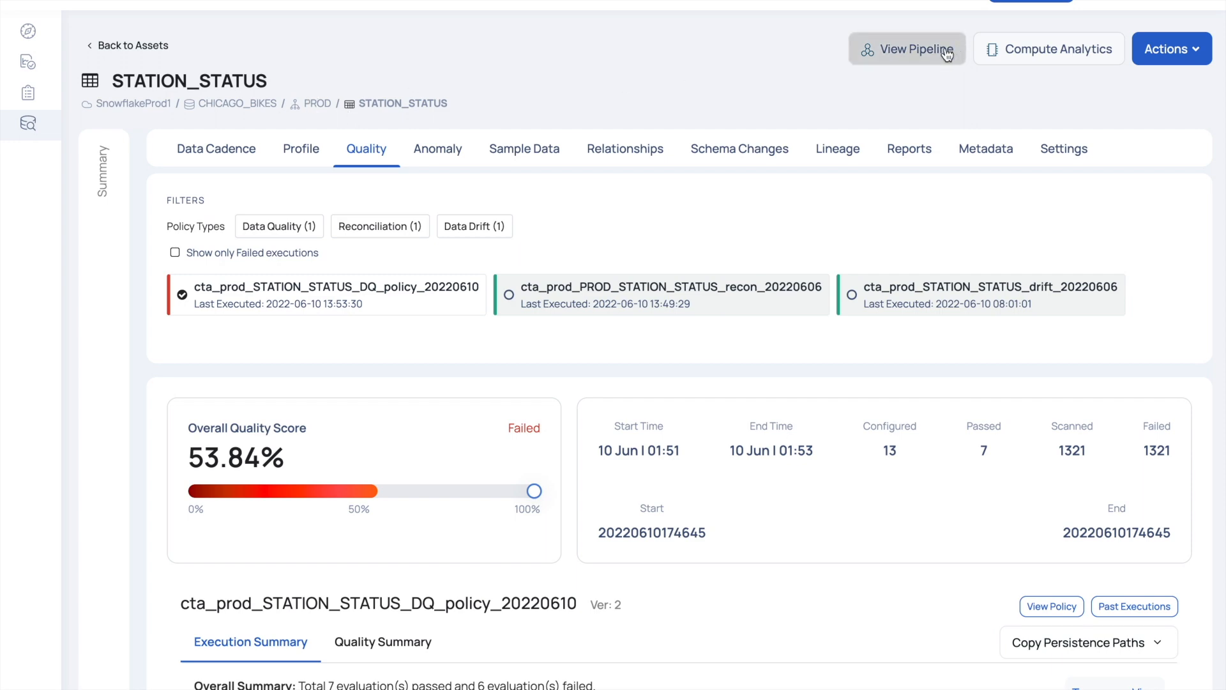
# Highlight STATION_STATUS lineage in the CTA Bike & Weather pipeline and show its ERRORED span with 3 error events.
pyautogui.click(907, 49)
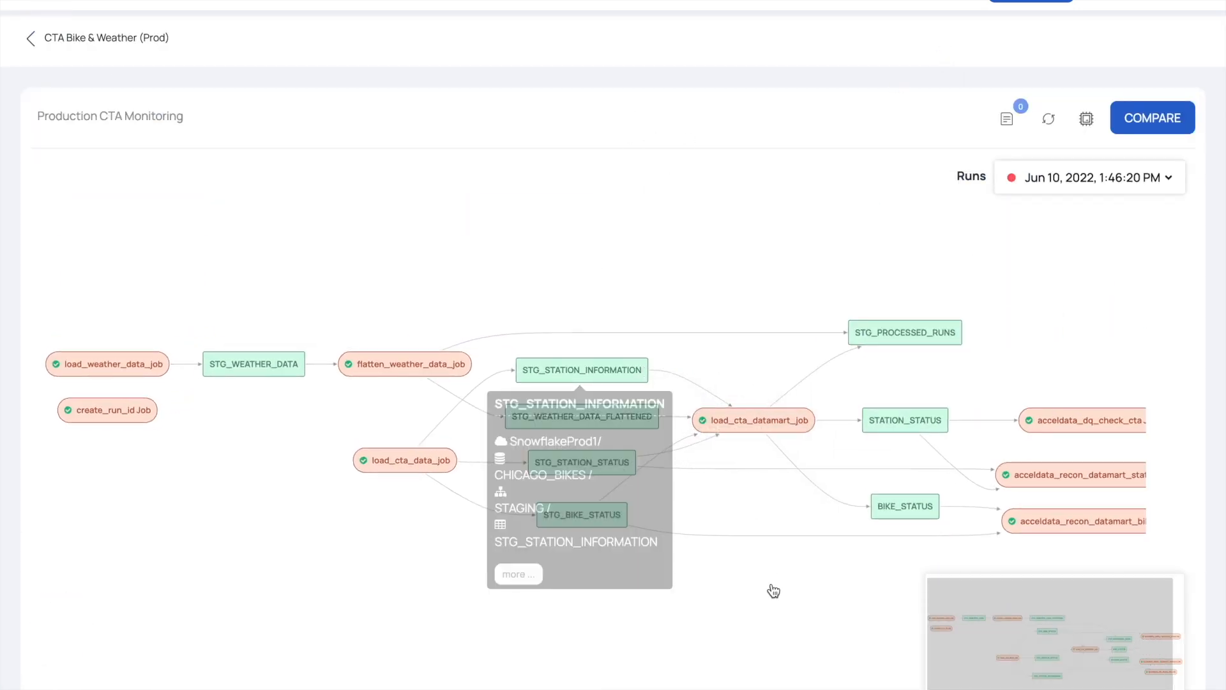
pyautogui.moveTo(866, 420)
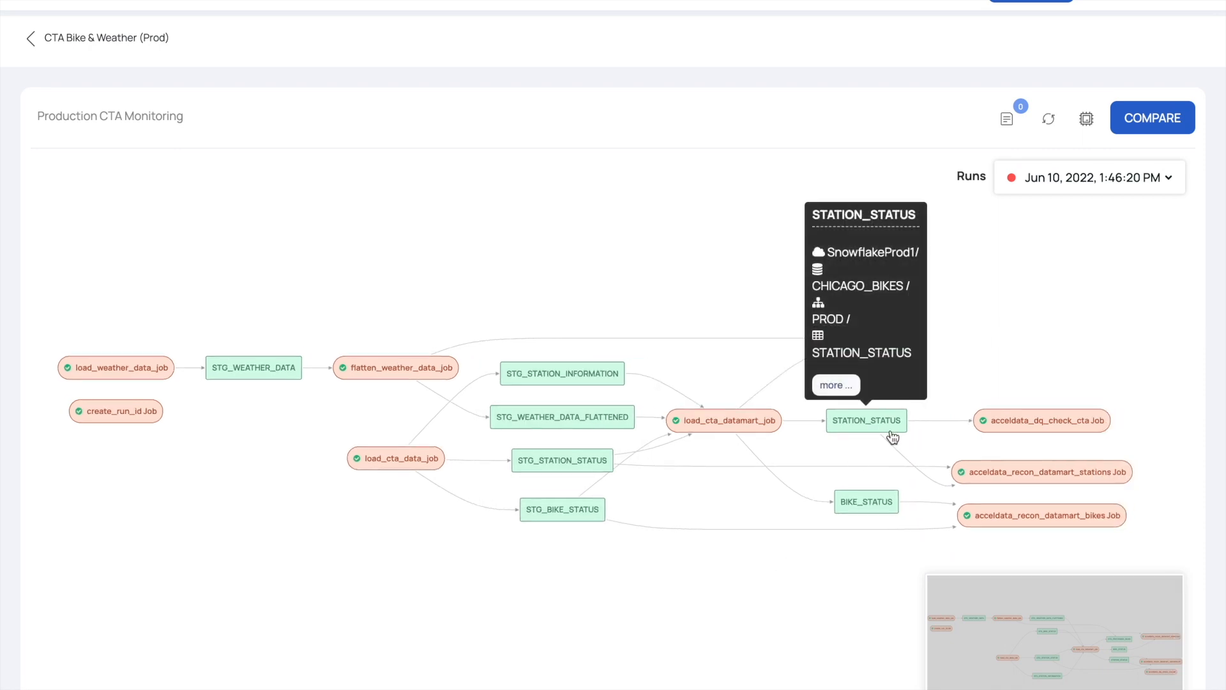
pyautogui.click(866, 421)
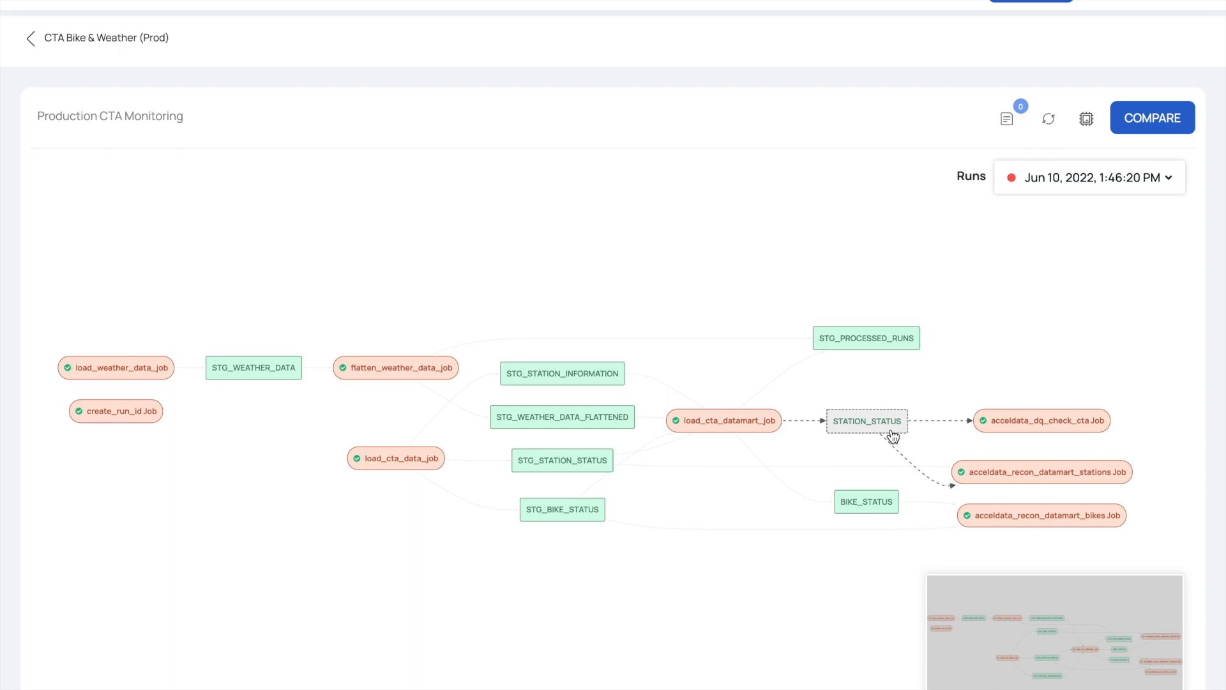
pyautogui.moveTo(752, 549)
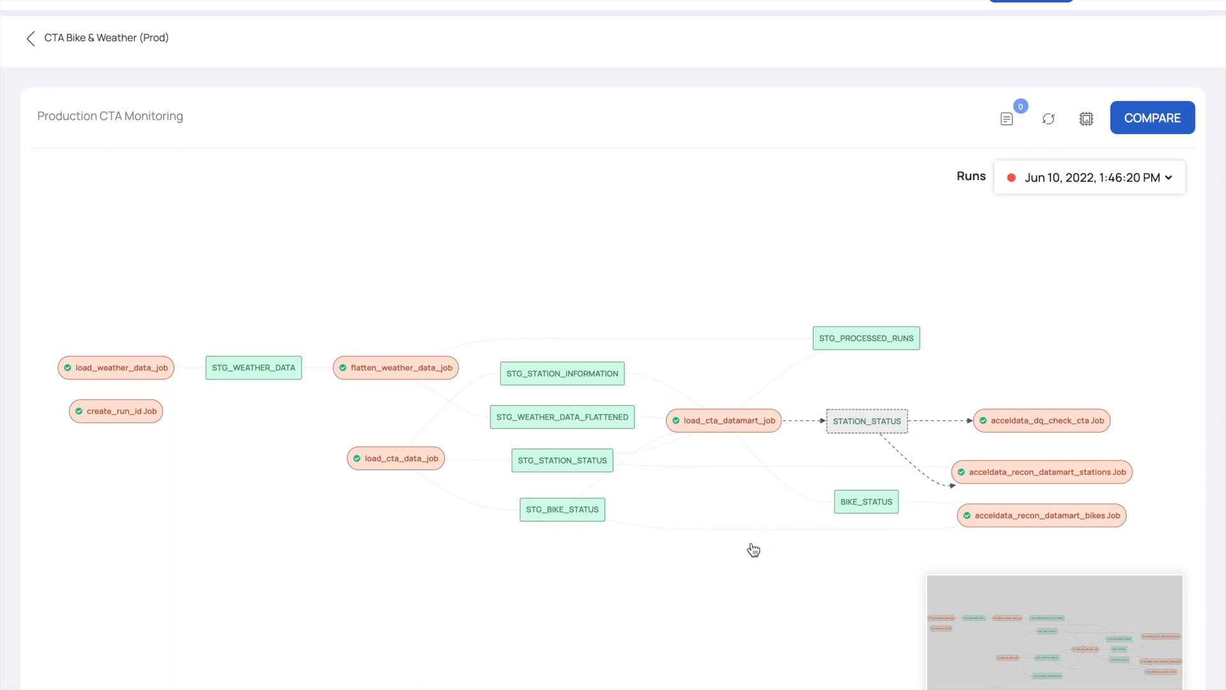
pyautogui.moveTo(357, 217)
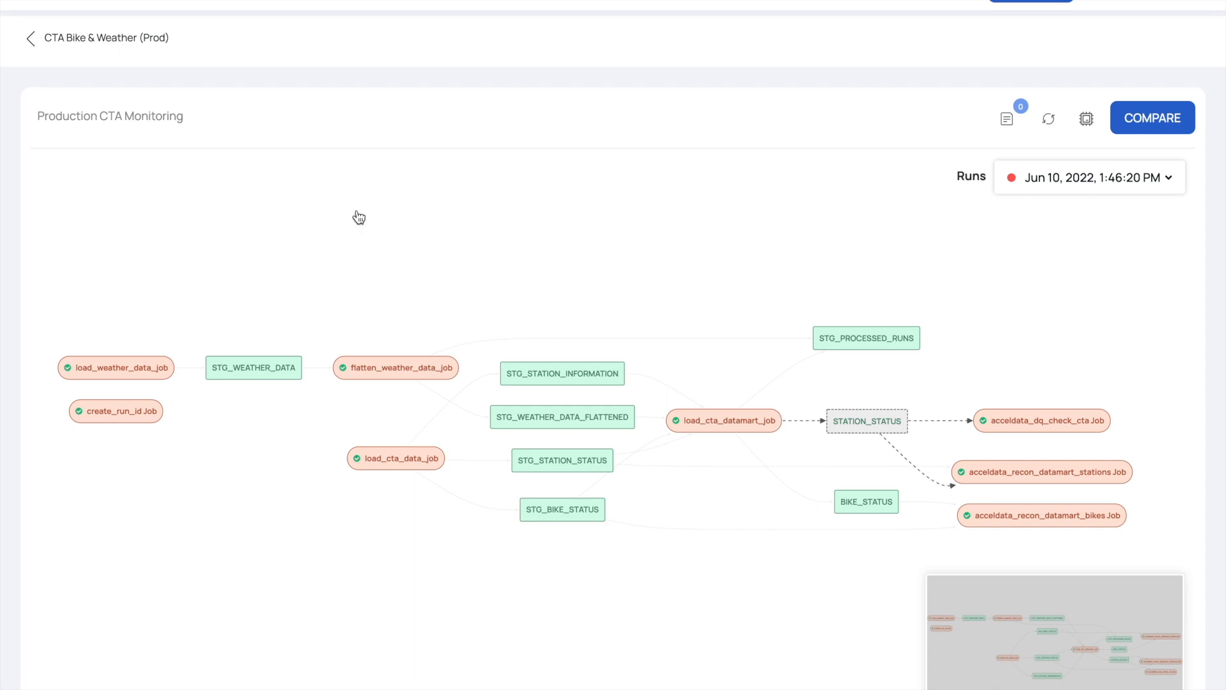
pyautogui.moveTo(337, 225)
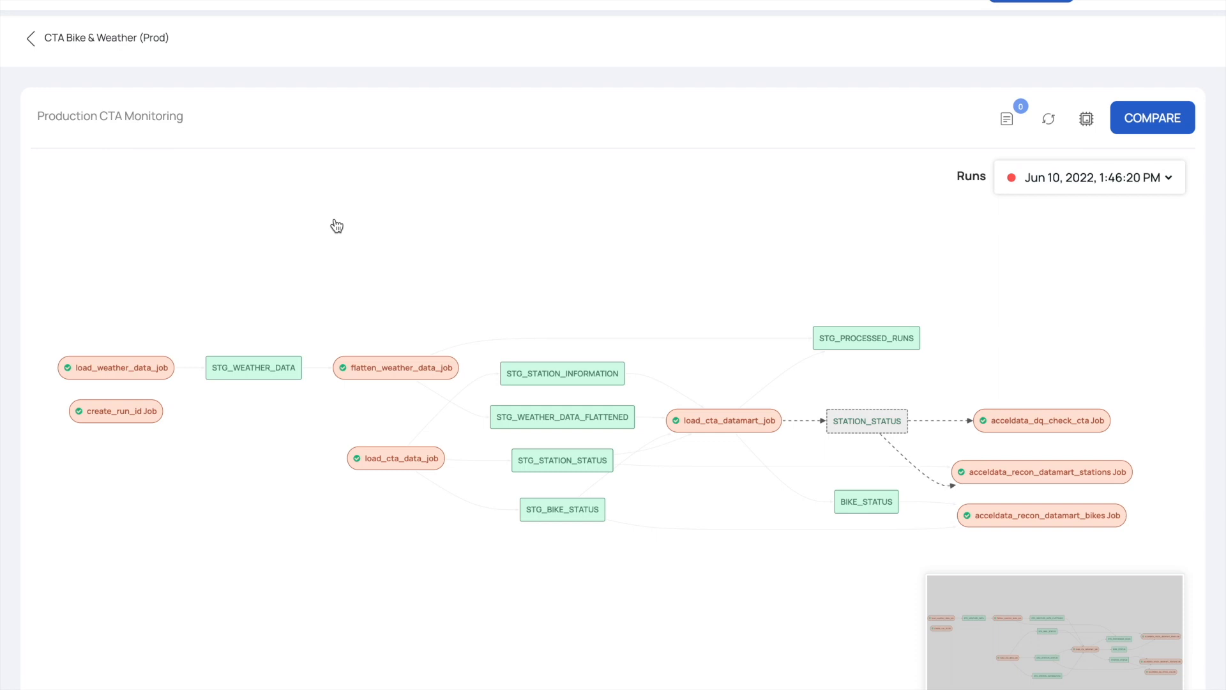
pyautogui.moveTo(322, 227)
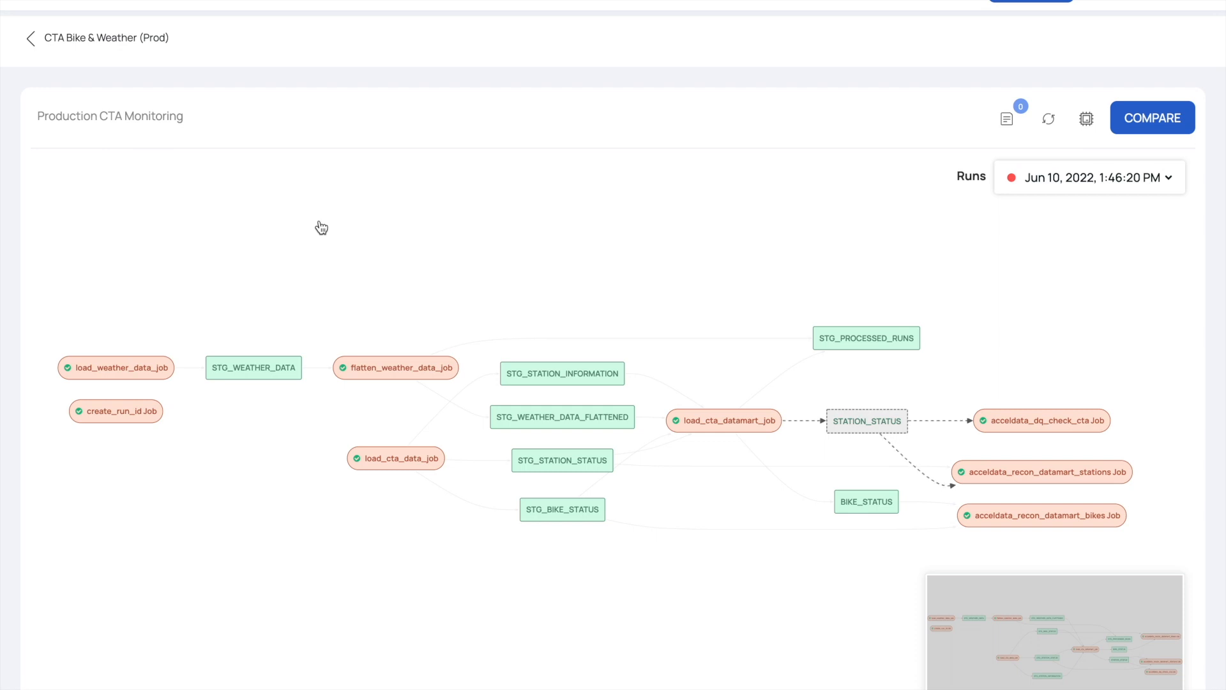
pyautogui.moveTo(394, 283)
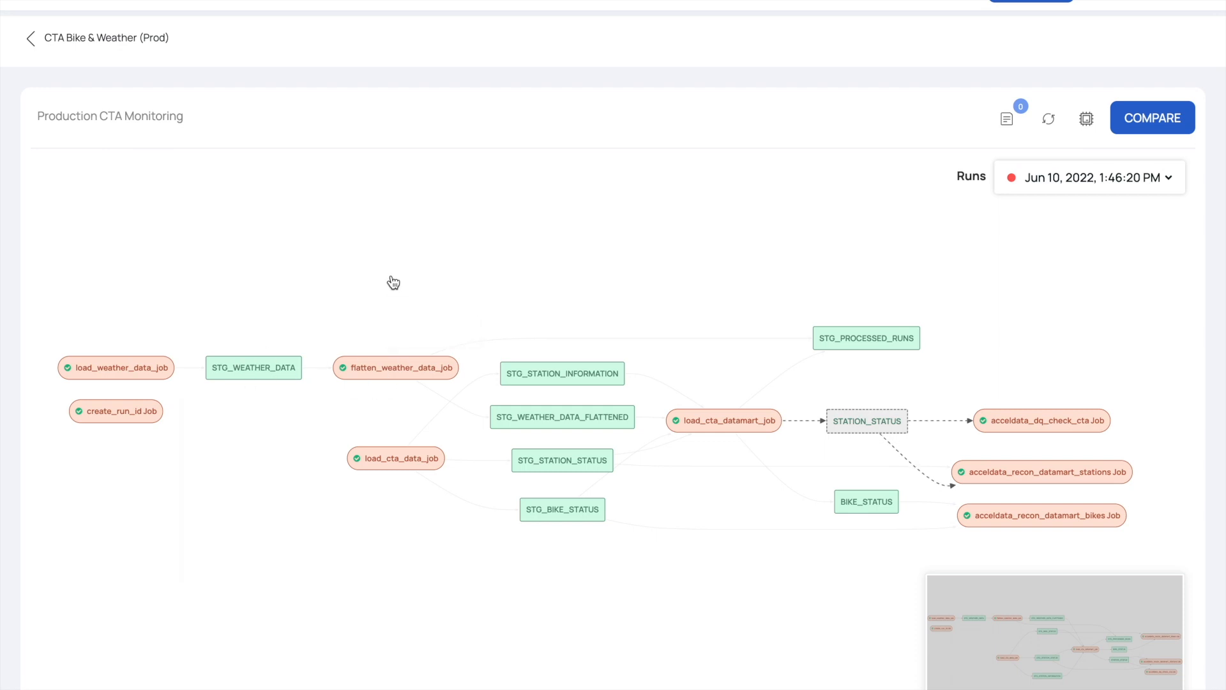
pyautogui.click(1087, 176)
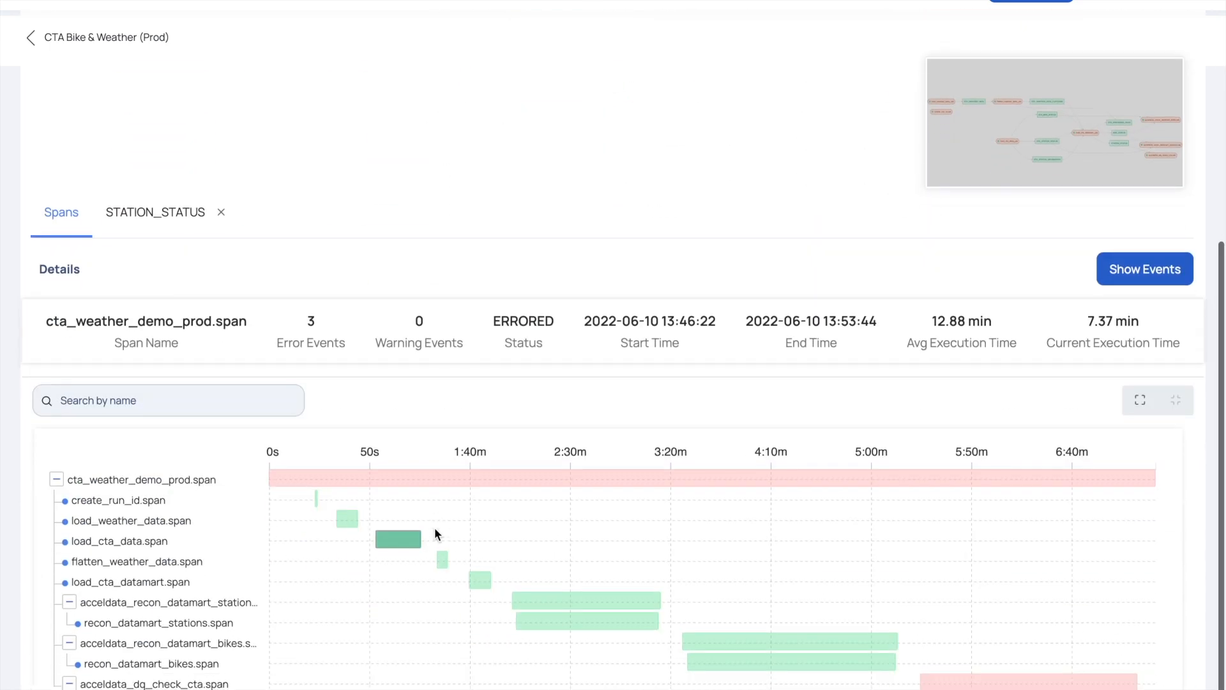
# Select the STG_STATION_STATUS node to highlight its lineage and show its asset profile.
pyautogui.scroll(-3)
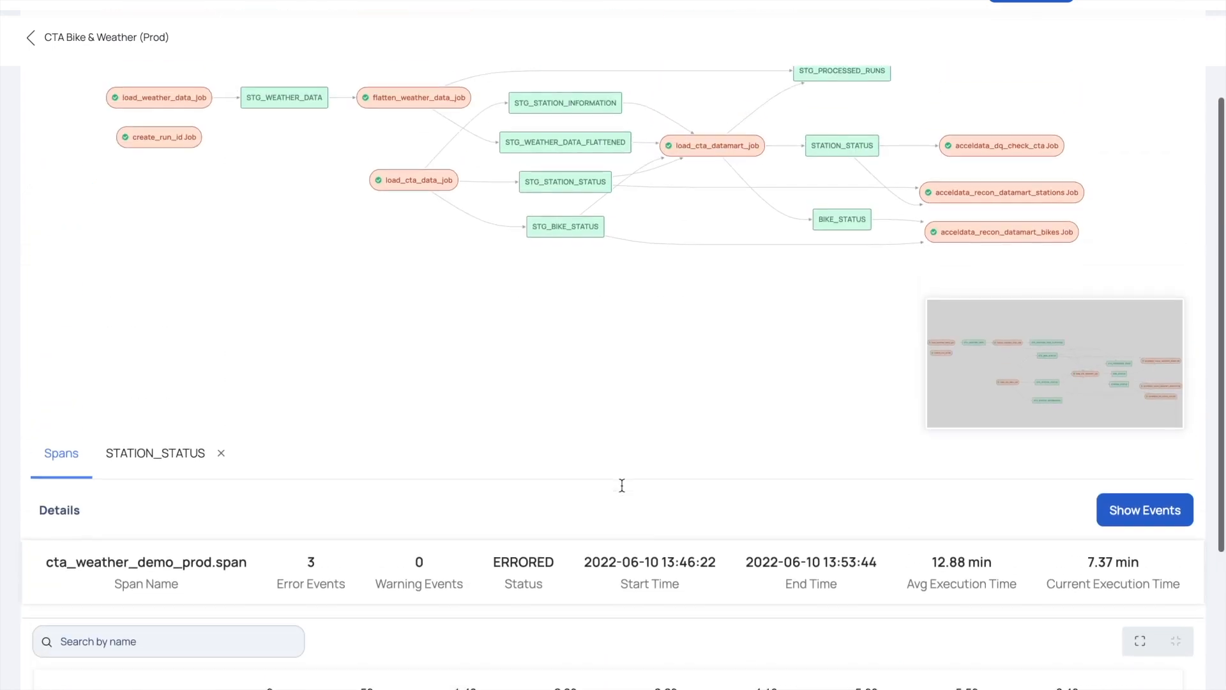
pyautogui.click(565, 182)
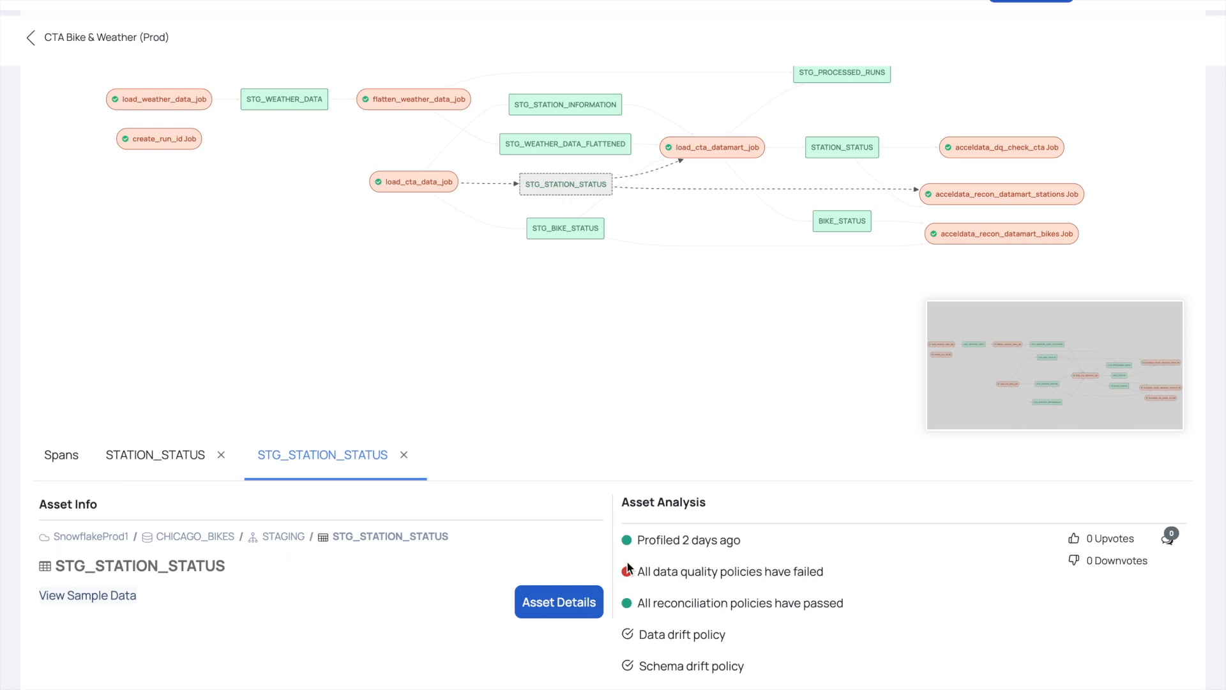
pyautogui.moveTo(433, 198)
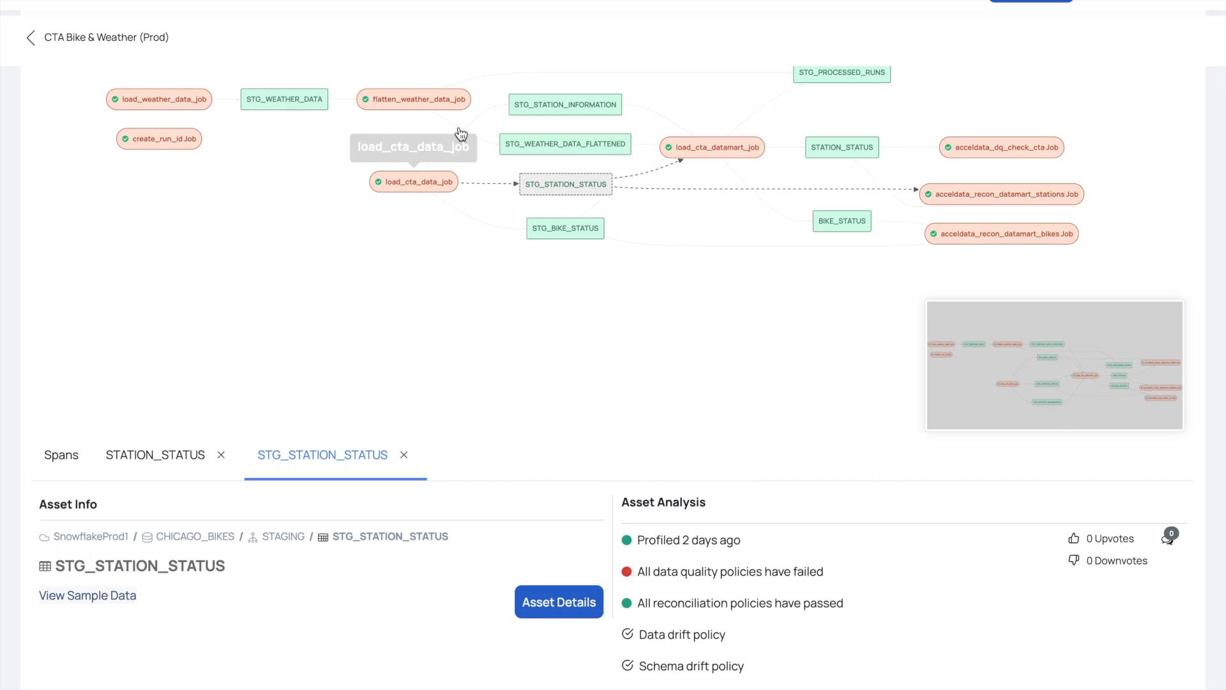
pyautogui.moveTo(252, 146)
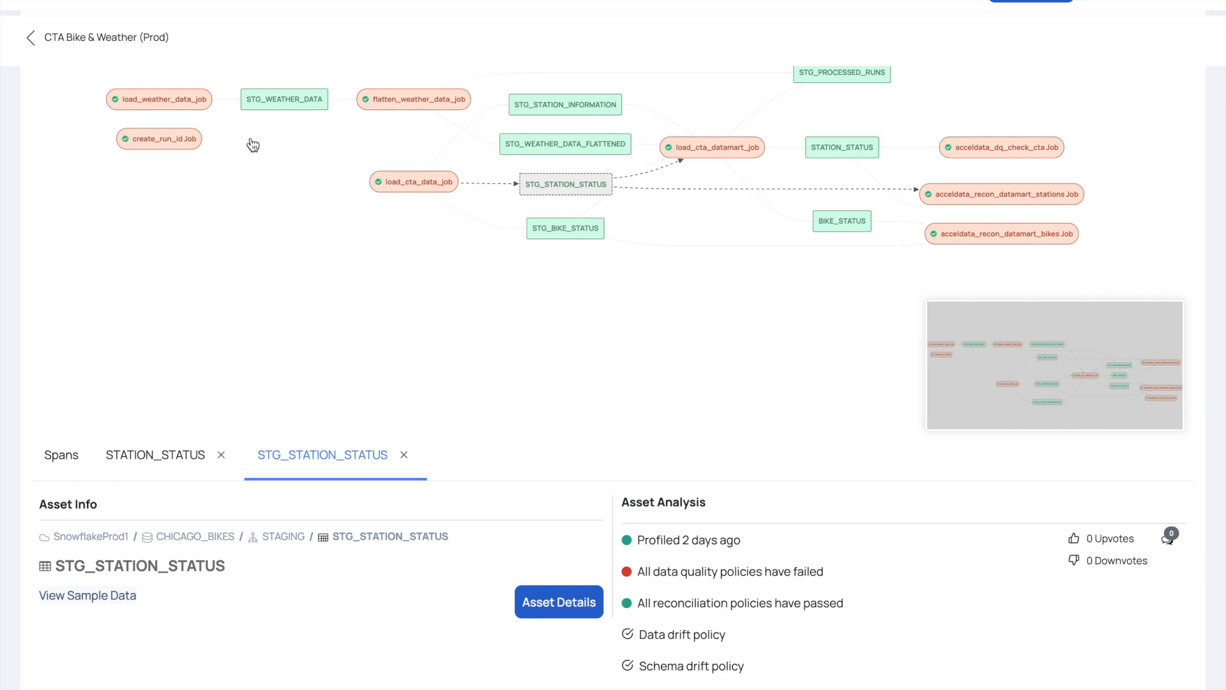
pyautogui.moveTo(564, 184)
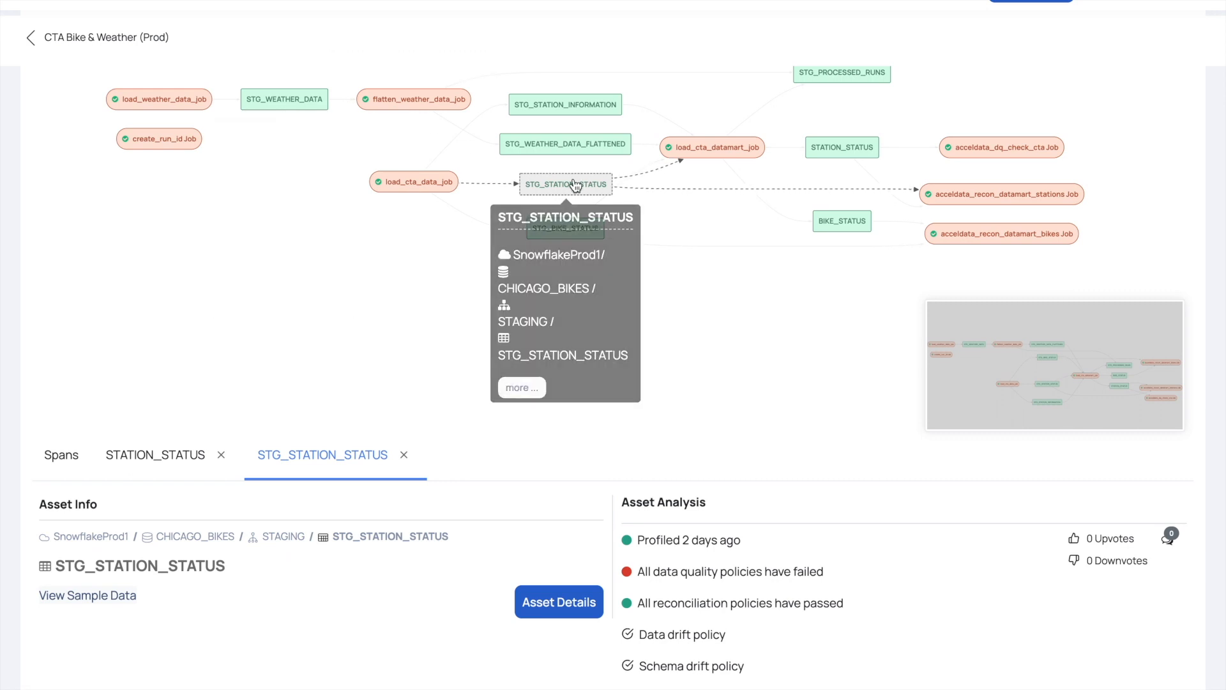
pyautogui.moveTo(85, 564)
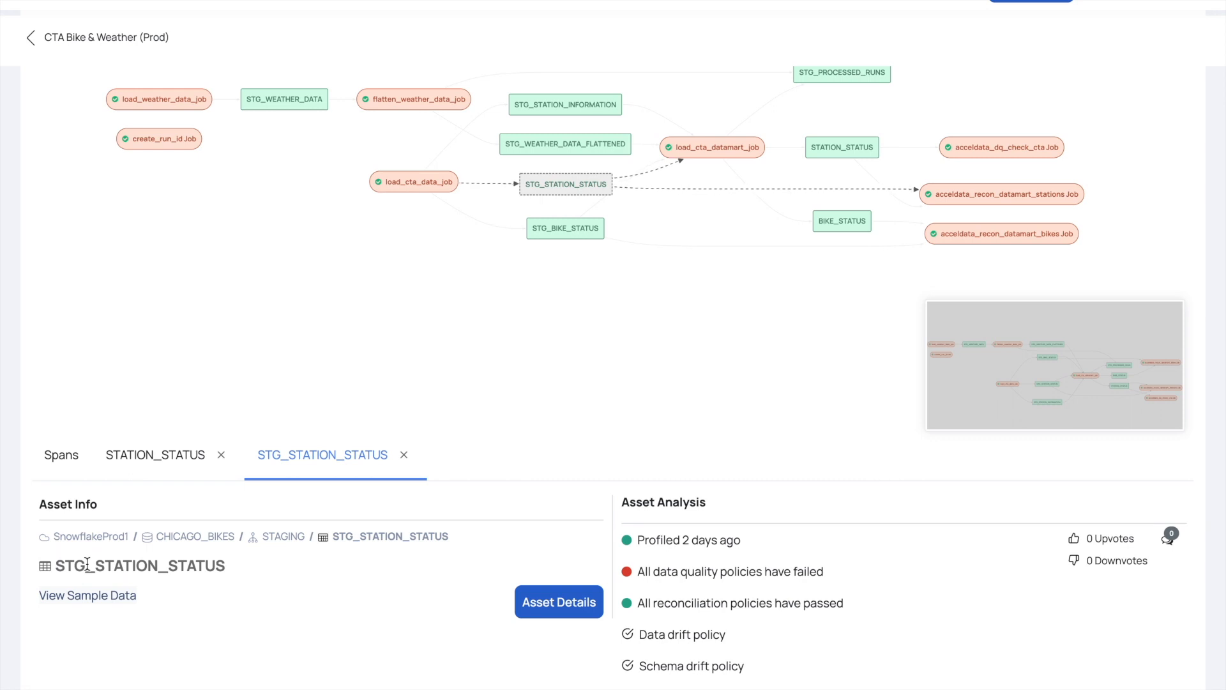
pyautogui.moveTo(874, 158)
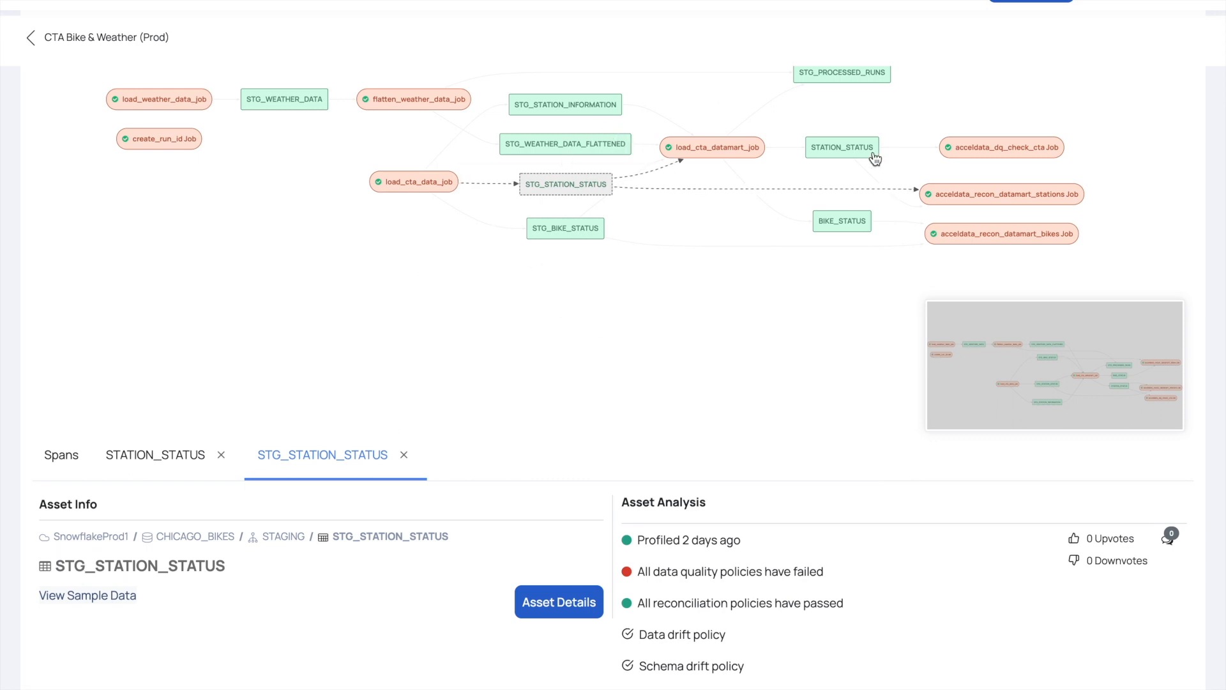
pyautogui.moveTo(729, 153)
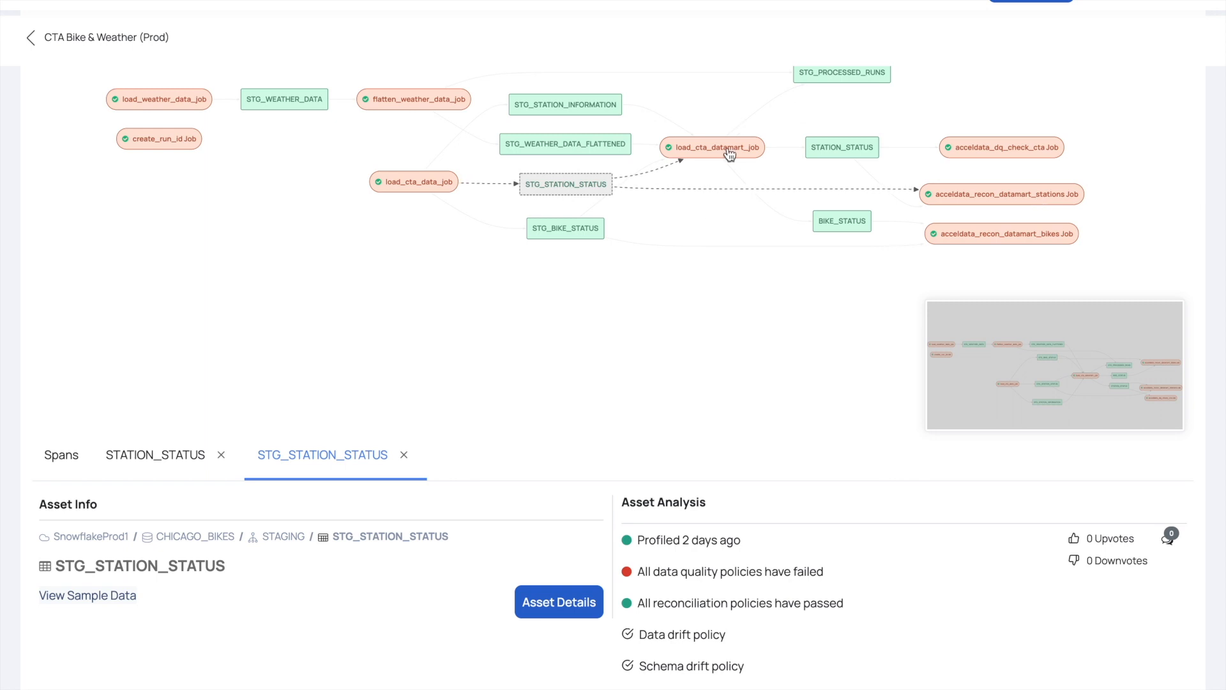
pyautogui.moveTo(12, 537)
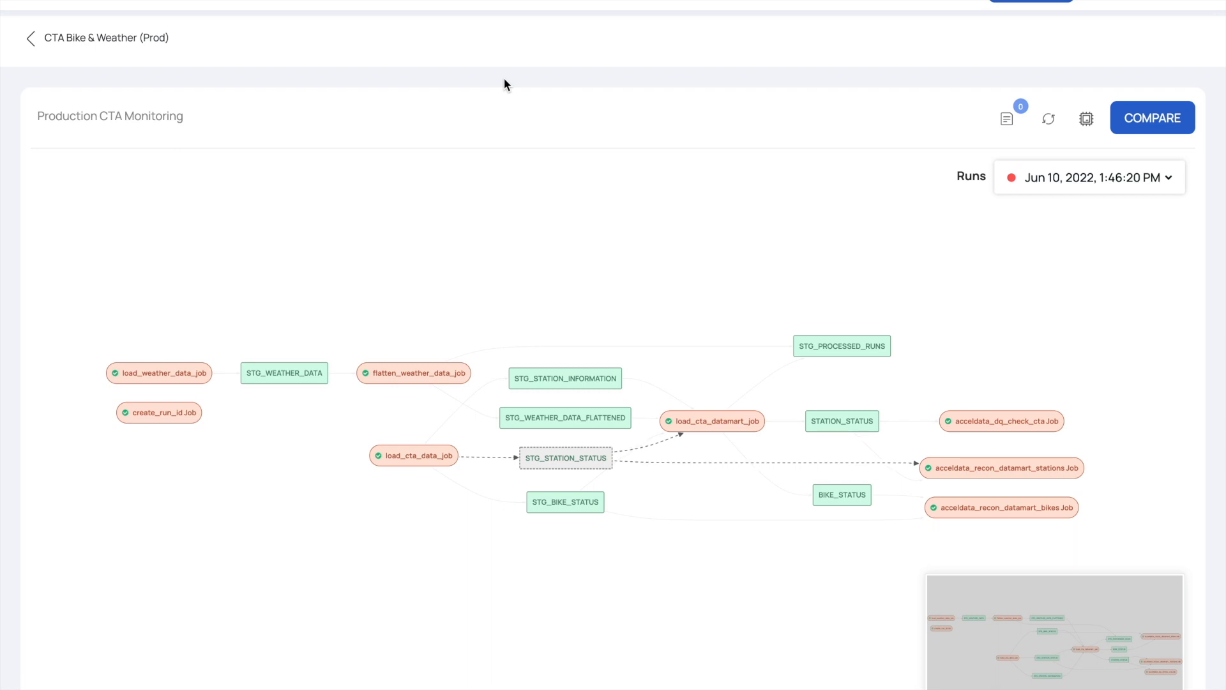
pyautogui.moveTo(380, 22)
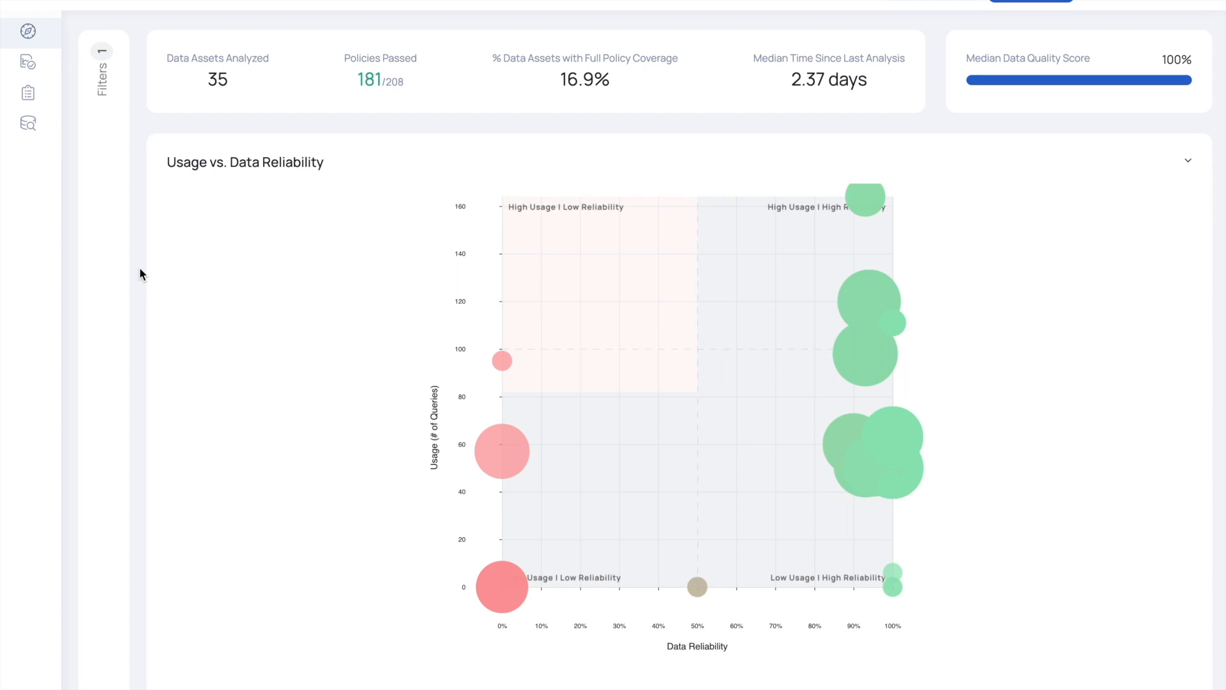
pyautogui.scroll(-3)
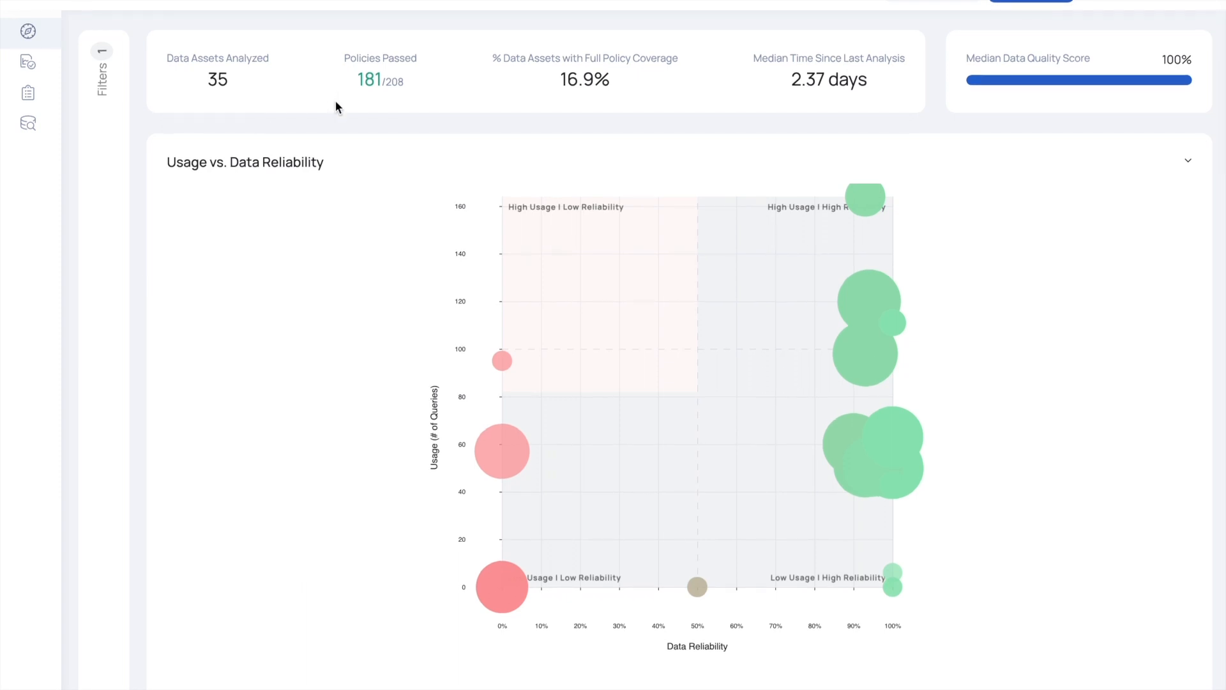
pyautogui.moveTo(487, 148)
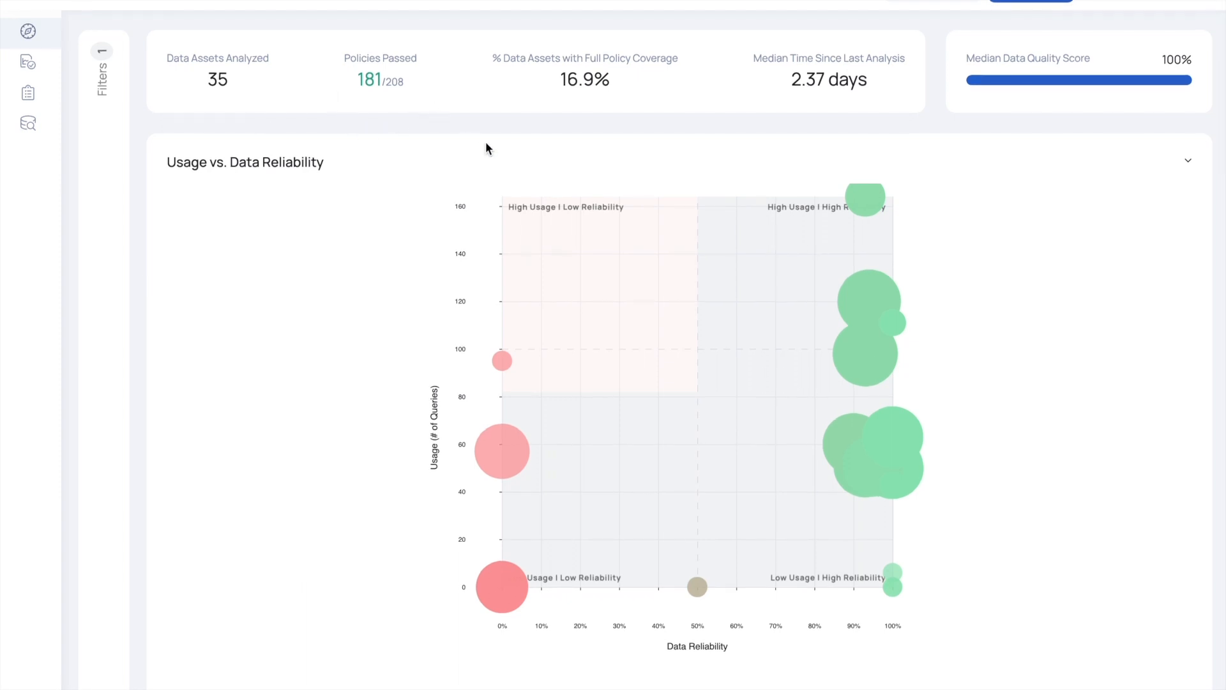
pyautogui.moveTo(537, 611)
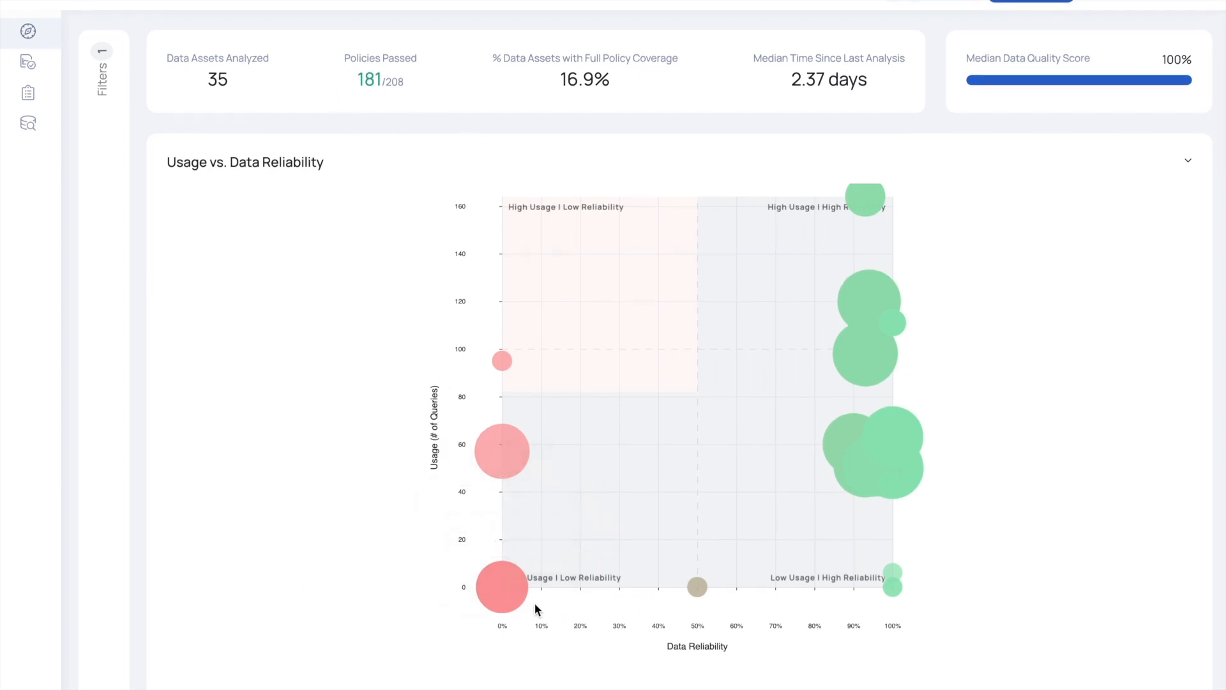
pyautogui.moveTo(894, 571)
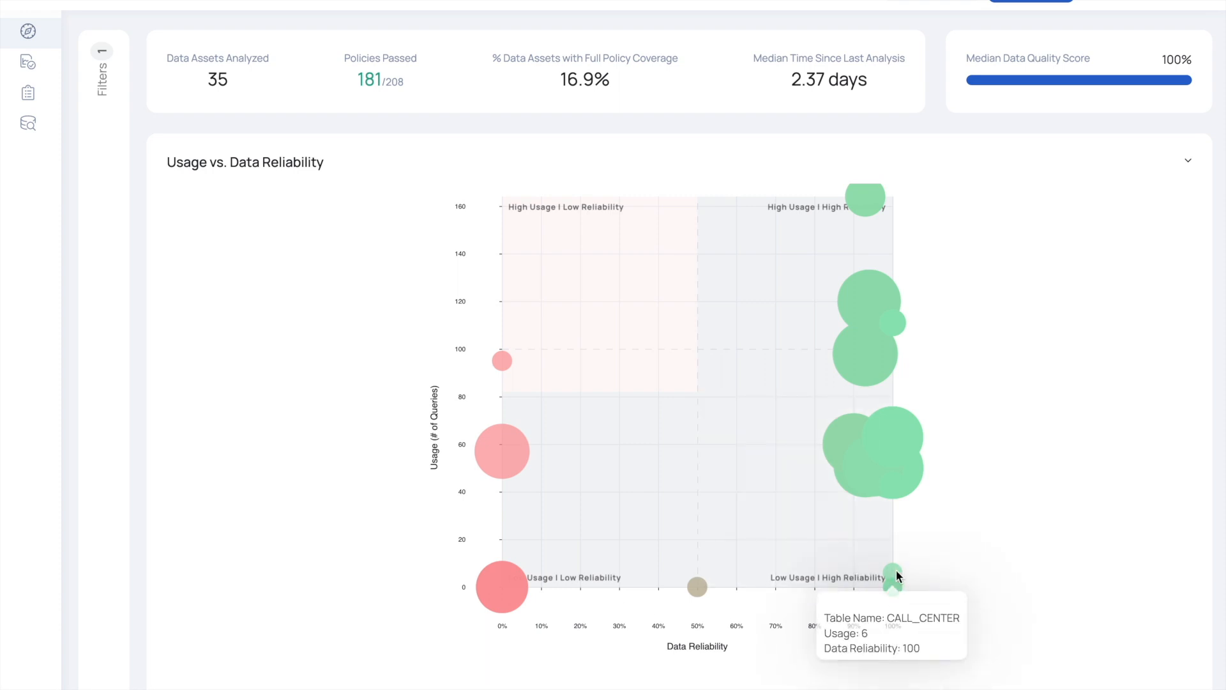
pyautogui.moveTo(895, 578)
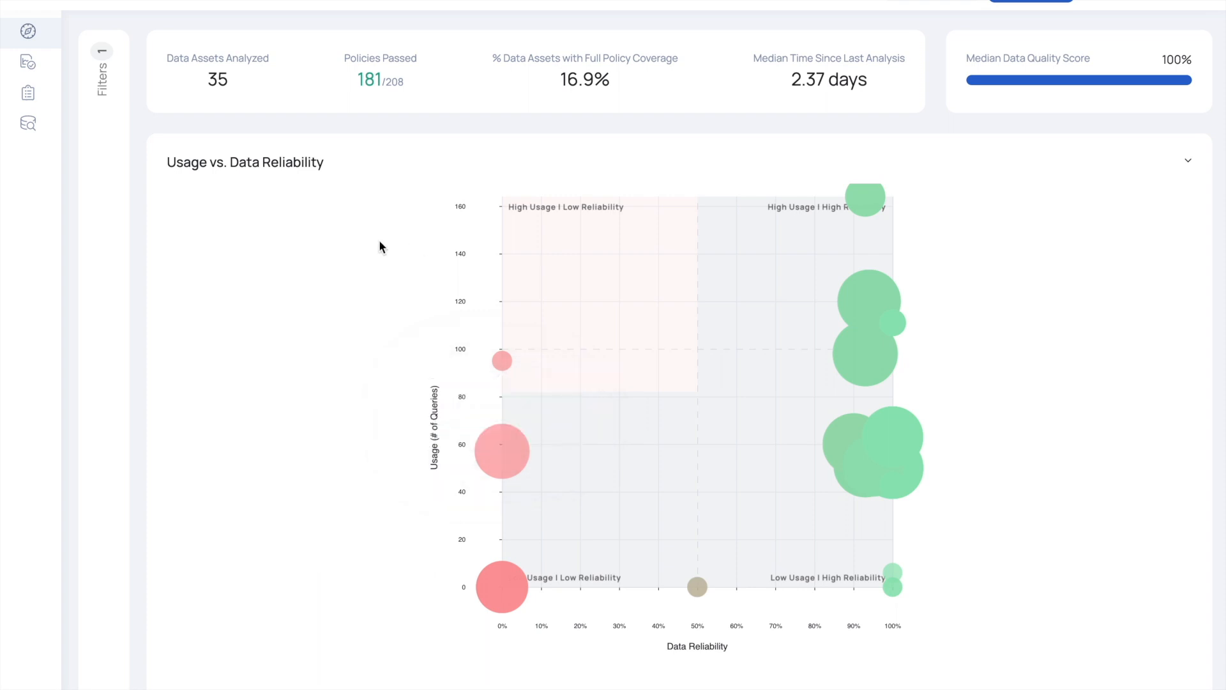
pyautogui.moveTo(542, 116)
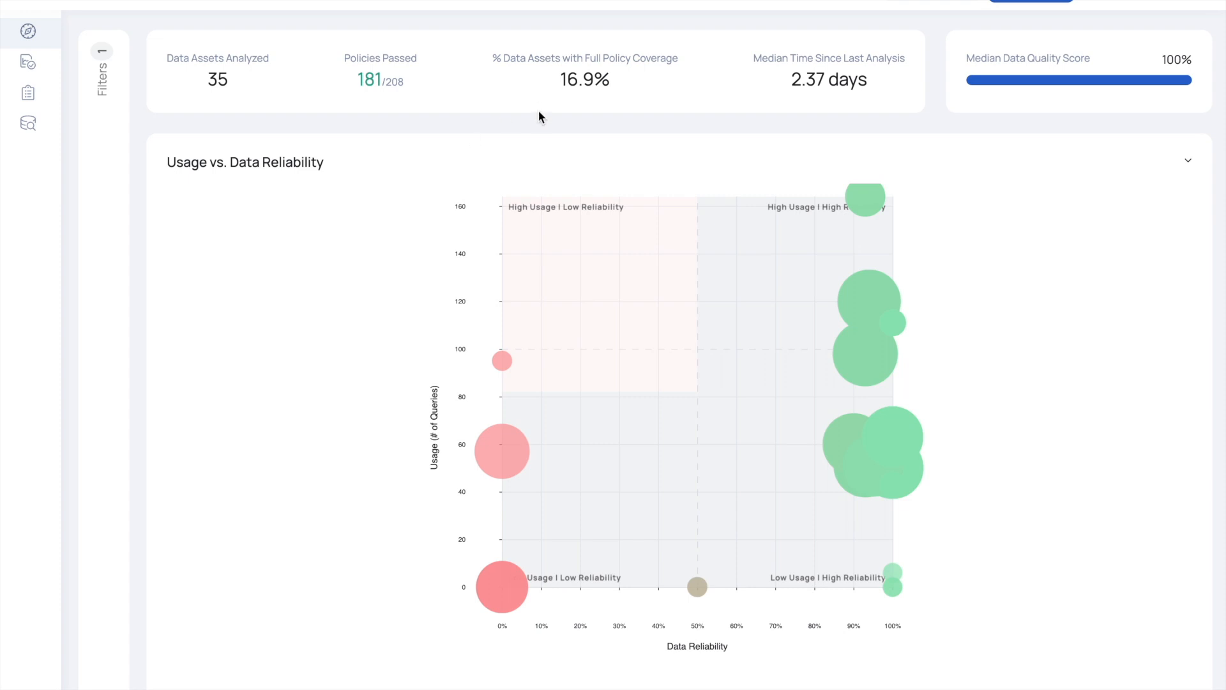
pyautogui.moveTo(515, 142)
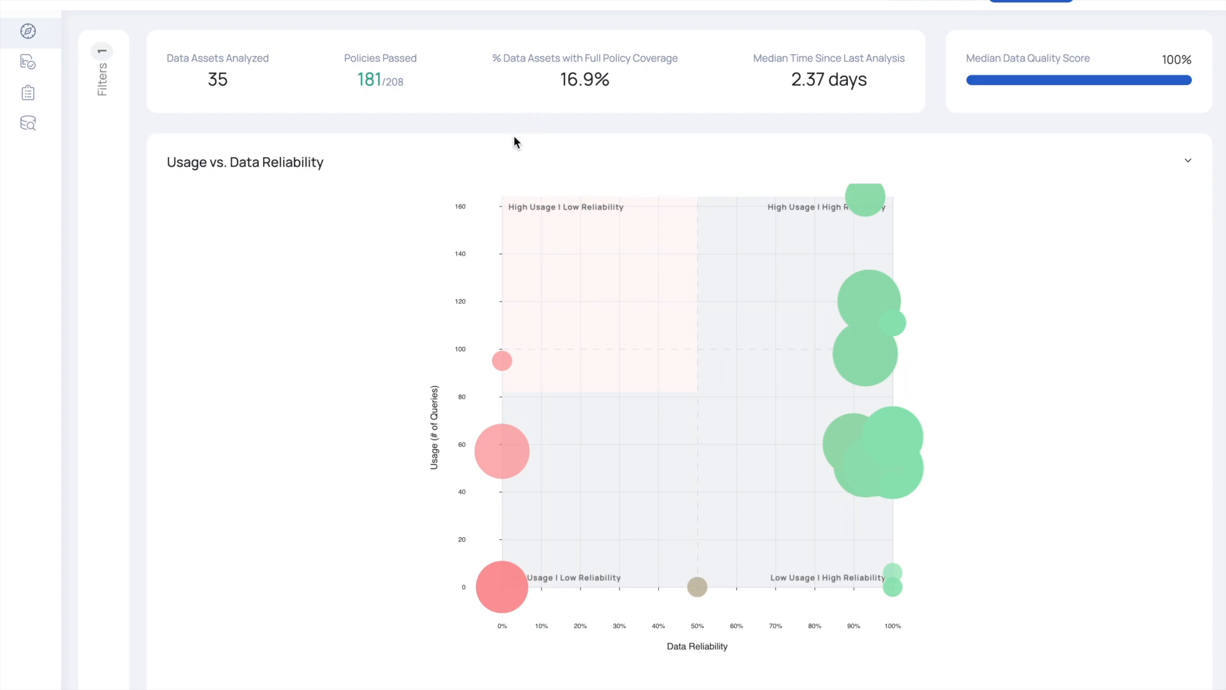